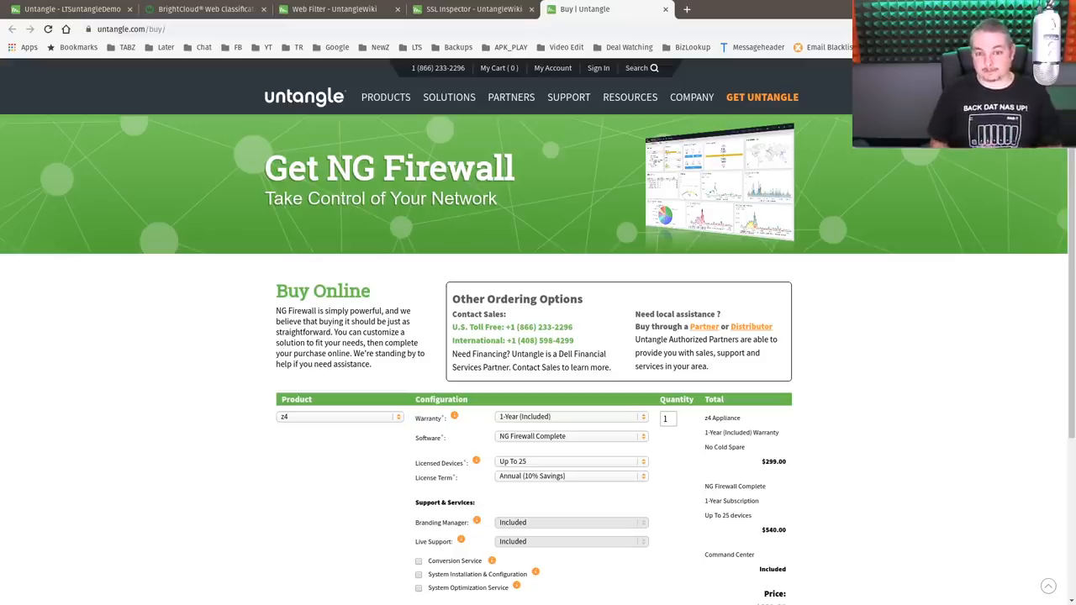
{"action": "mouse_move", "coordinate": [389, 118]}
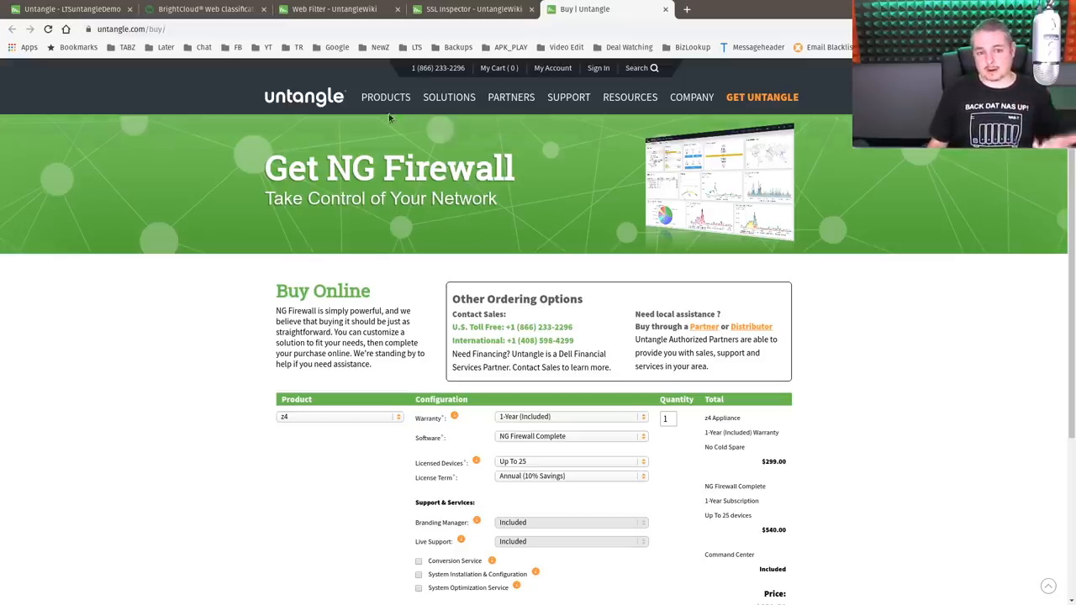
Choose NG Firewall HomePro as the product, giving an annual home license at $50
{"action": "scroll", "scroll_direction": "down", "scroll_amount": 3}
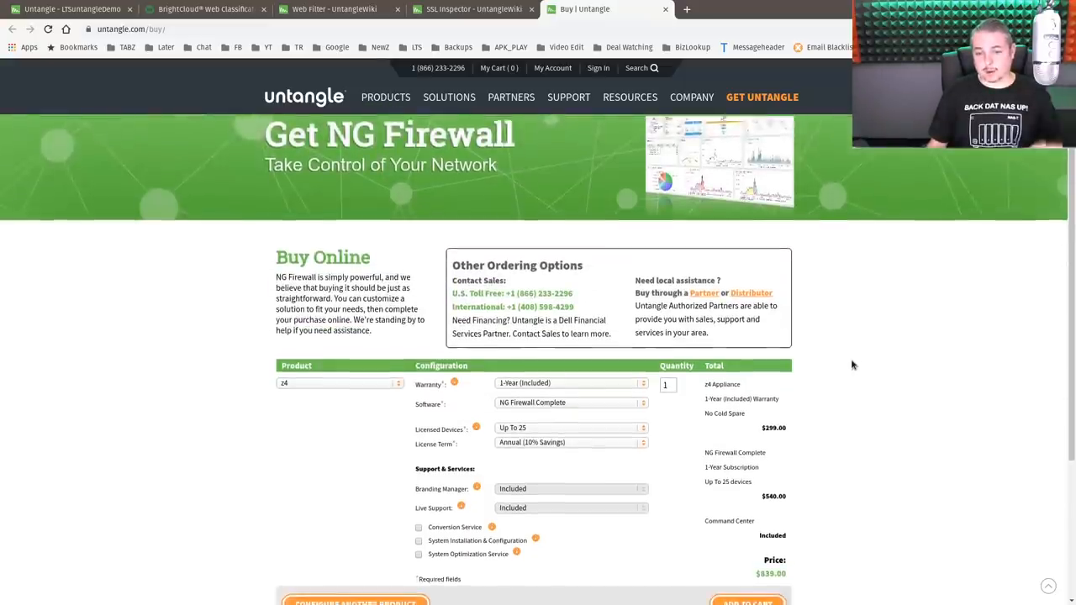
{"action": "scroll", "scroll_direction": "down", "scroll_amount": 3}
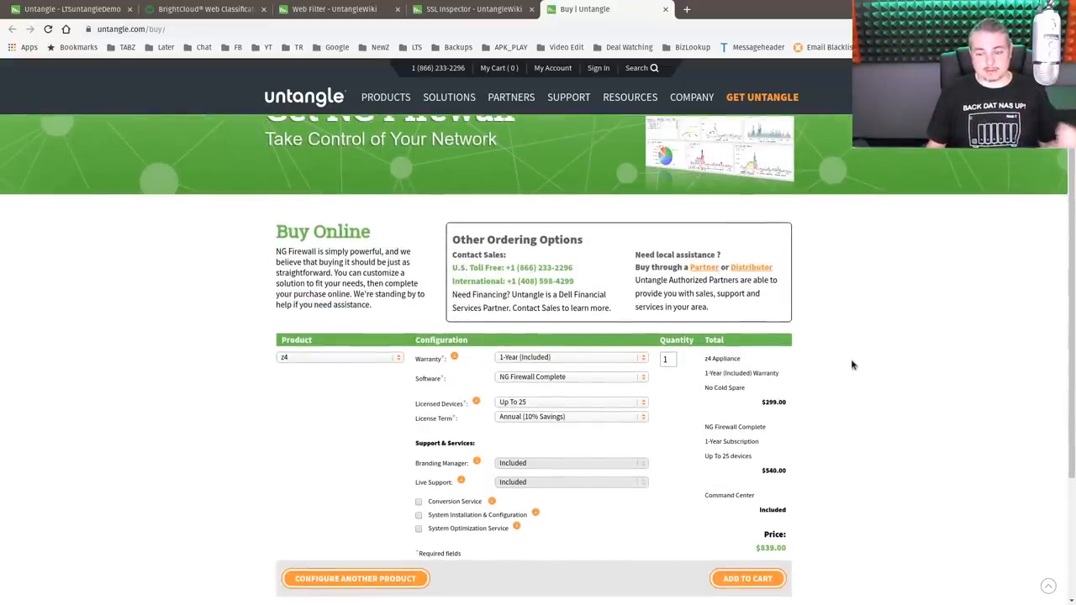
{"action": "scroll", "scroll_direction": "up", "scroll_amount": 3}
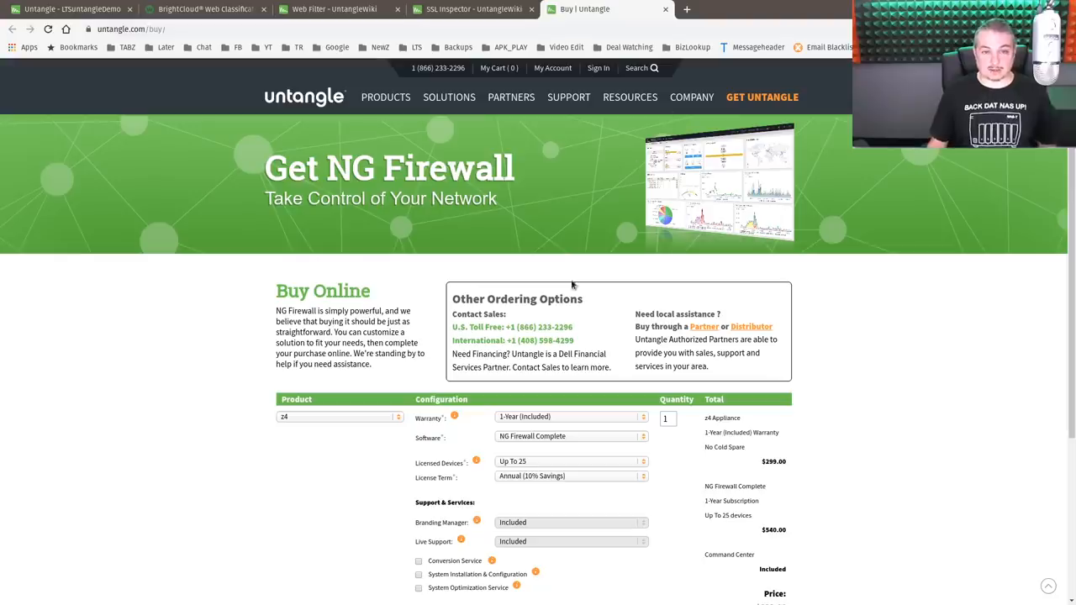
{"action": "mouse_move", "coordinate": [567, 7]}
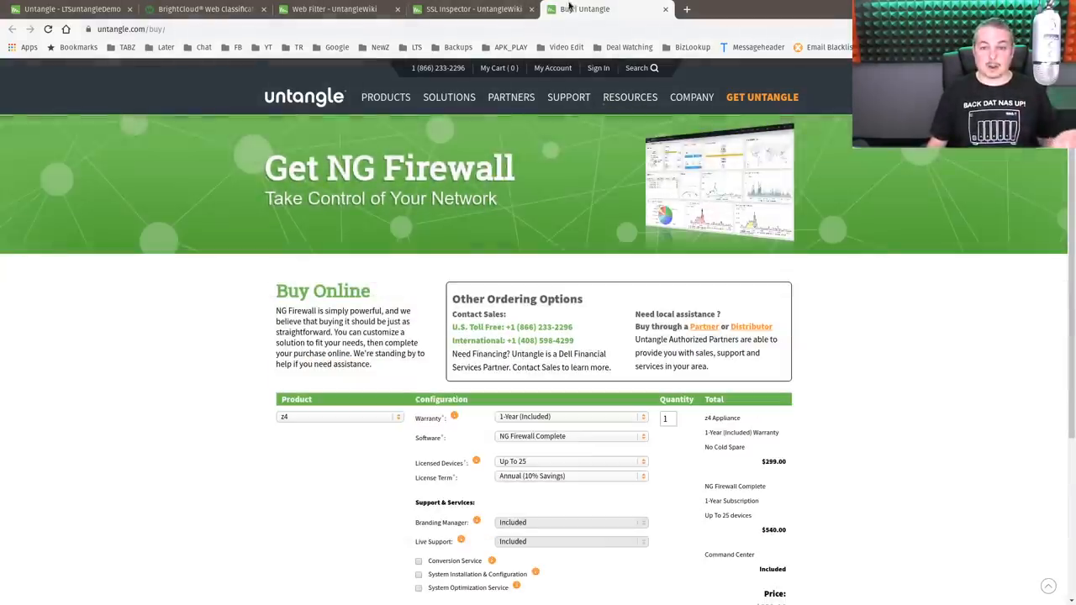
{"action": "scroll", "scroll_direction": "down", "scroll_amount": 3}
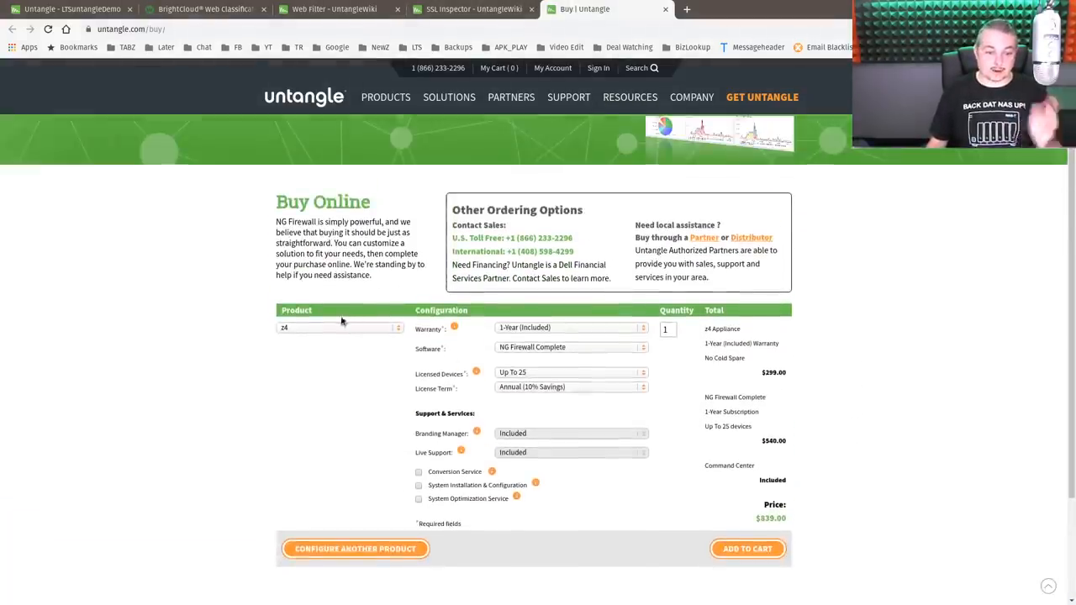
{"action": "left_click", "coordinate": [340, 326]}
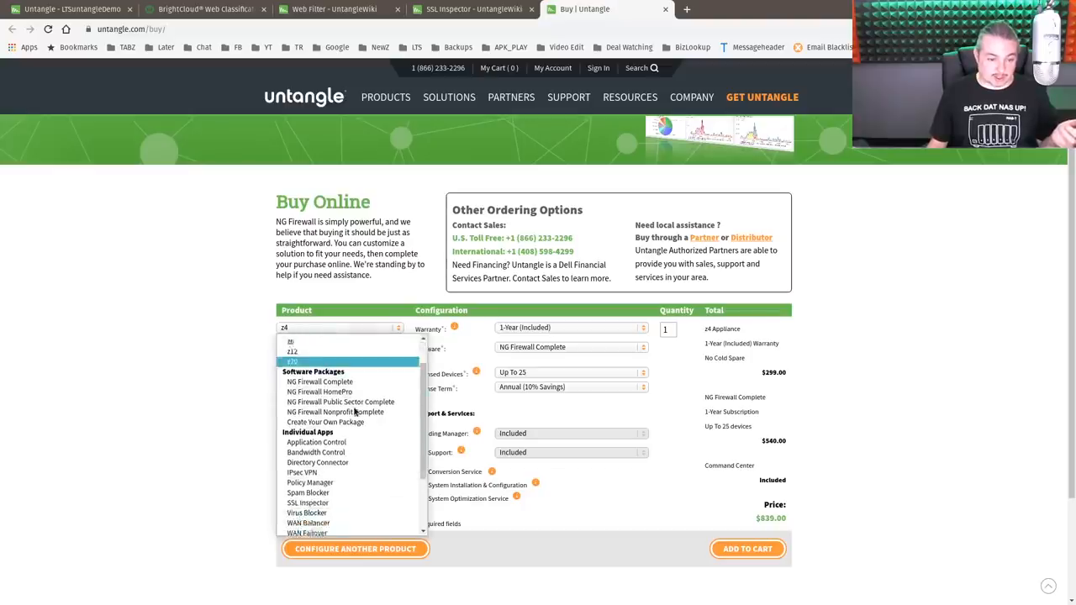
{"action": "left_click", "coordinate": [319, 391]}
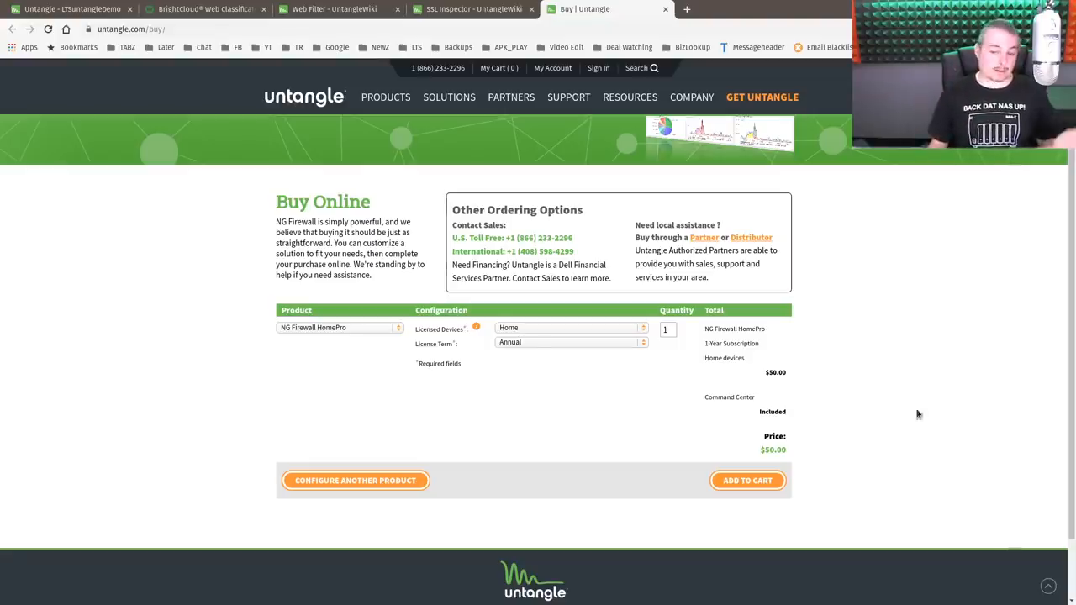
{"action": "mouse_move", "coordinate": [825, 397]}
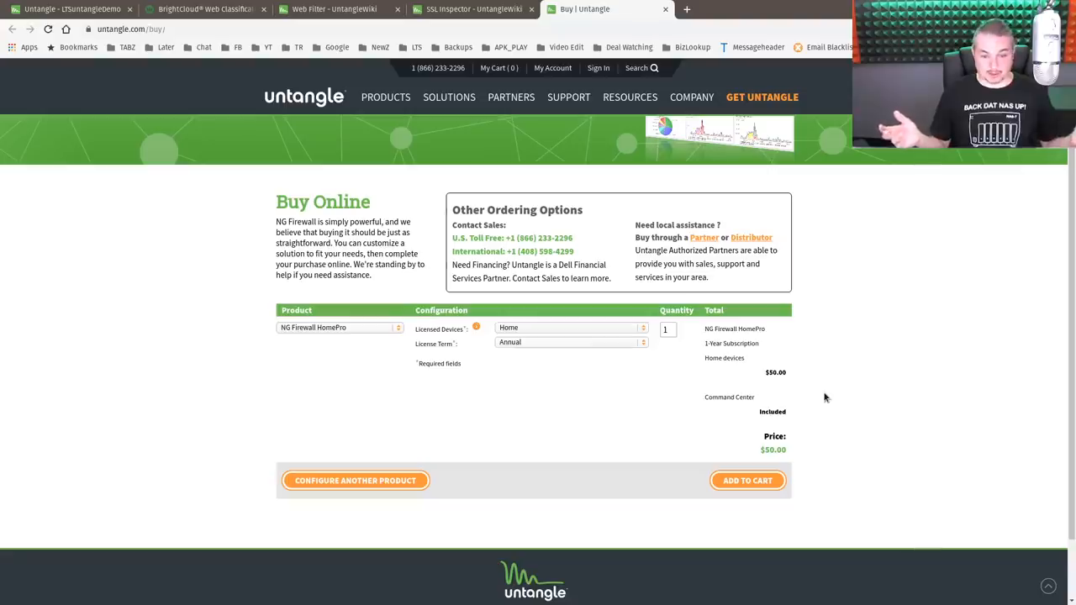
{"action": "mouse_move", "coordinate": [865, 400]}
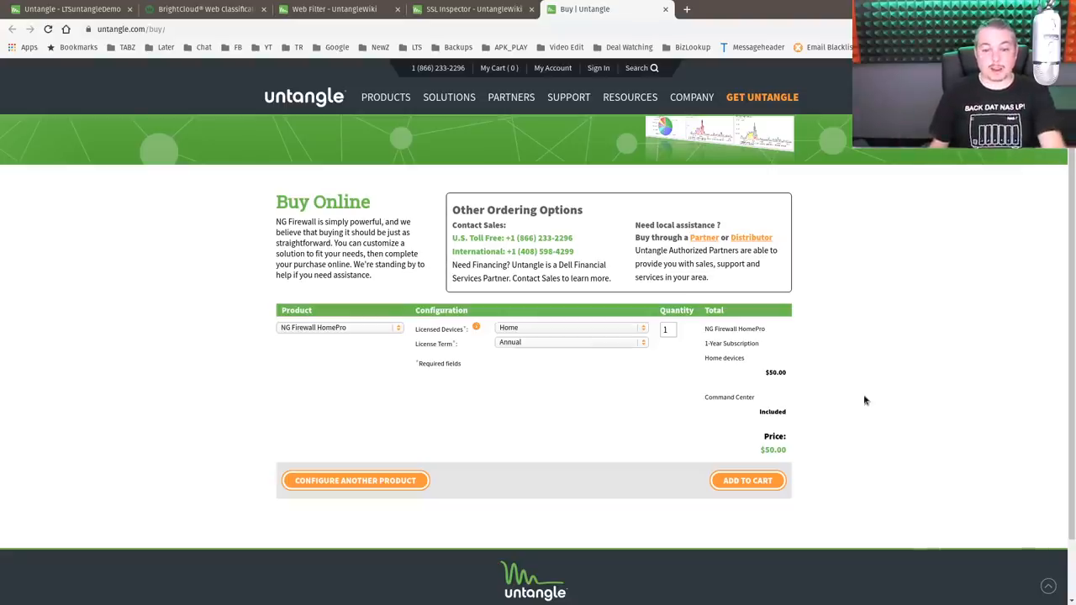
{"action": "scroll", "scroll_direction": "up", "scroll_amount": 3}
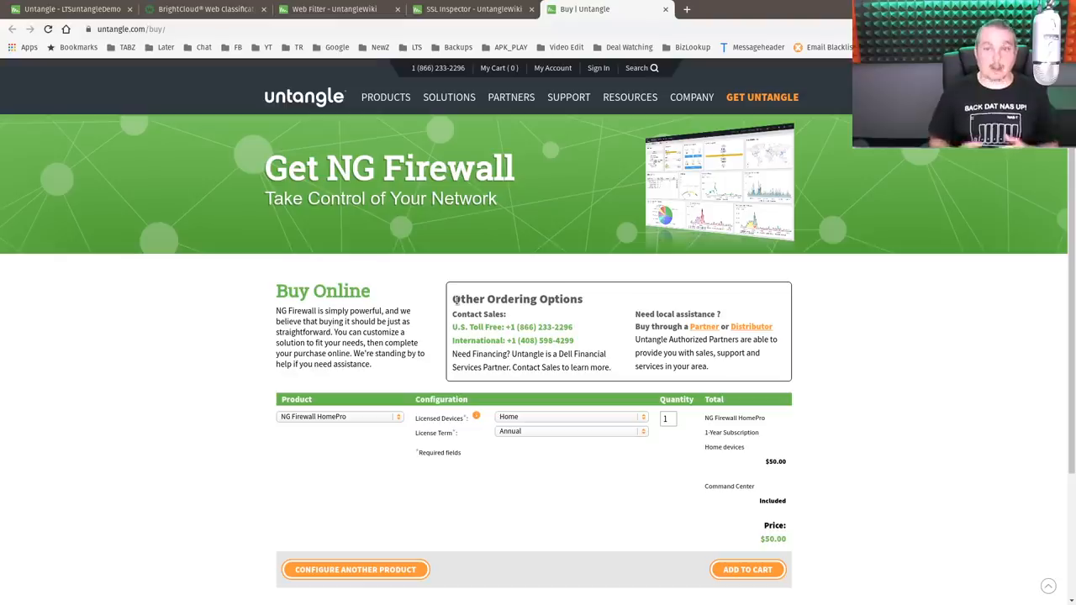
Switch to the SSL Inspector wiki page and scroll to its overview
{"action": "left_click", "coordinate": [470, 10]}
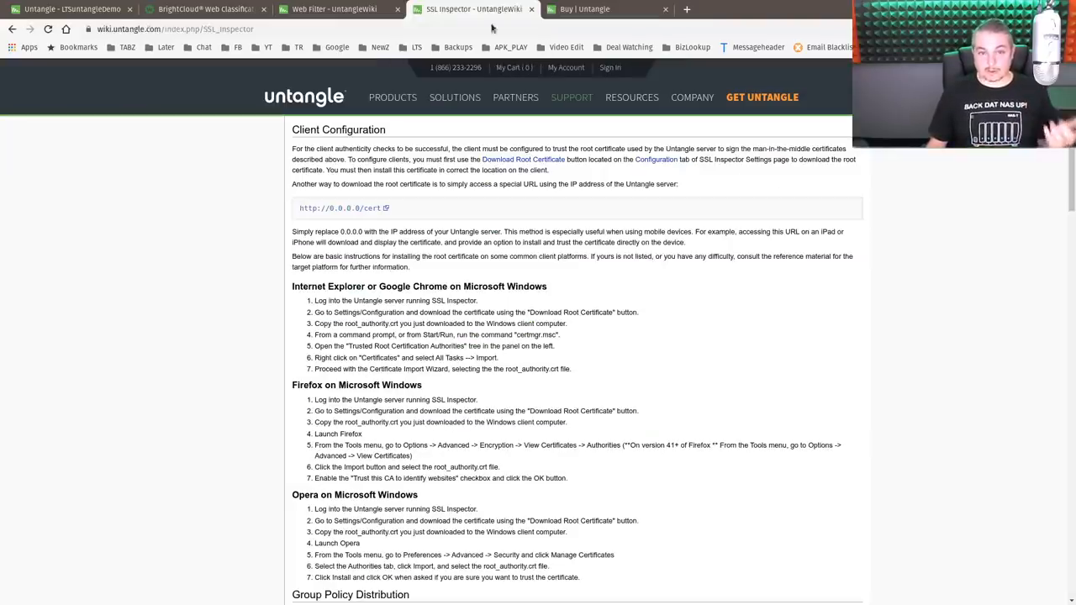
{"action": "scroll", "scroll_direction": "up", "scroll_amount": 3}
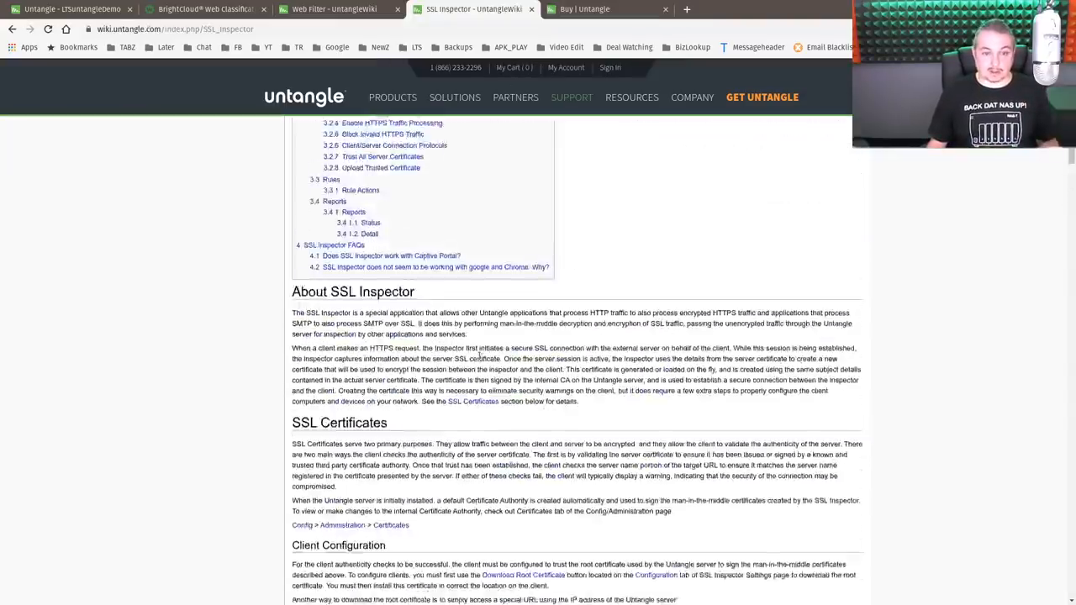
{"action": "scroll", "scroll_direction": "up", "scroll_amount": 3}
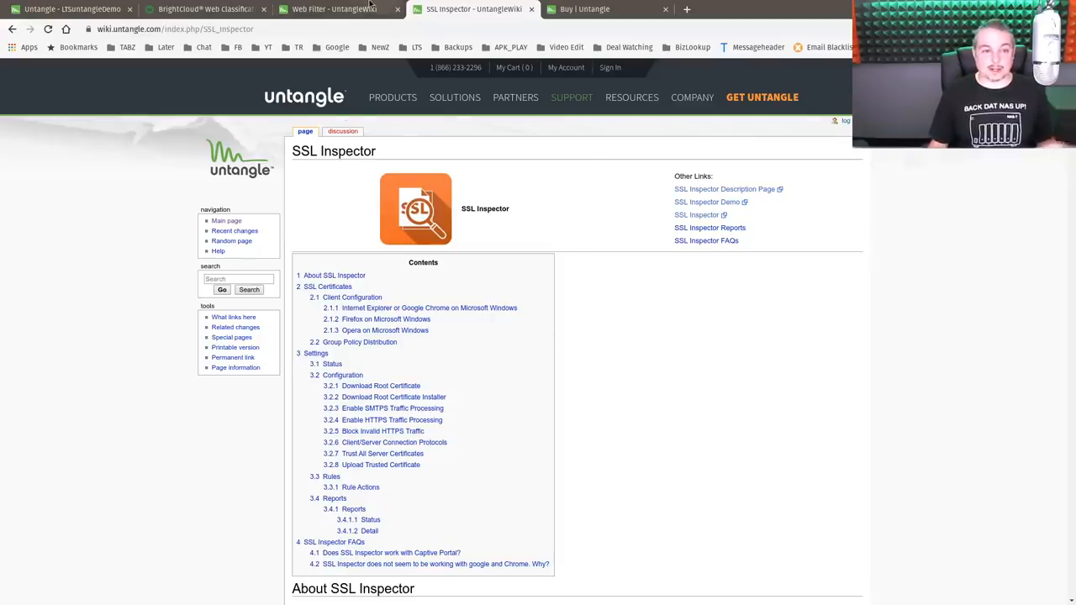
Highlight the Web Filter wiki's real-time classification paragraph, then return to the admin Apps page
{"action": "left_click", "coordinate": [327, 10]}
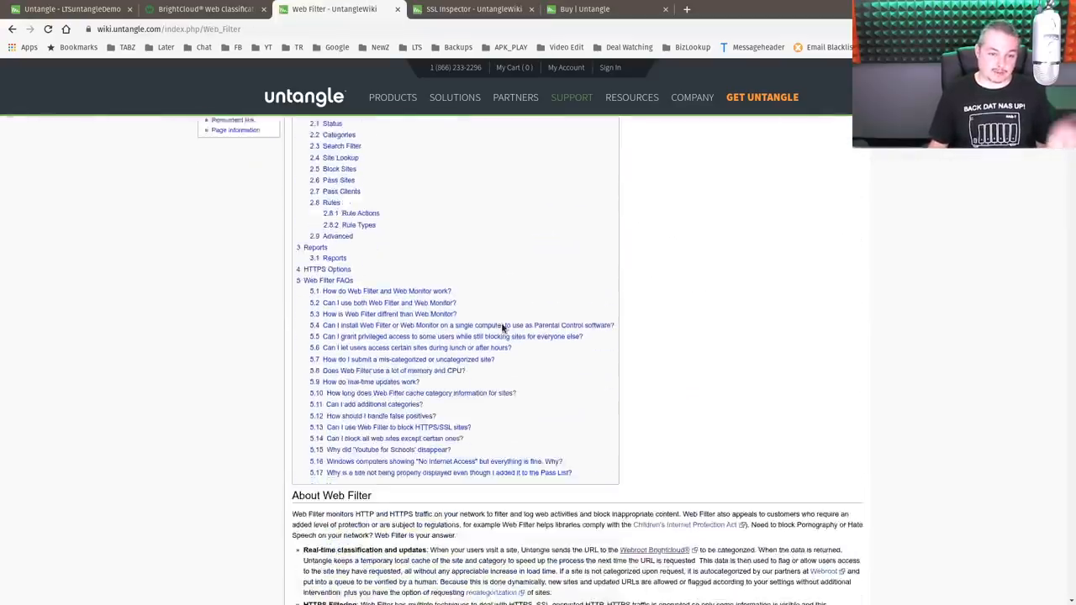
{"action": "scroll", "scroll_direction": "down", "scroll_amount": 3}
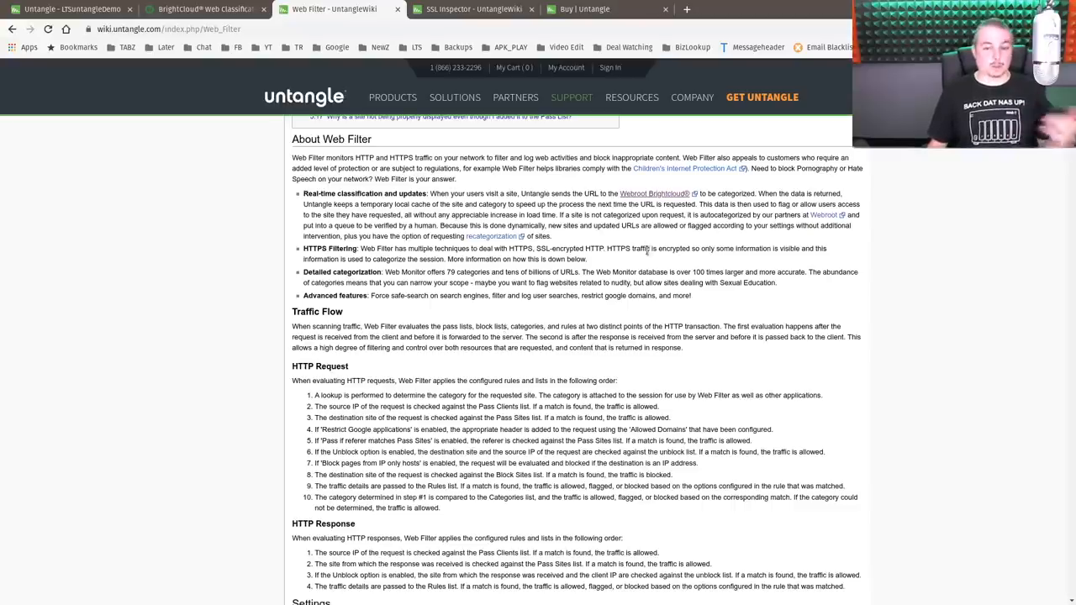
{"action": "mouse_move", "coordinate": [647, 247]}
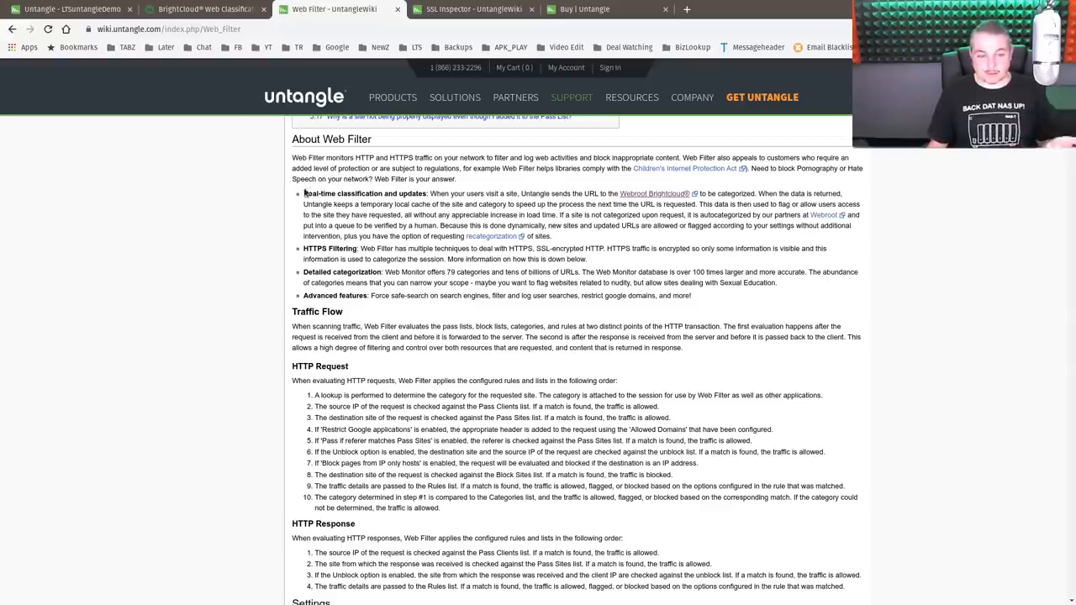
{"action": "left_click_drag", "start_coordinate": [303, 193], "coordinate": [601, 204]}
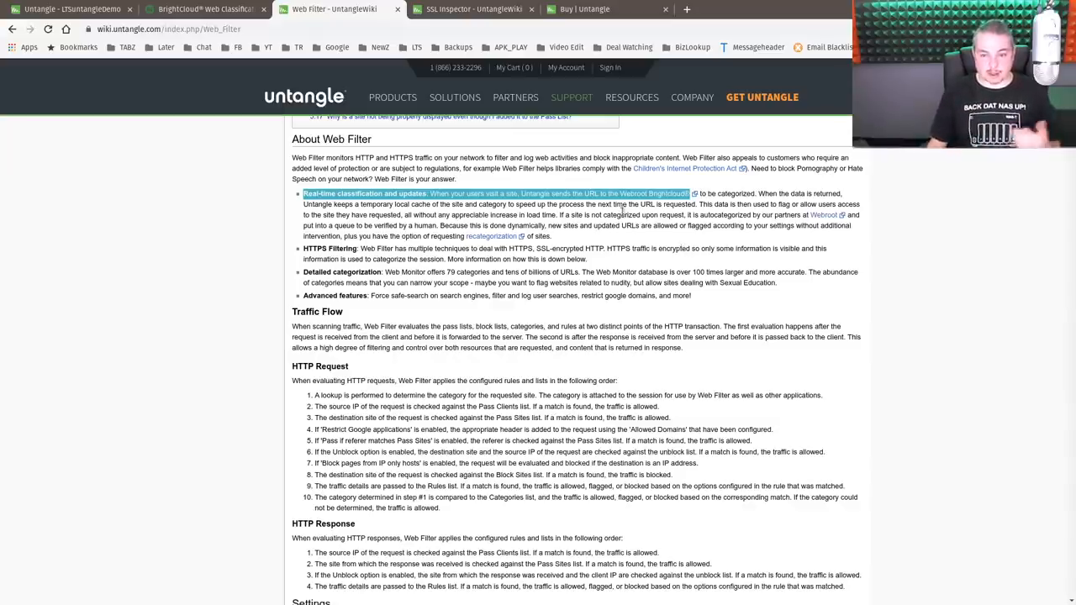
{"action": "left_click", "coordinate": [72, 9]}
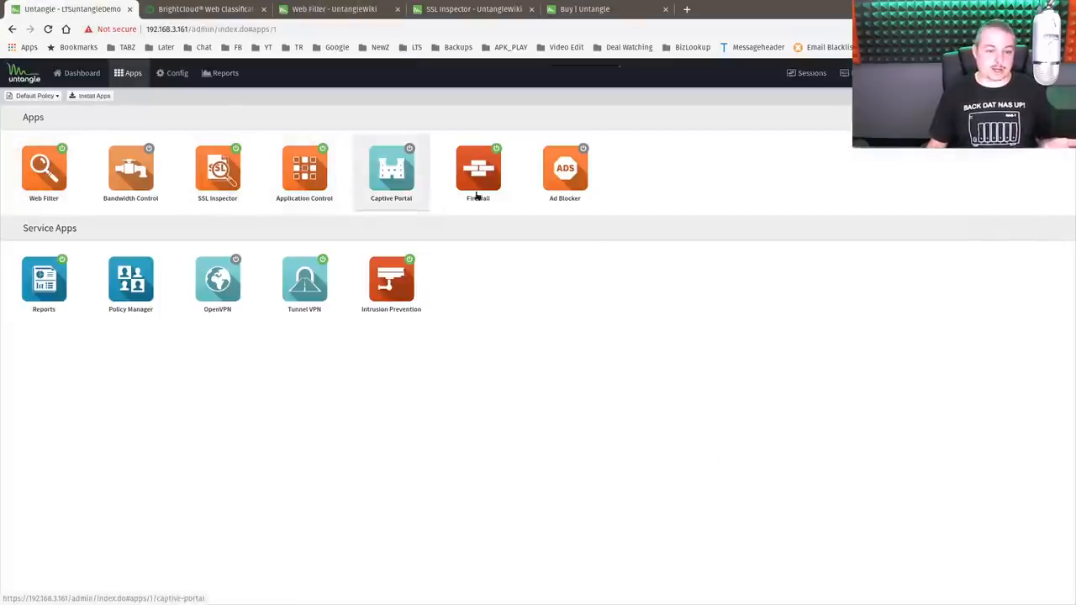
{"action": "mouse_move", "coordinate": [218, 172]}
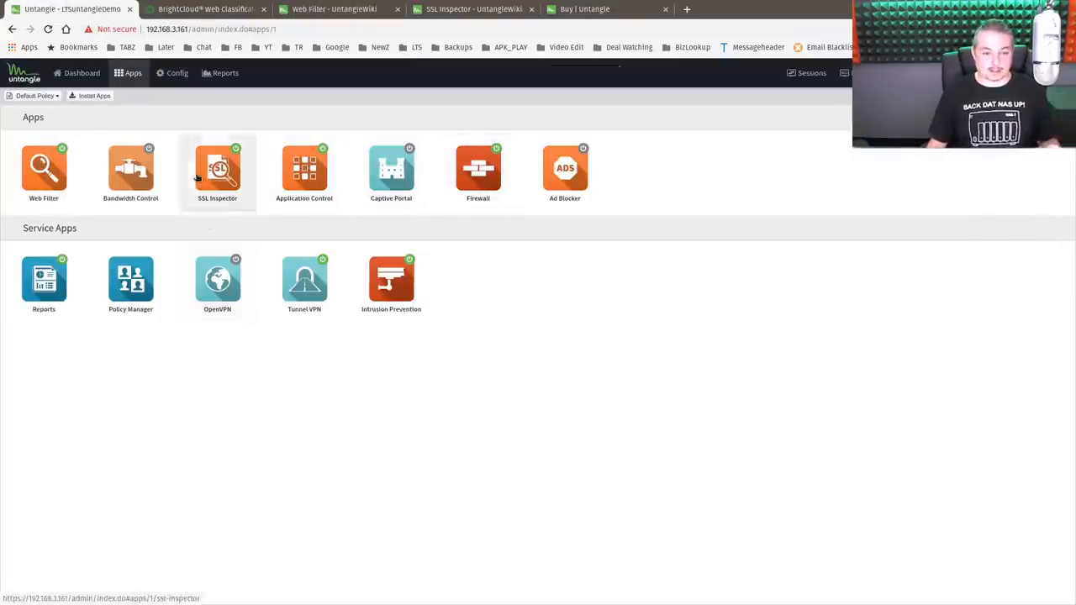
{"action": "mouse_move", "coordinate": [351, 283]}
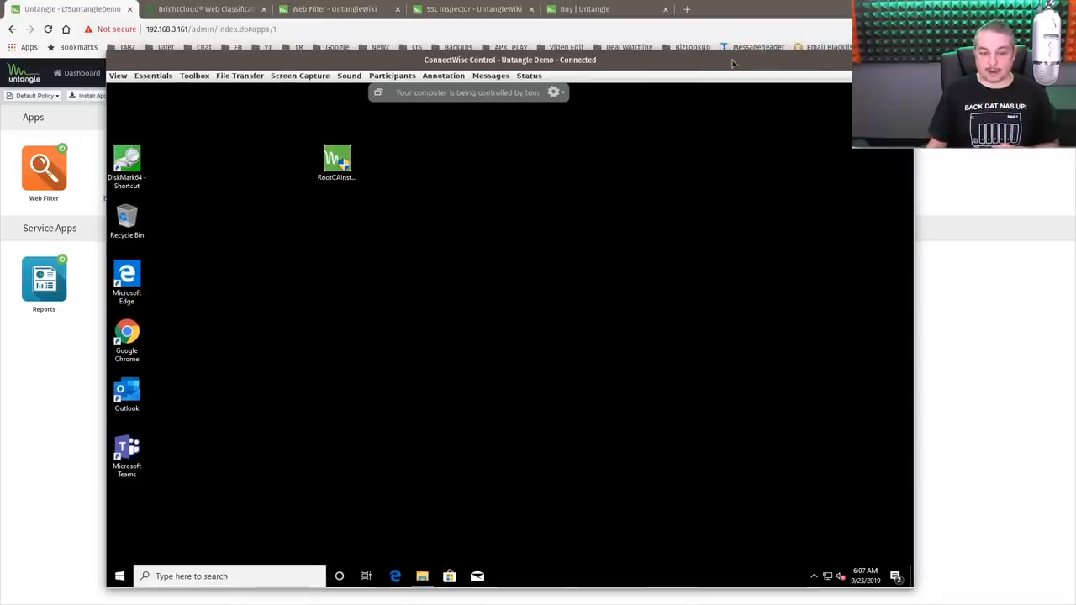
{"action": "mouse_move", "coordinate": [552, 69]}
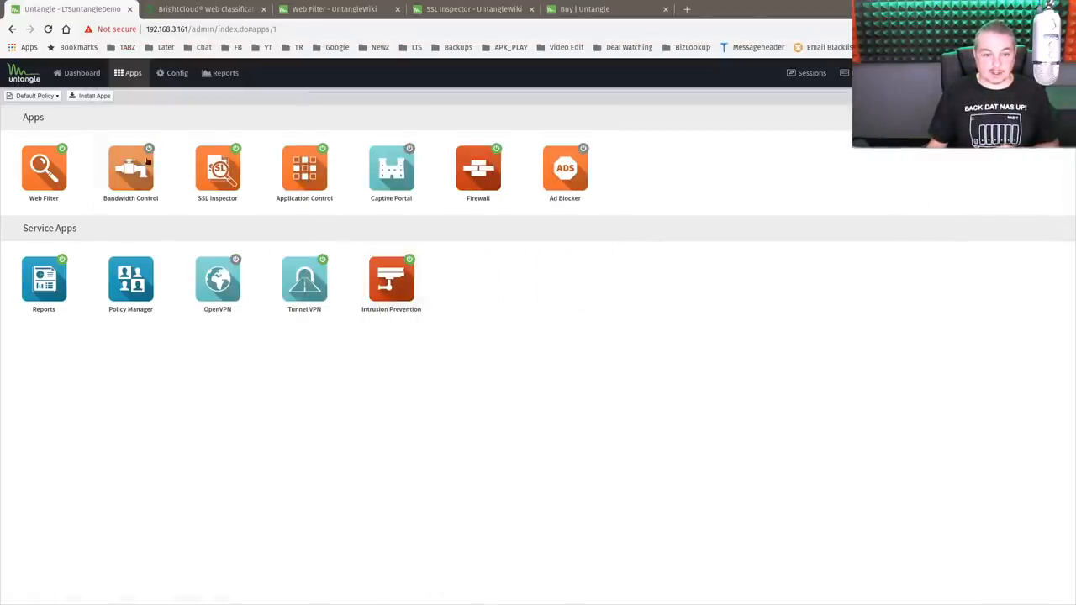
Show SSL Inspector's sixteen rules and toggle rule 1's Enable checkbox off and back
{"action": "left_click", "coordinate": [218, 168]}
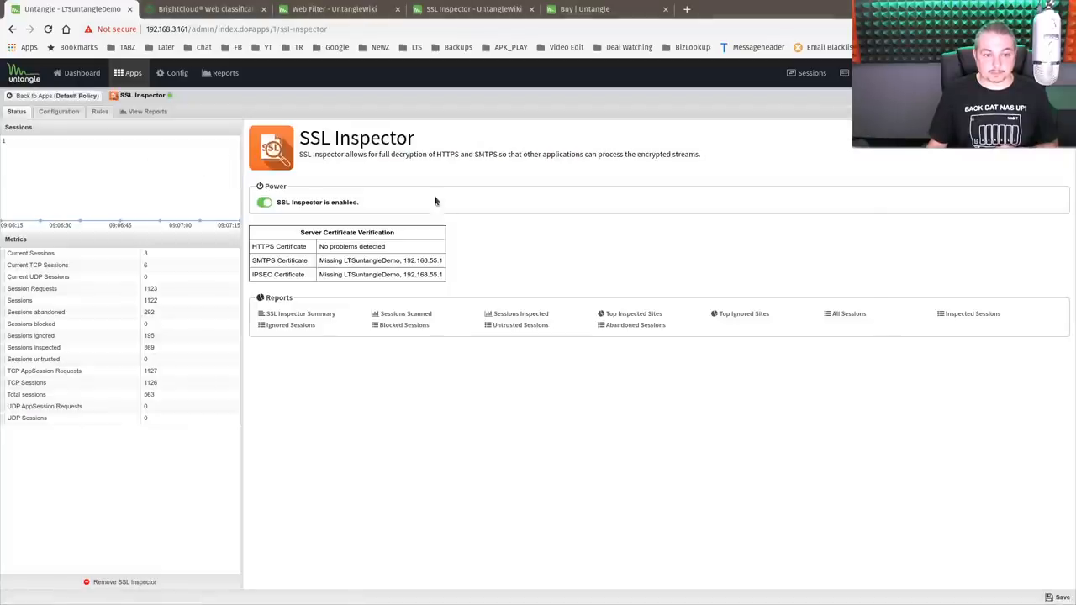
{"action": "left_click", "coordinate": [58, 111]}
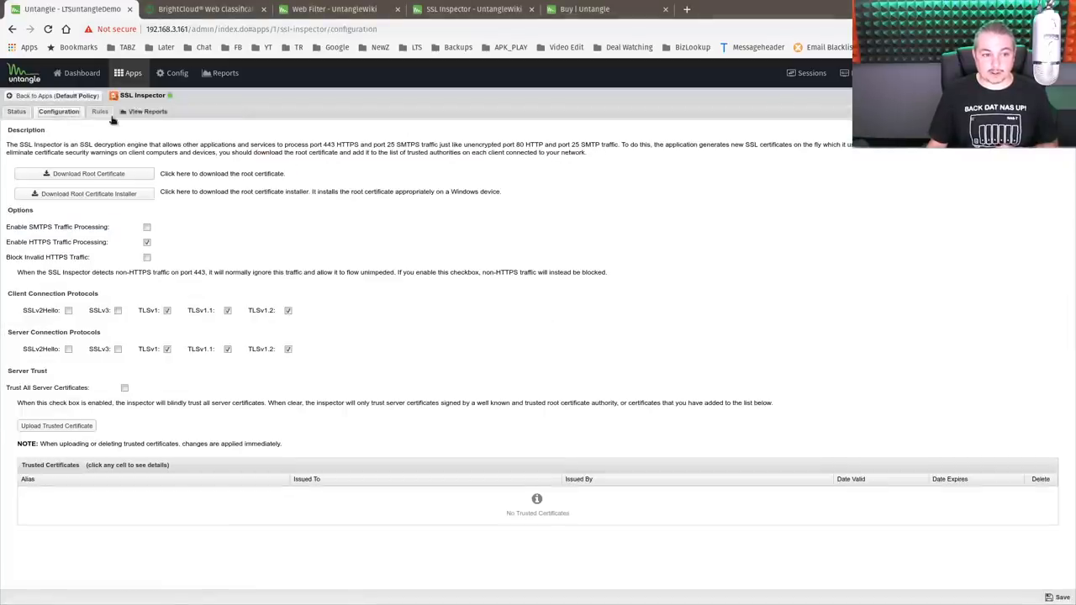
{"action": "left_click", "coordinate": [99, 111]}
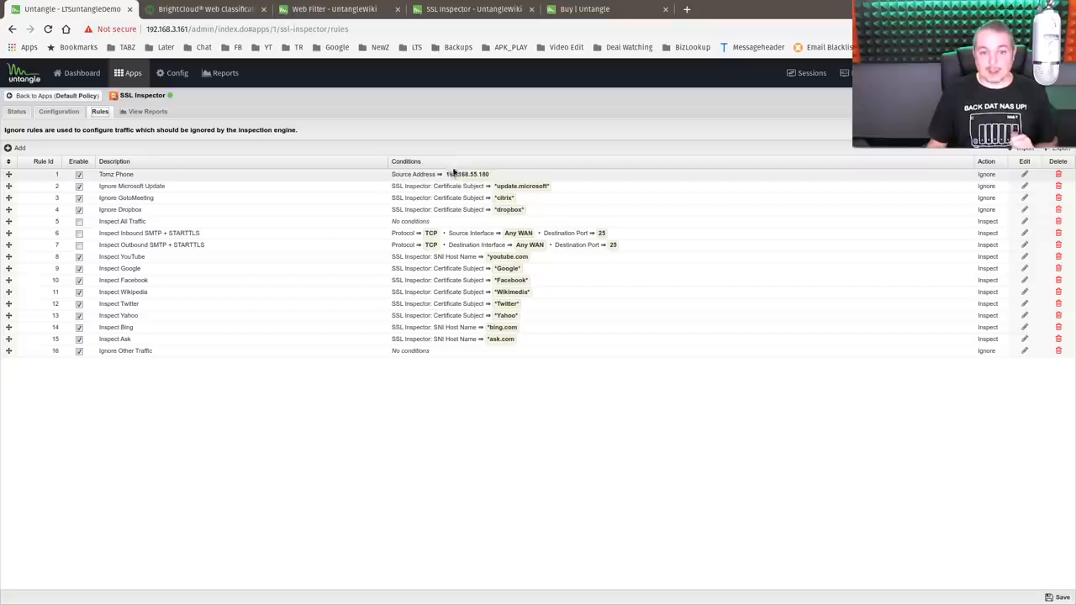
{"action": "mouse_move", "coordinate": [461, 174]}
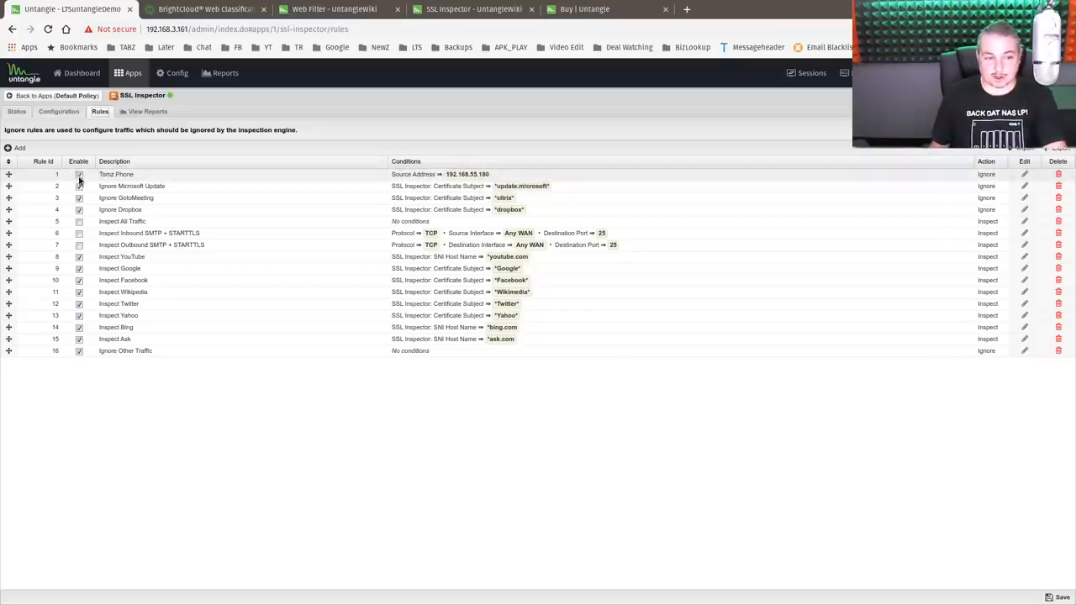
{"action": "left_click", "coordinate": [79, 174]}
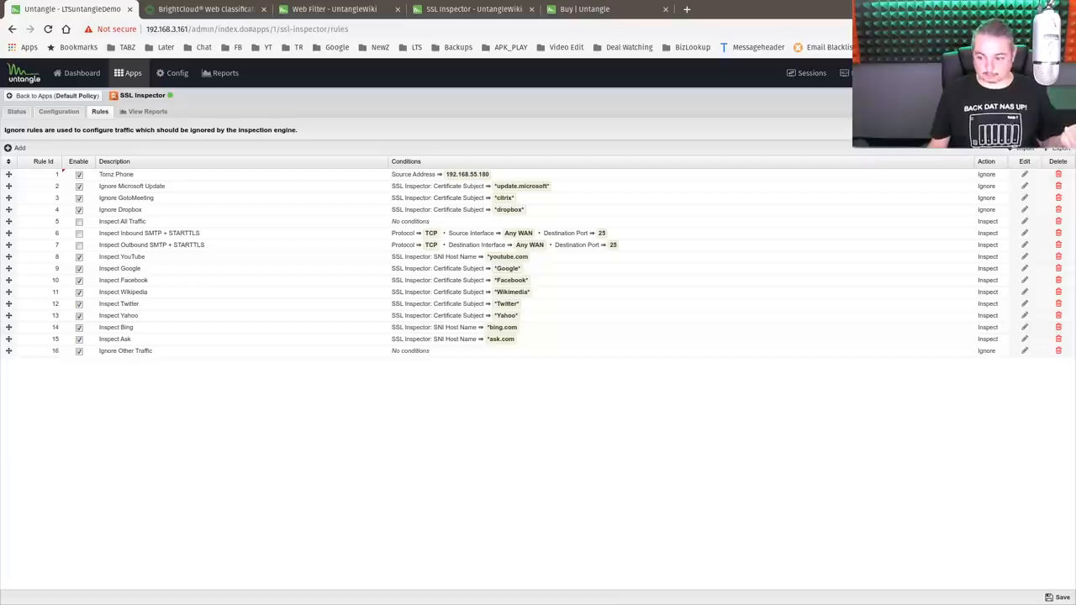
{"action": "left_click", "coordinate": [1062, 598]}
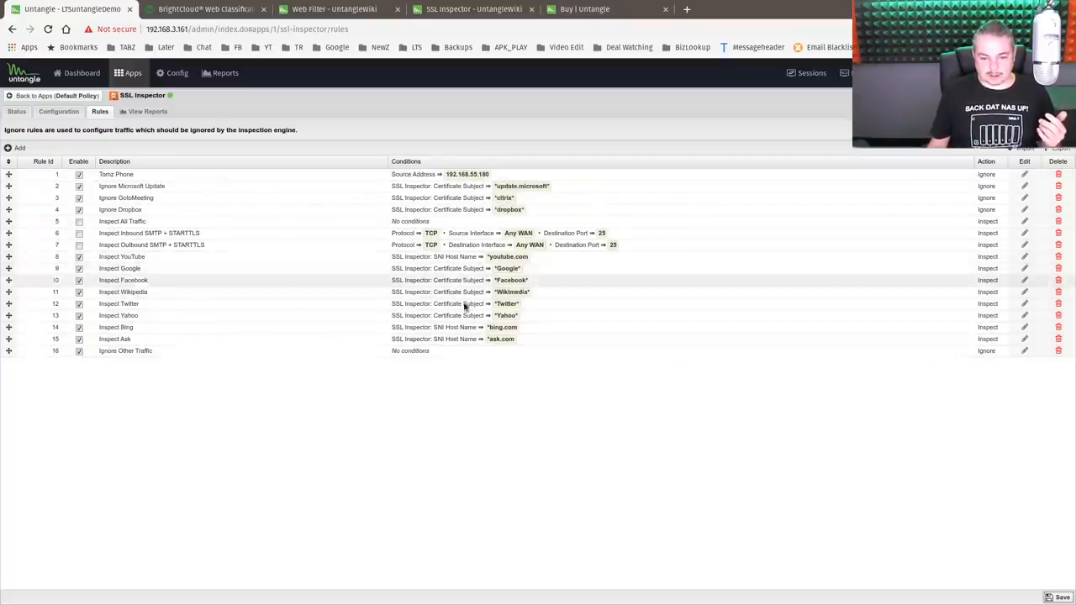
{"action": "mouse_move", "coordinate": [222, 367]}
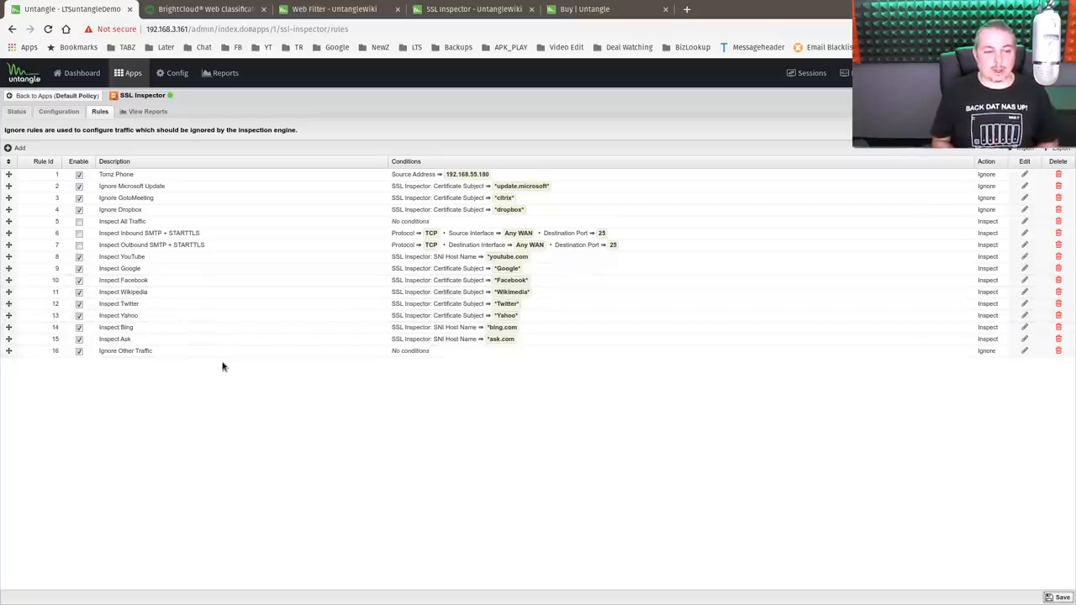
{"action": "mouse_move", "coordinate": [351, 341]}
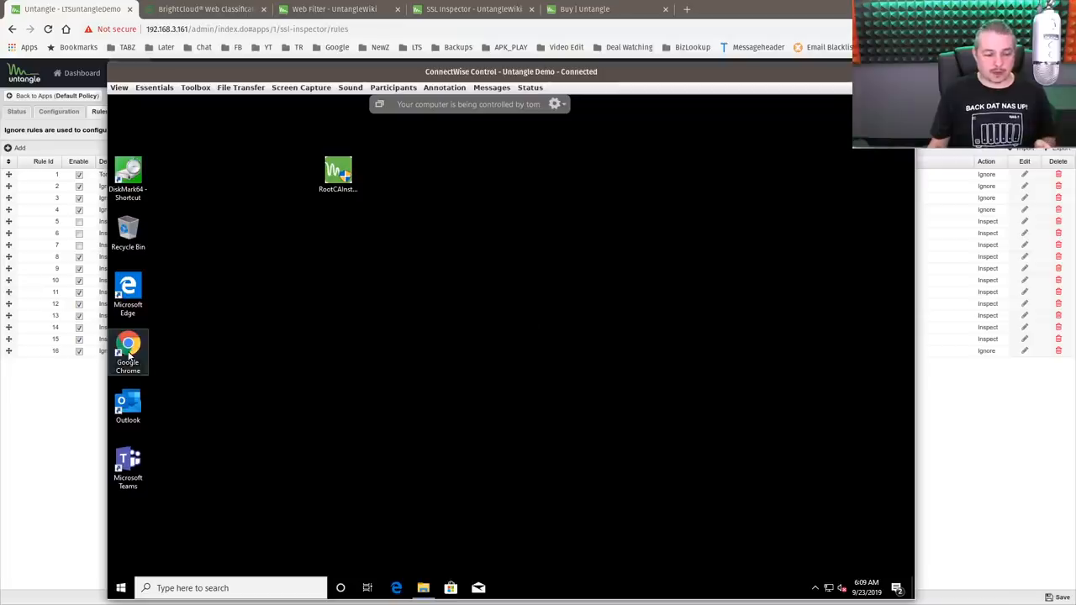
Launch the remote browser, enter 'google', and dismiss the certificate details
{"action": "double_click", "coordinate": [128, 345]}
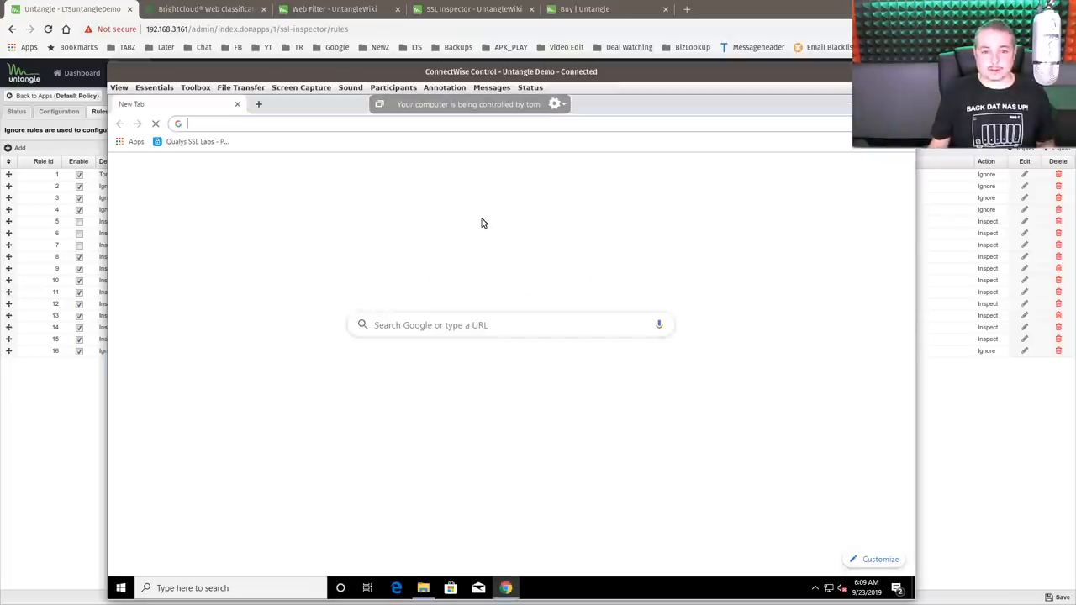
{"action": "type", "text": "google"}
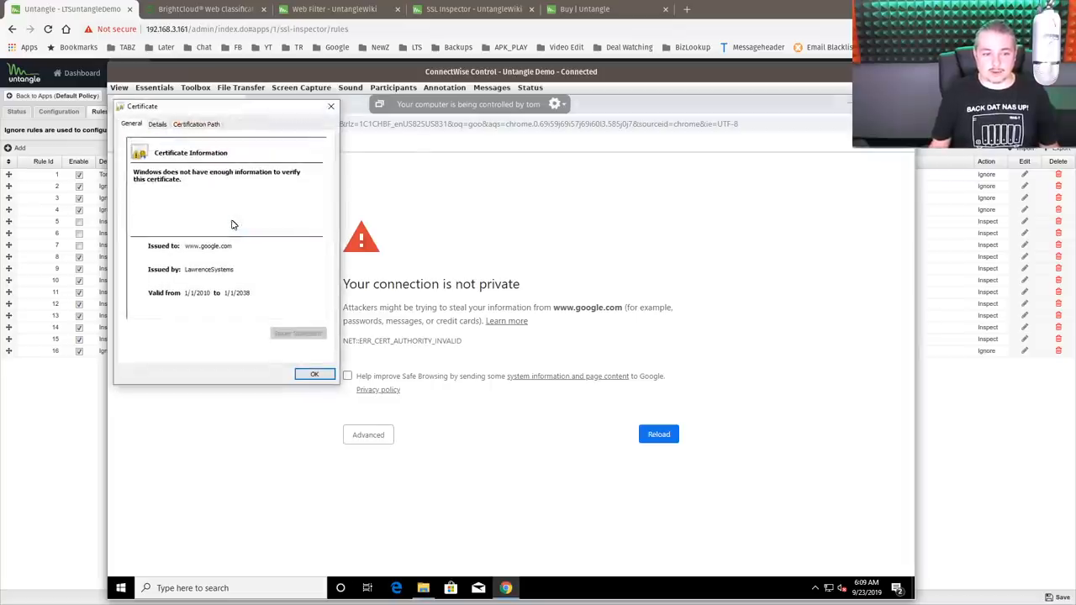
{"action": "mouse_move", "coordinate": [189, 276]}
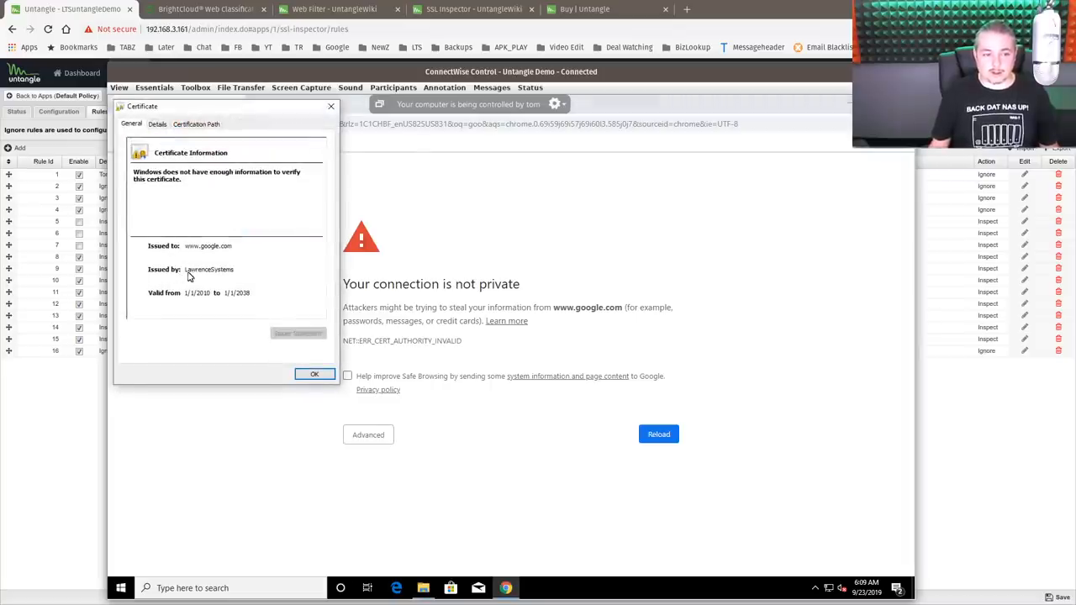
{"action": "left_click", "coordinate": [315, 373]}
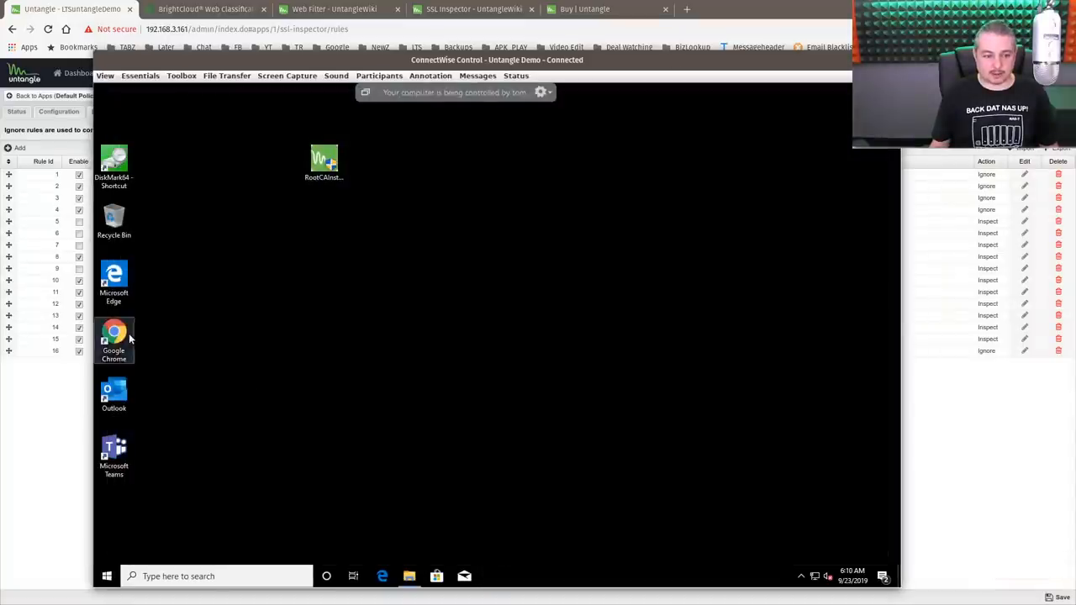
Launch Chrome on the remote desktop and search for 'bing'
{"action": "double_click", "coordinate": [113, 336]}
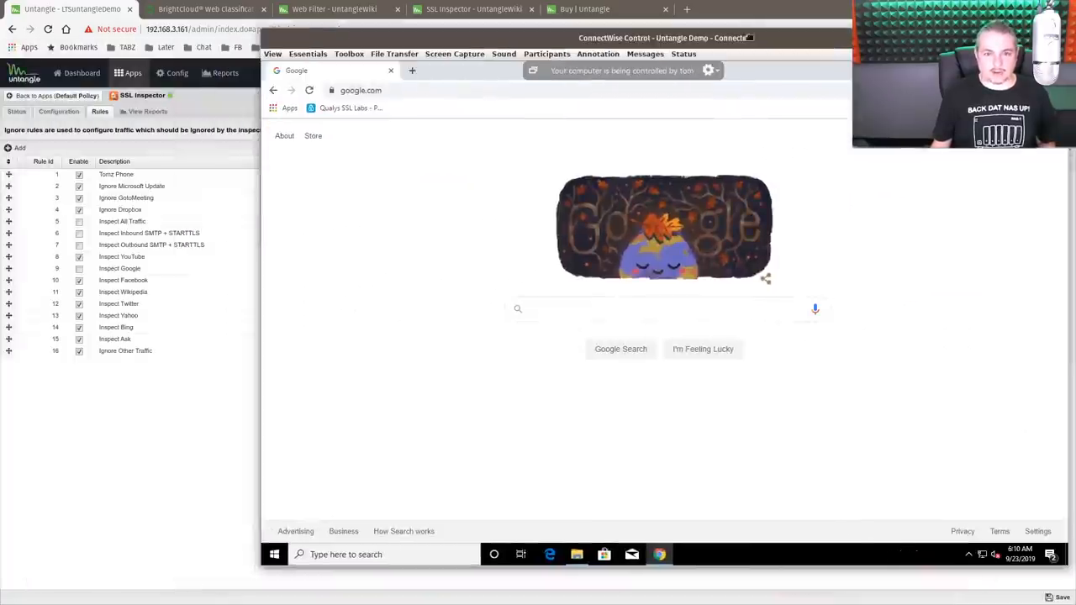
{"action": "type", "text": "bing"}
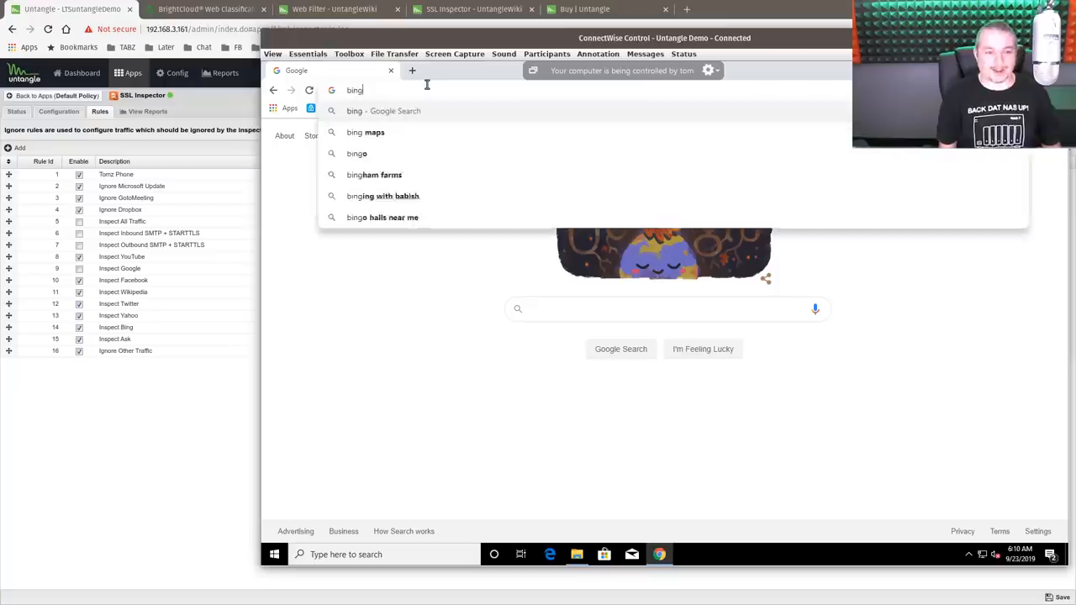
{"action": "key", "text": "Return"}
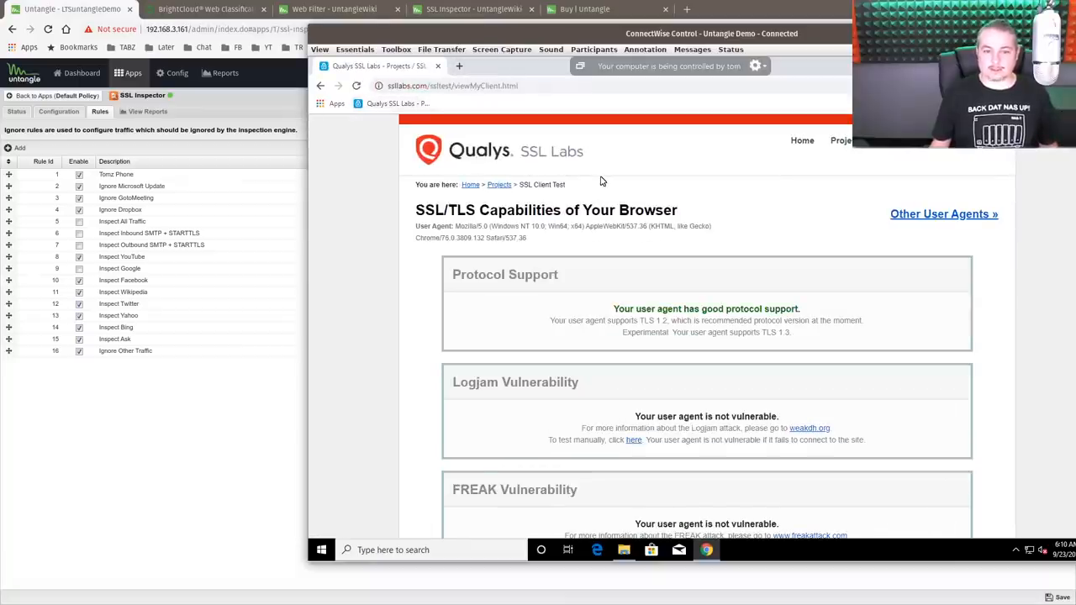
{"action": "mouse_move", "coordinate": [694, 82]}
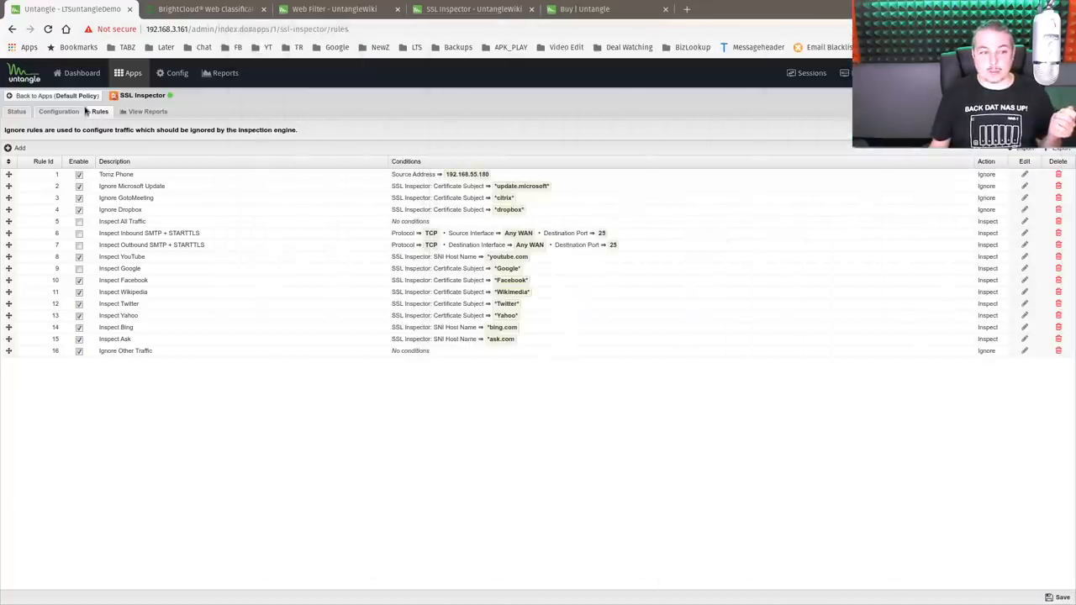
Show SSL Inspector configuration: HTTPS processing on, TLSv1–TLSv1.2 allowed, no trusted certificates
{"action": "left_click", "coordinate": [58, 111]}
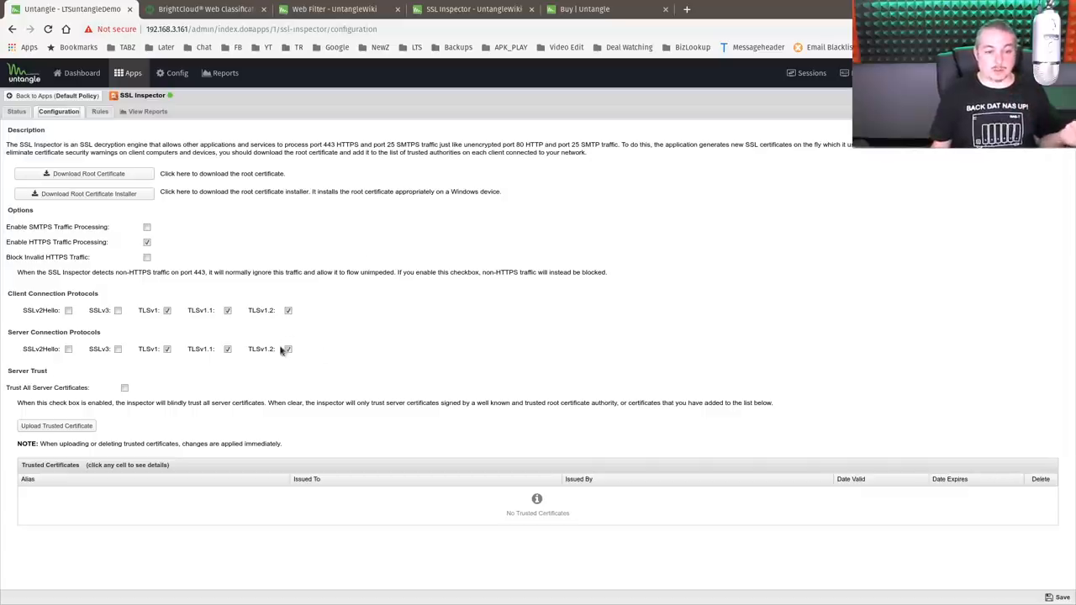
{"action": "mouse_move", "coordinate": [364, 353]}
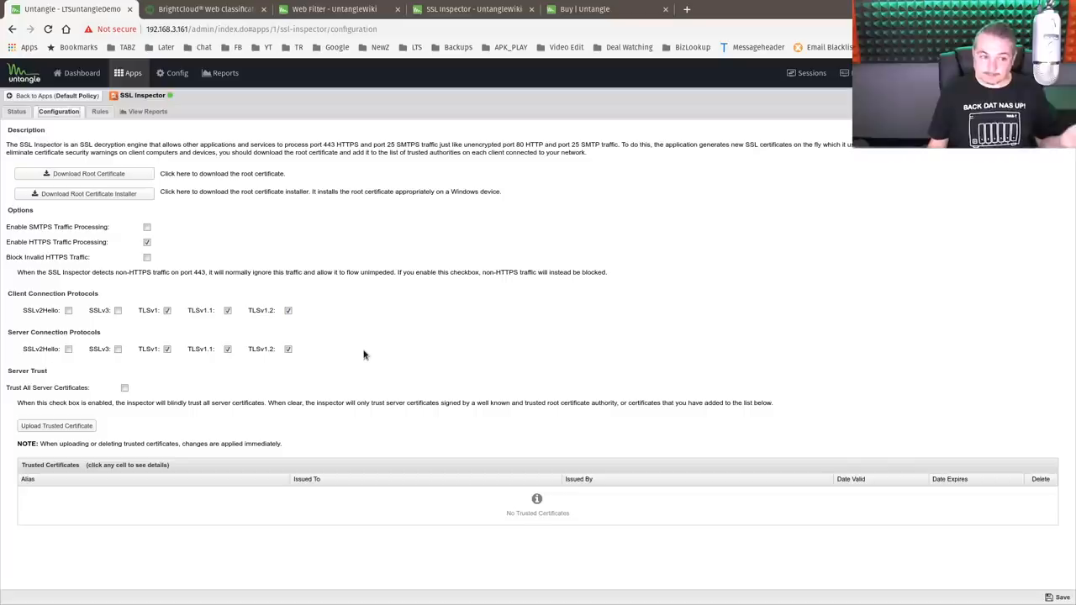
{"action": "mouse_move", "coordinate": [272, 208]}
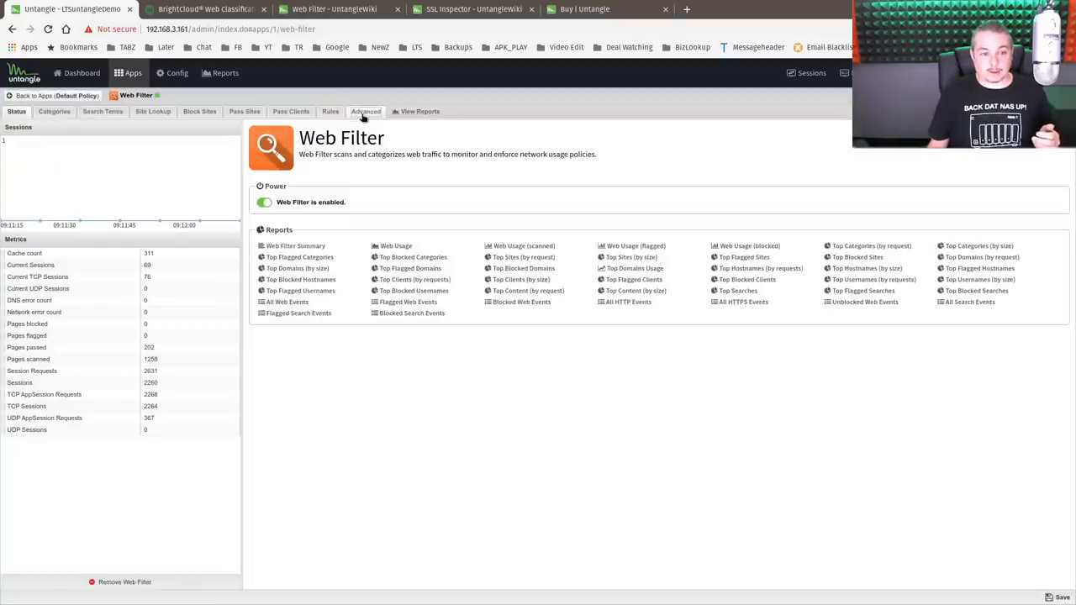
View Web Filter's advanced settings: SNI HTTPS processing, safe search and QUIC blocking
{"action": "left_click", "coordinate": [365, 111]}
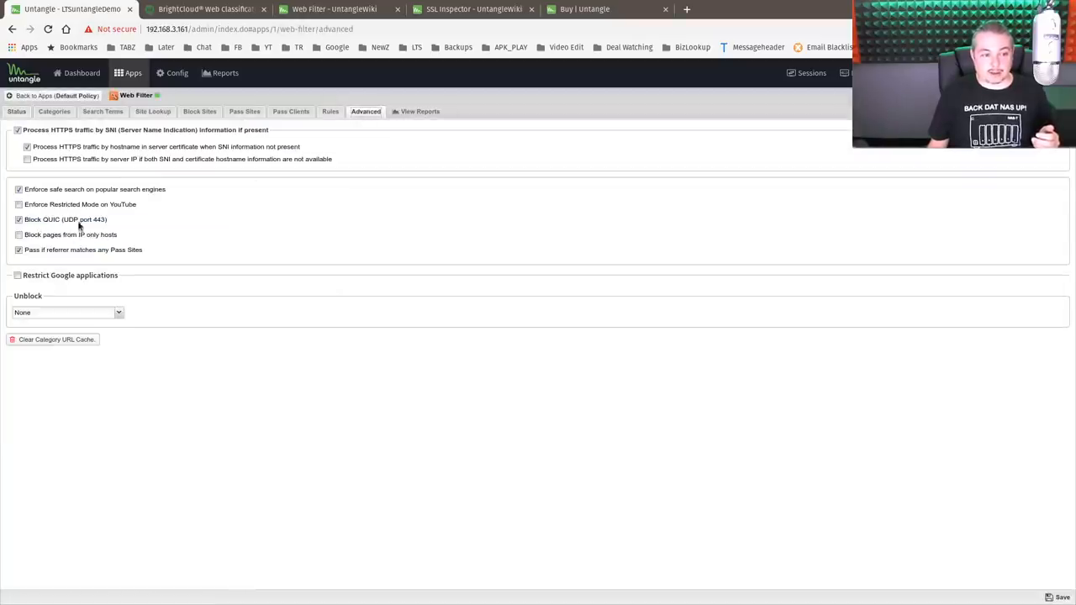
{"action": "mouse_move", "coordinate": [158, 237]}
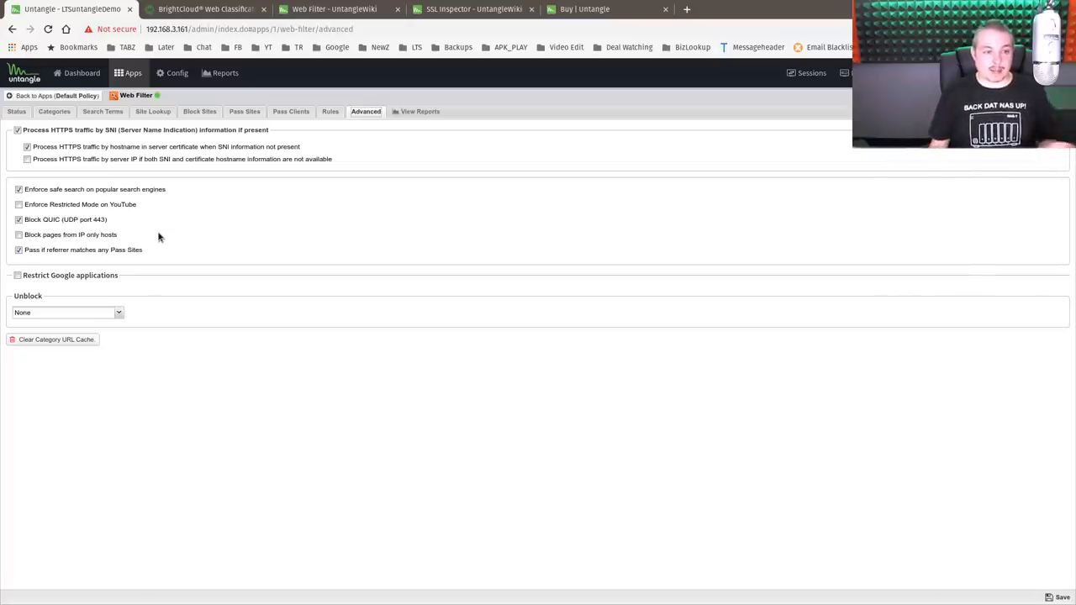
{"action": "mouse_move", "coordinate": [269, 231]}
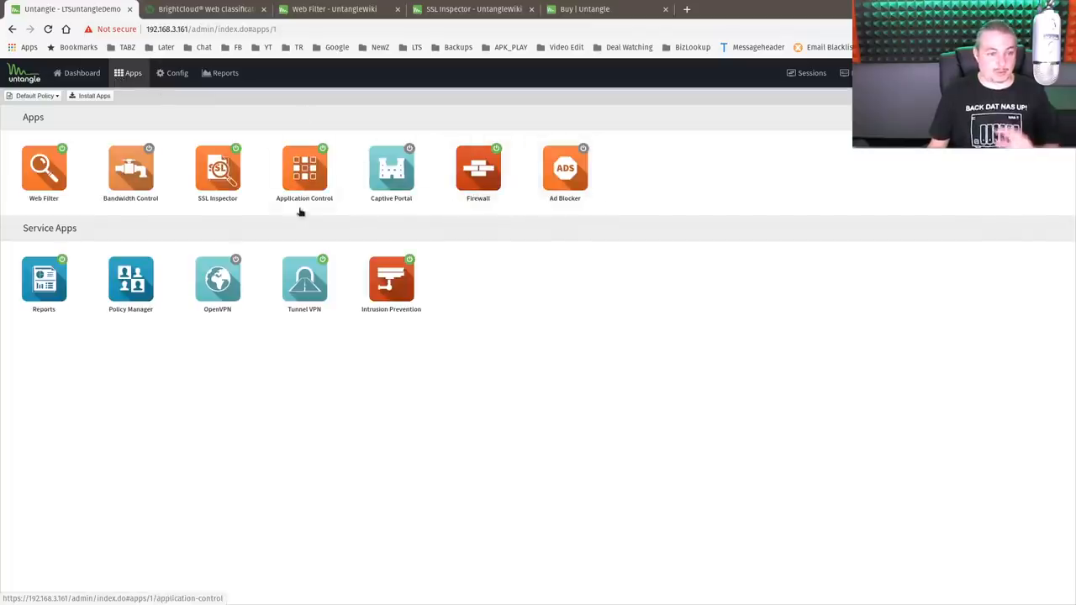
{"action": "mouse_move", "coordinate": [218, 171]}
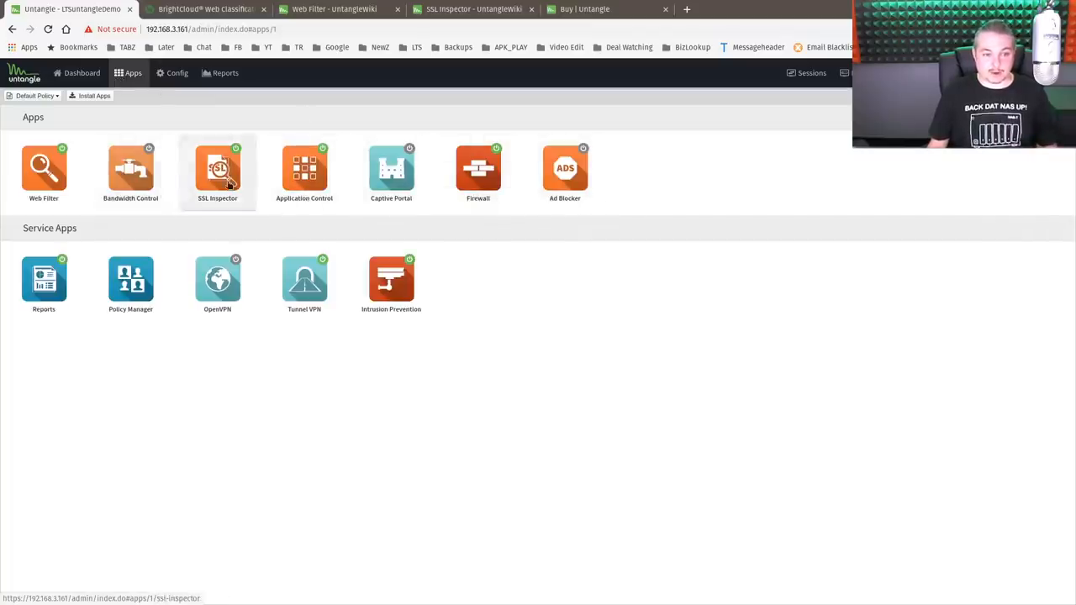
Enable SSL Inspector's Inspect All Traffic rule and save the rules
{"action": "left_click", "coordinate": [217, 168]}
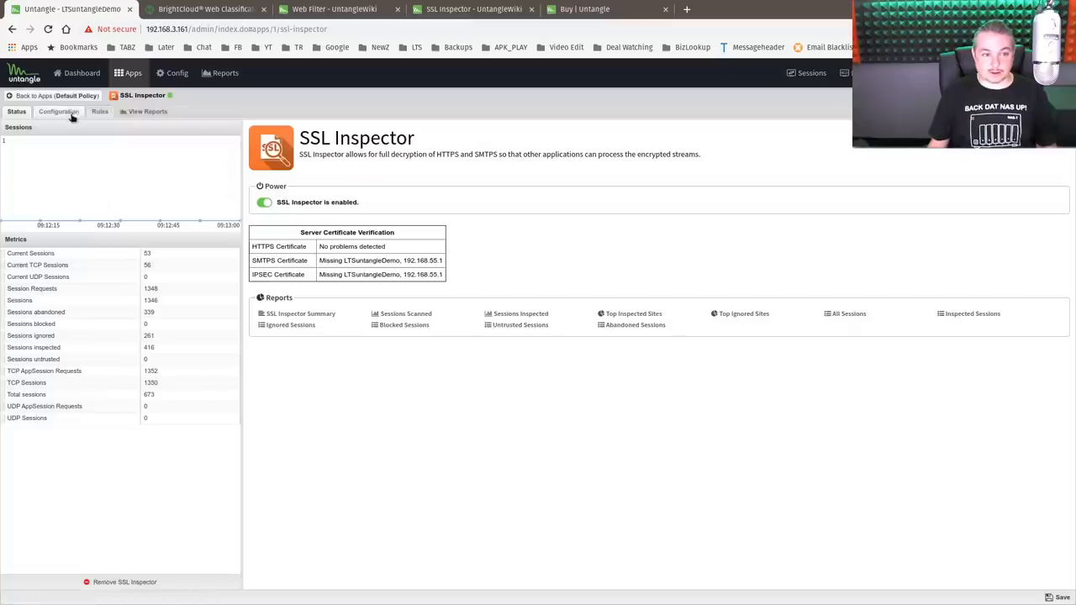
{"action": "left_click", "coordinate": [99, 111]}
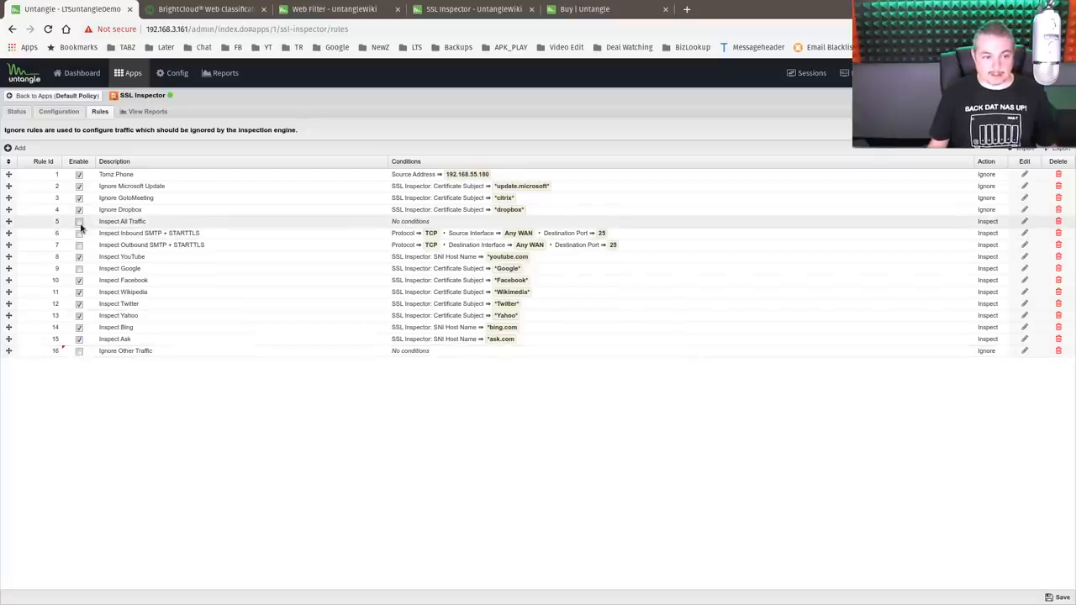
{"action": "left_click", "coordinate": [79, 221]}
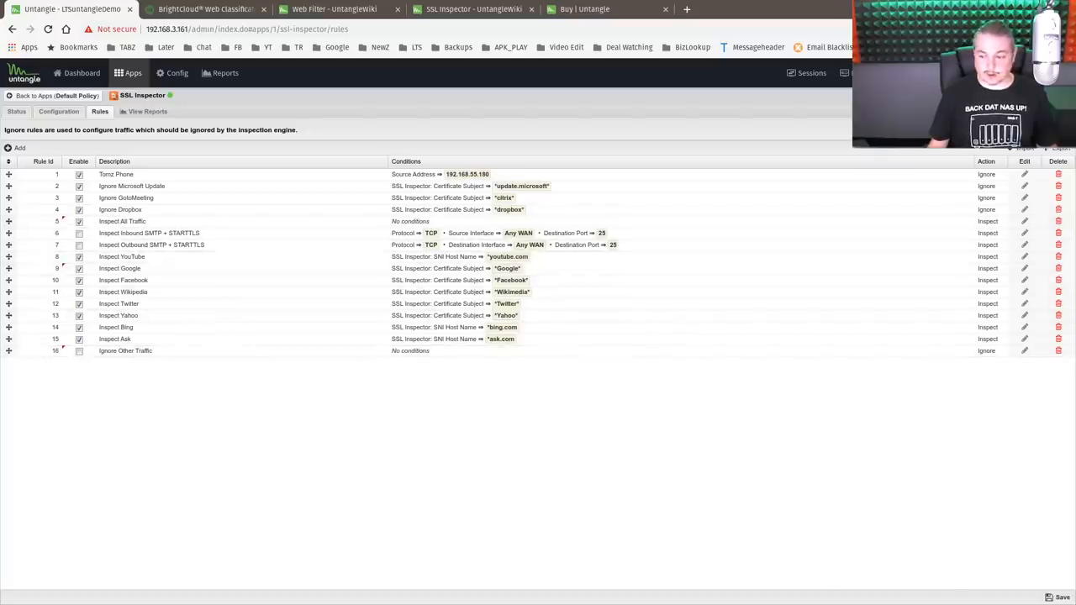
{"action": "left_click", "coordinate": [1061, 596]}
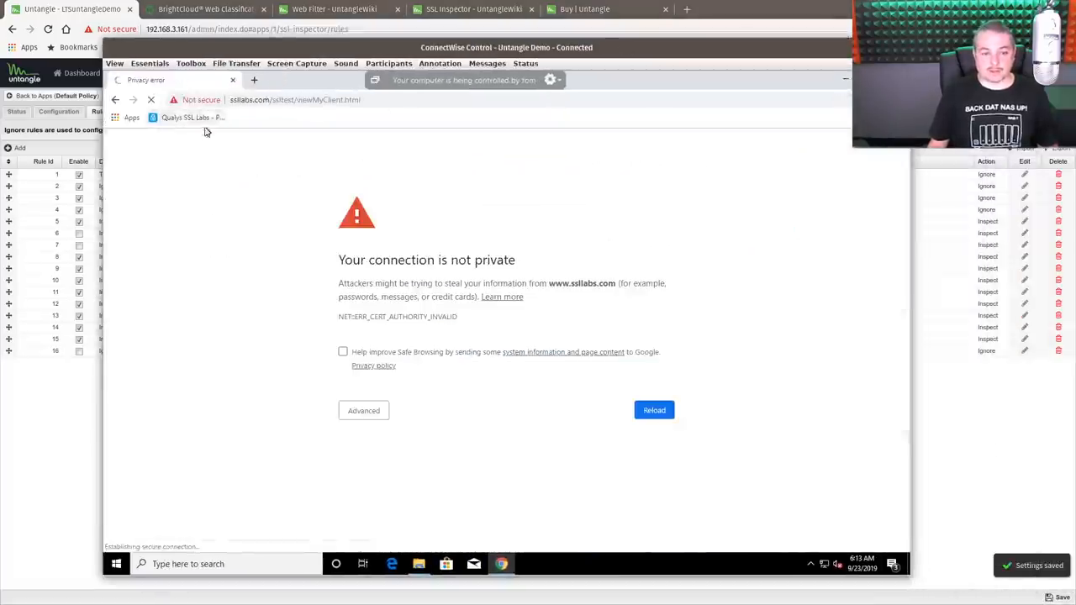
Reload the remote SSL Labs page and show Untangle's Config overview
{"action": "left_click", "coordinate": [196, 99]}
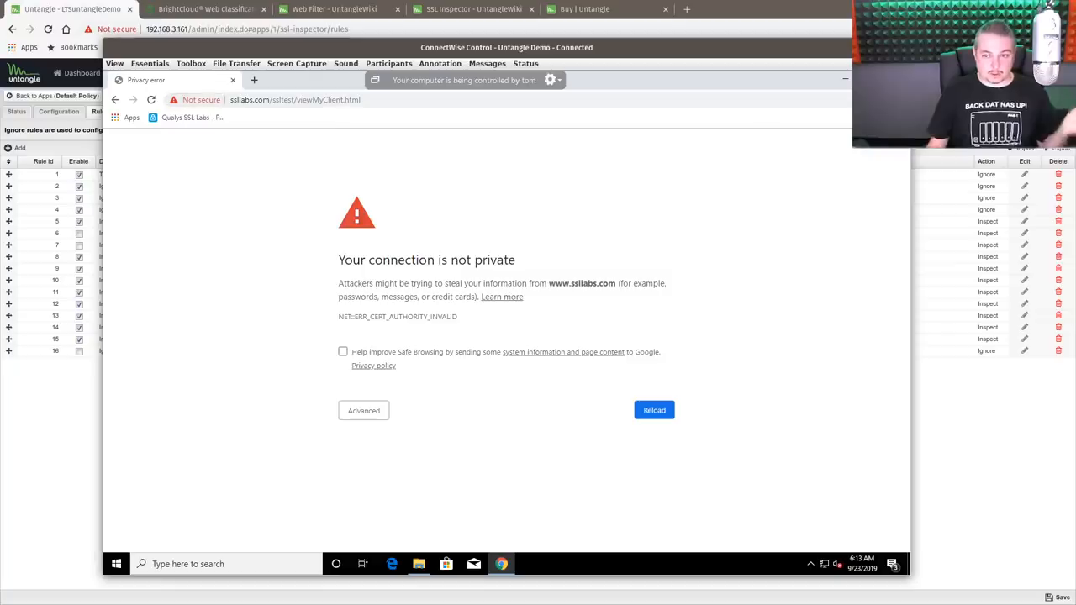
{"action": "left_click", "coordinate": [654, 411]}
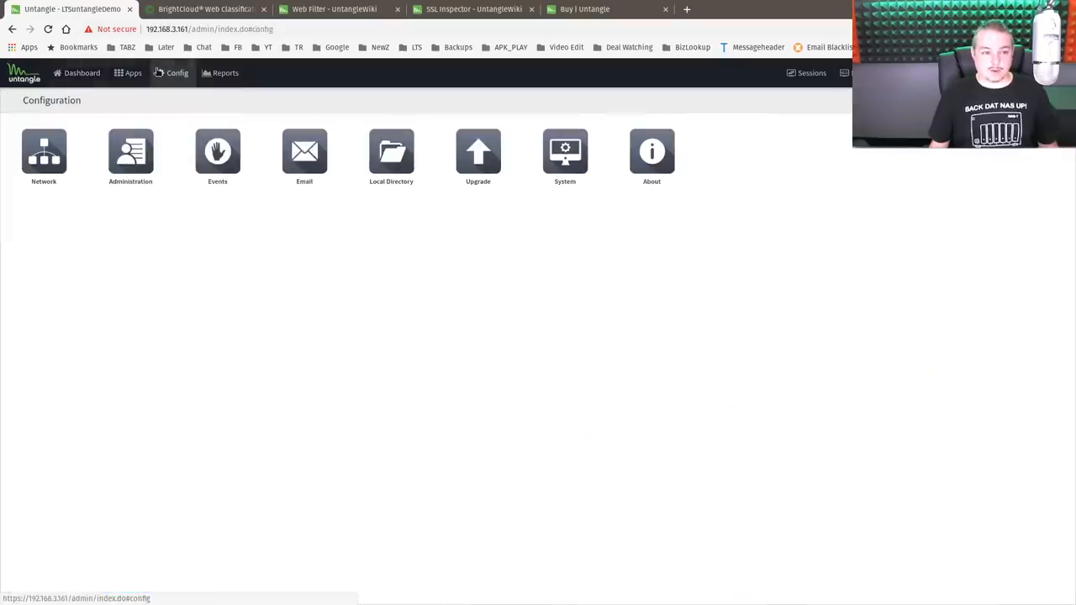
Open Administration > Certificates to review the LawrenceSystems certificate authority details
{"action": "left_click", "coordinate": [130, 152]}
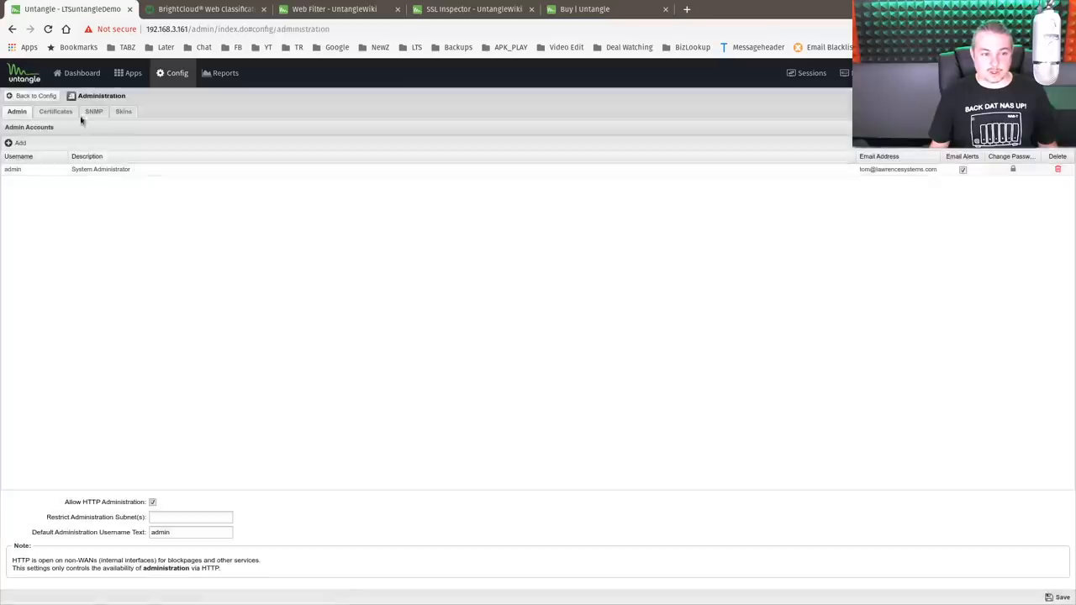
{"action": "left_click", "coordinate": [56, 111]}
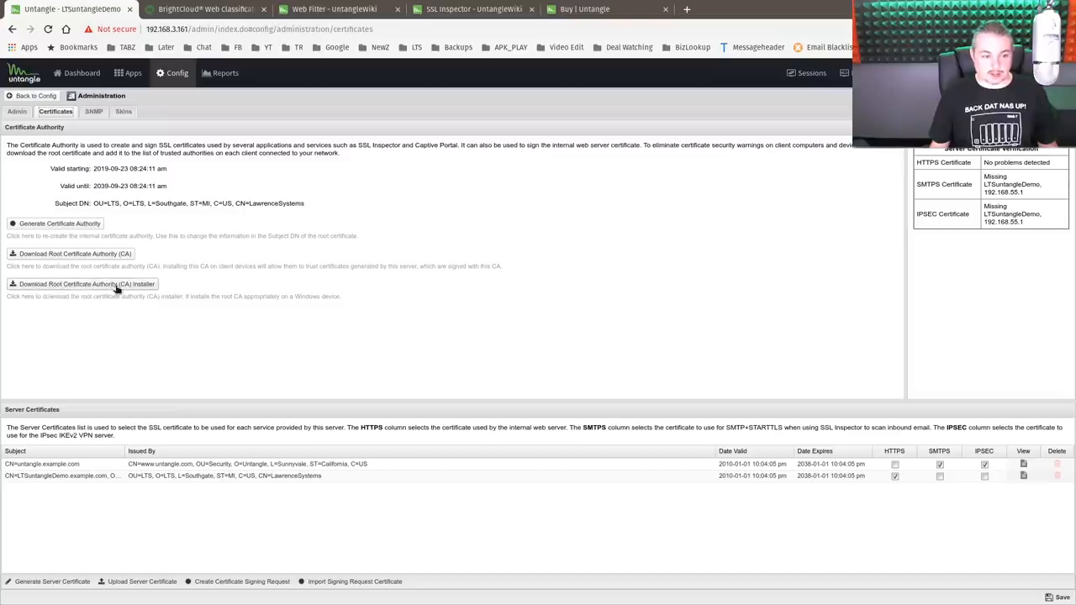
{"action": "mouse_move", "coordinate": [126, 284]}
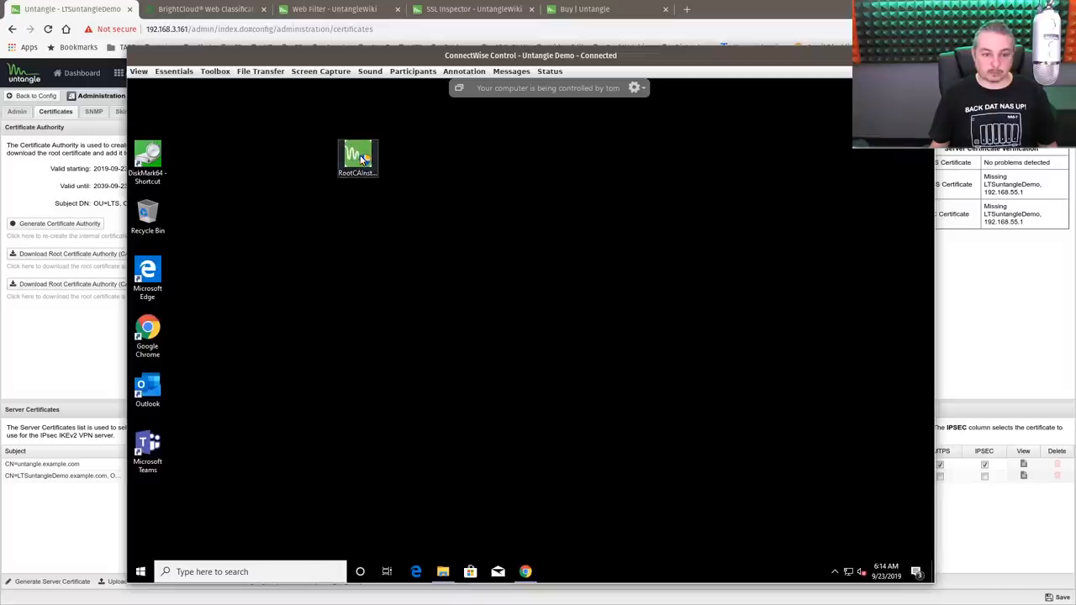
Run RootCAInstaller as administrator, accept the license, and install it for Windows and Firefox
{"action": "right_click", "coordinate": [357, 156]}
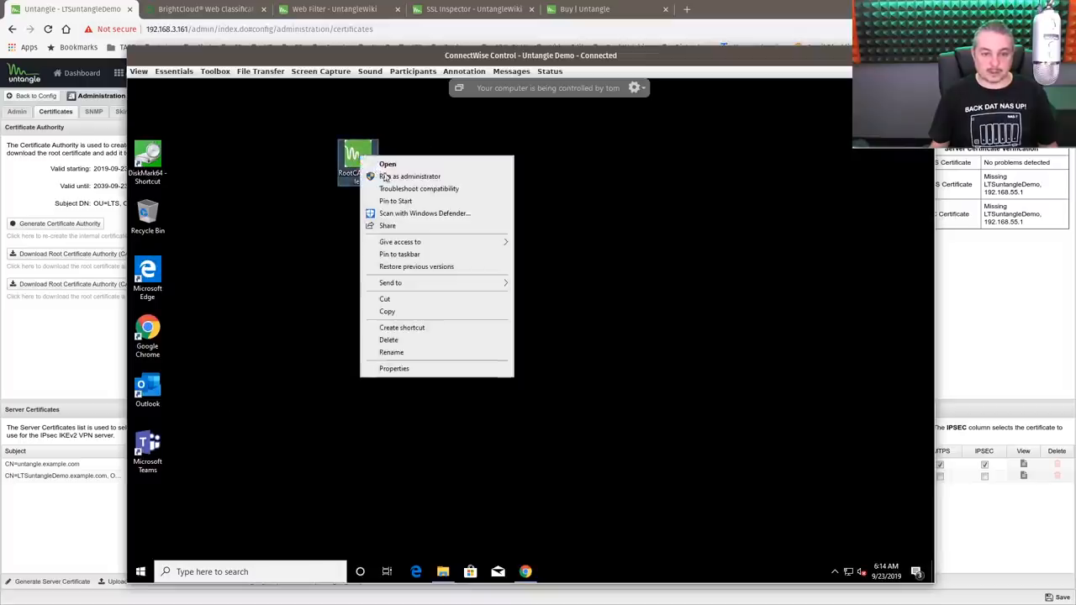
{"action": "left_click", "coordinate": [410, 176]}
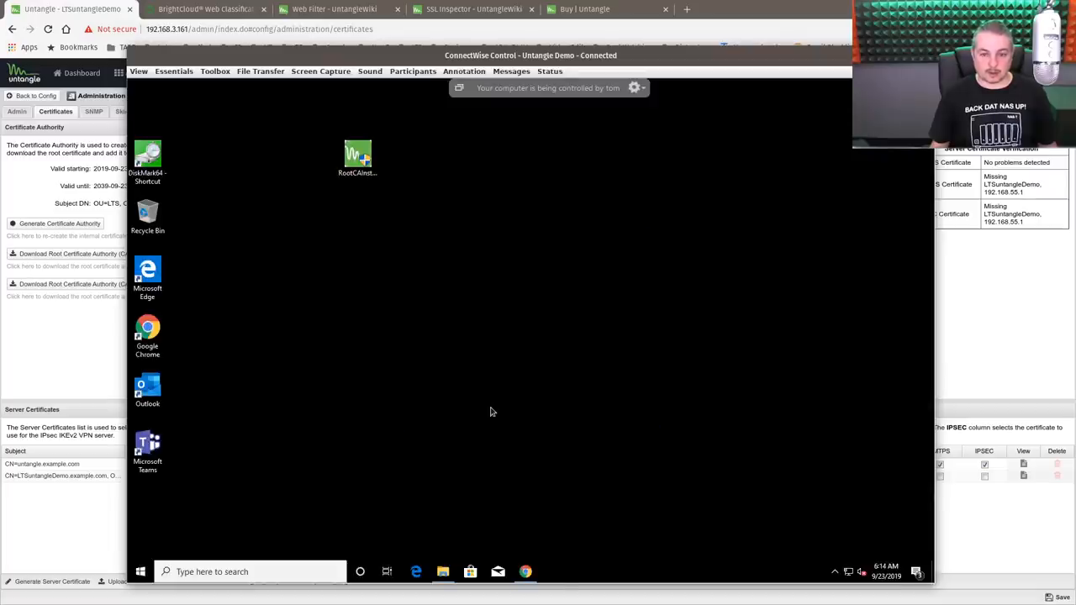
{"action": "double_click", "coordinate": [357, 155]}
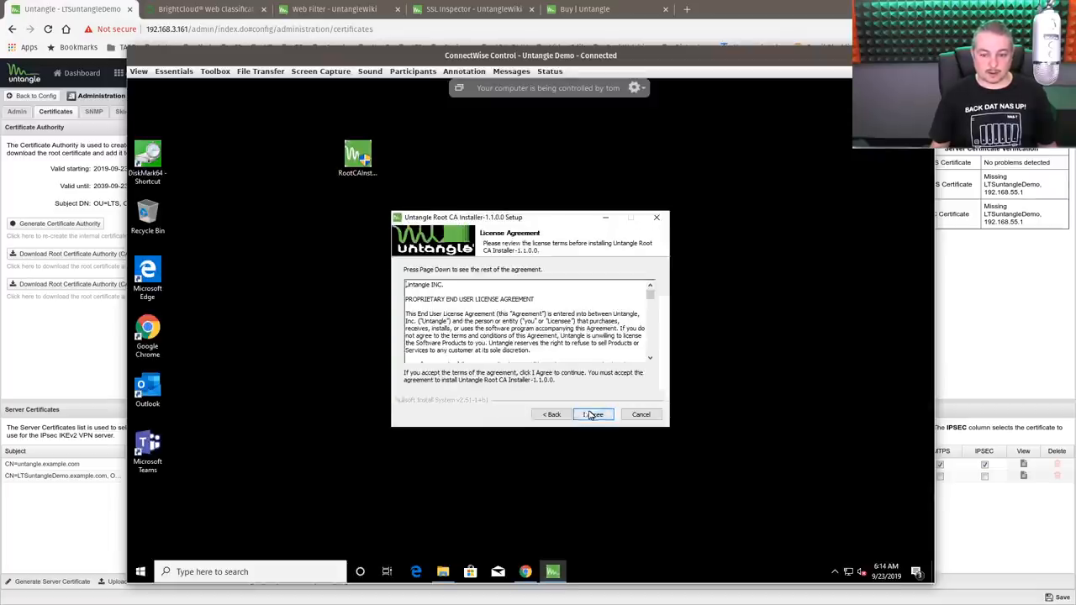
{"action": "left_click", "coordinate": [593, 415]}
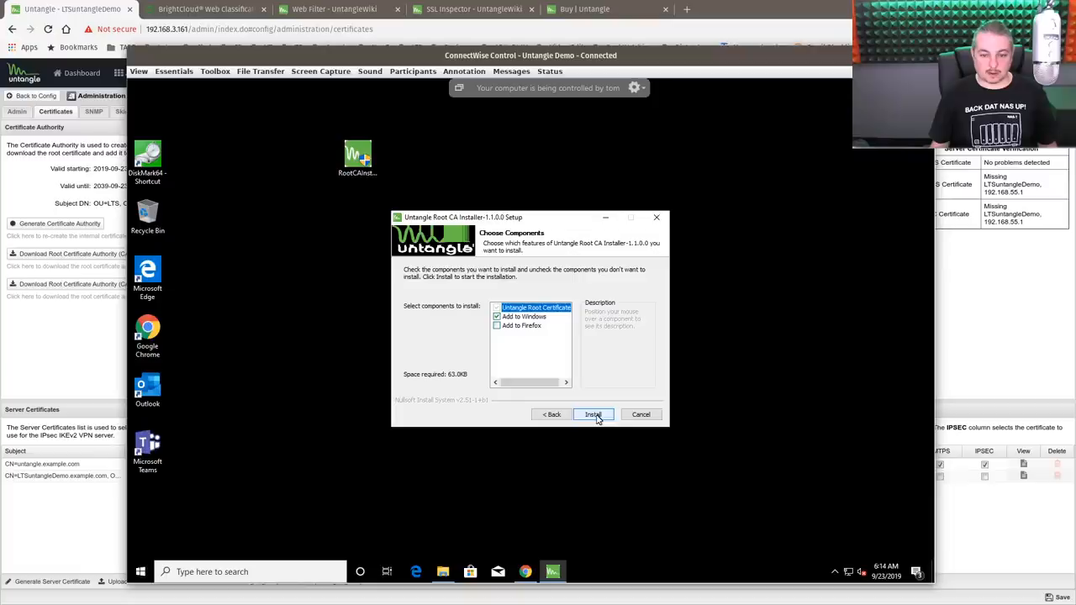
{"action": "left_click", "coordinate": [496, 326]}
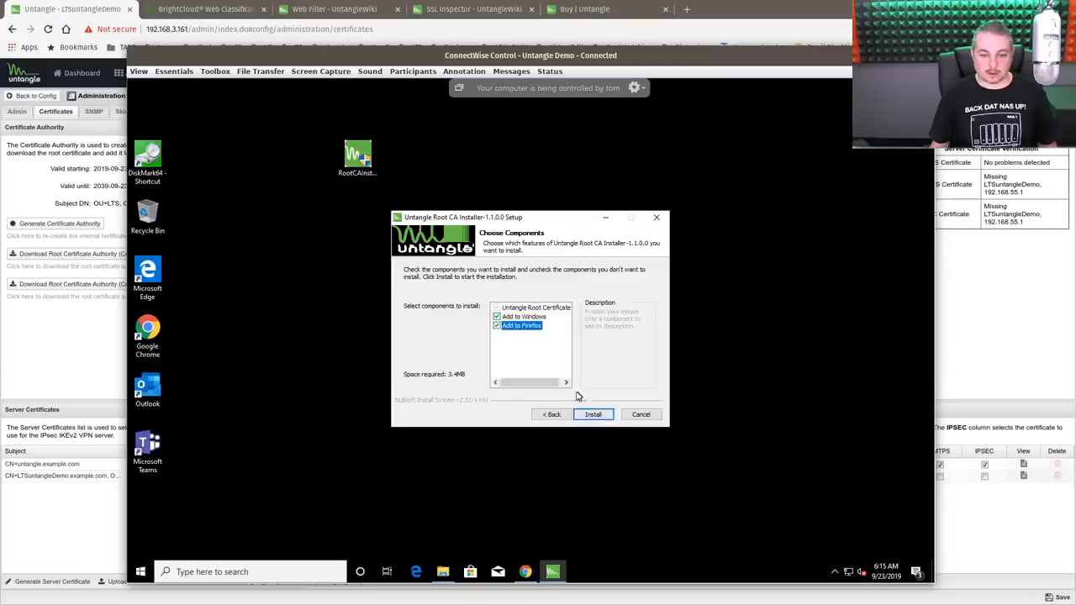
{"action": "left_click", "coordinate": [592, 414]}
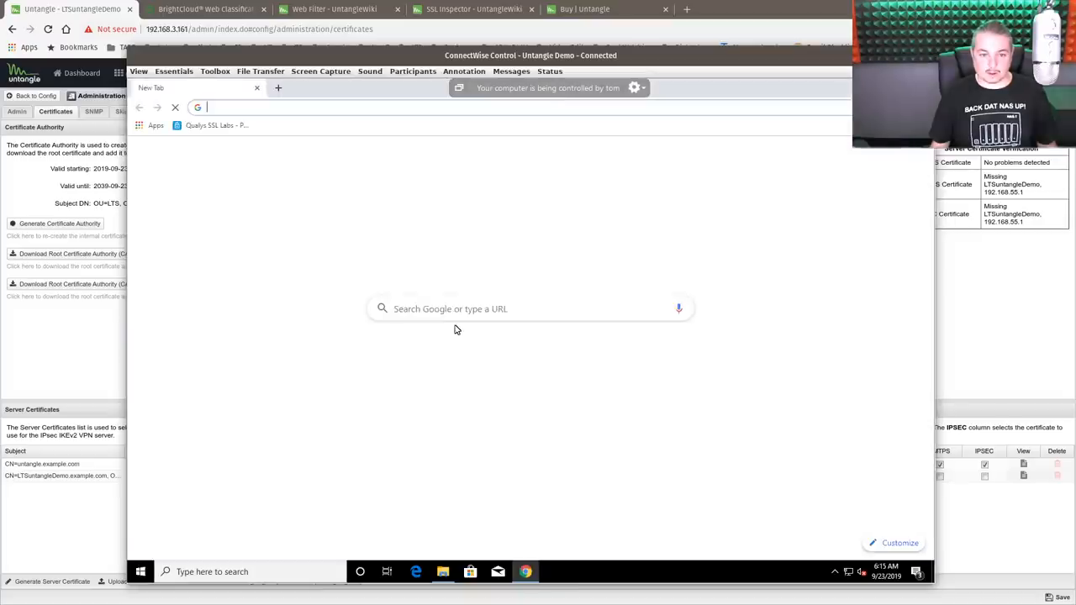
Load the SSL Labs test page and select its protocol support text
{"action": "left_click", "coordinate": [216, 125]}
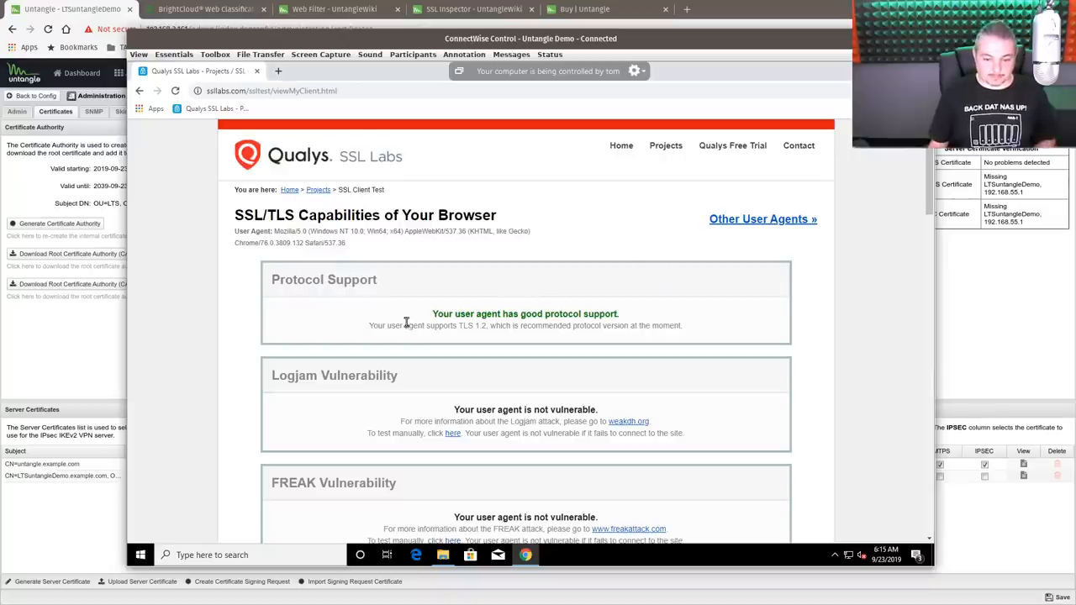
{"action": "double_click", "coordinate": [587, 325]}
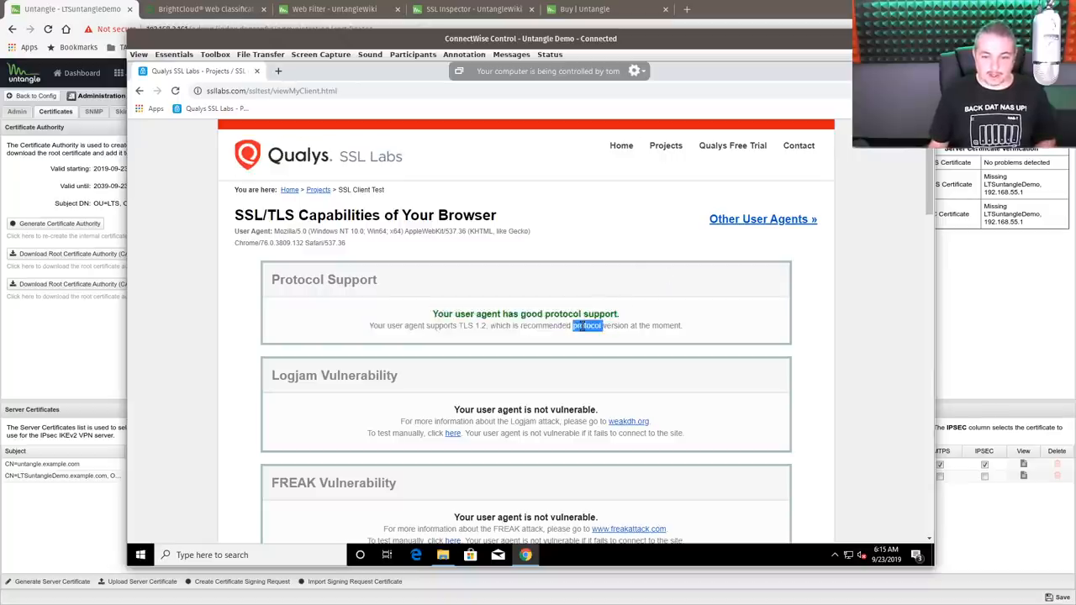
{"action": "triple_click", "coordinate": [525, 325]}
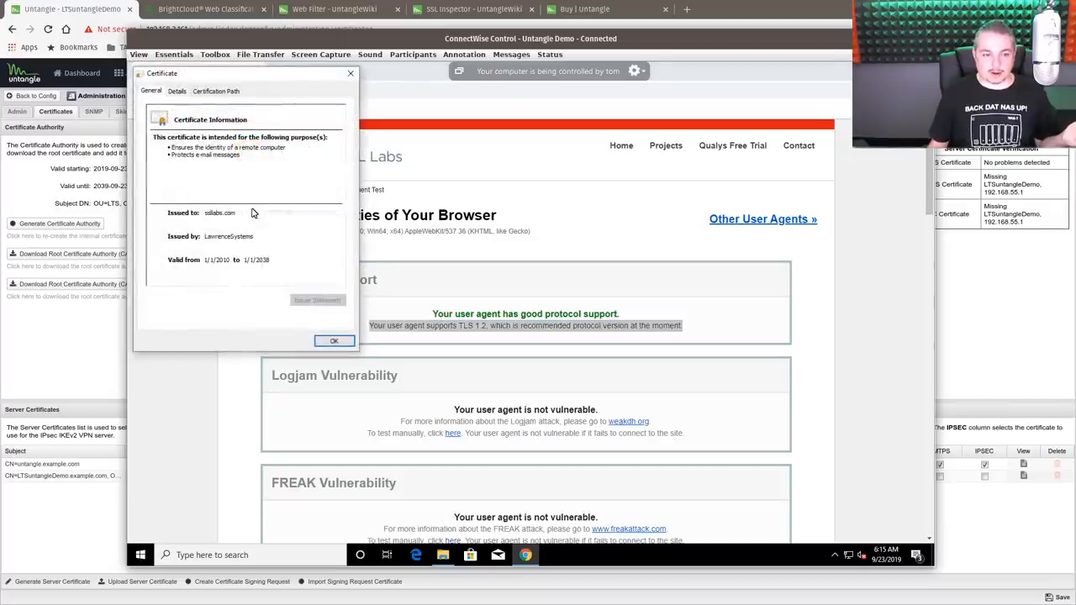
{"action": "mouse_move", "coordinate": [216, 243]}
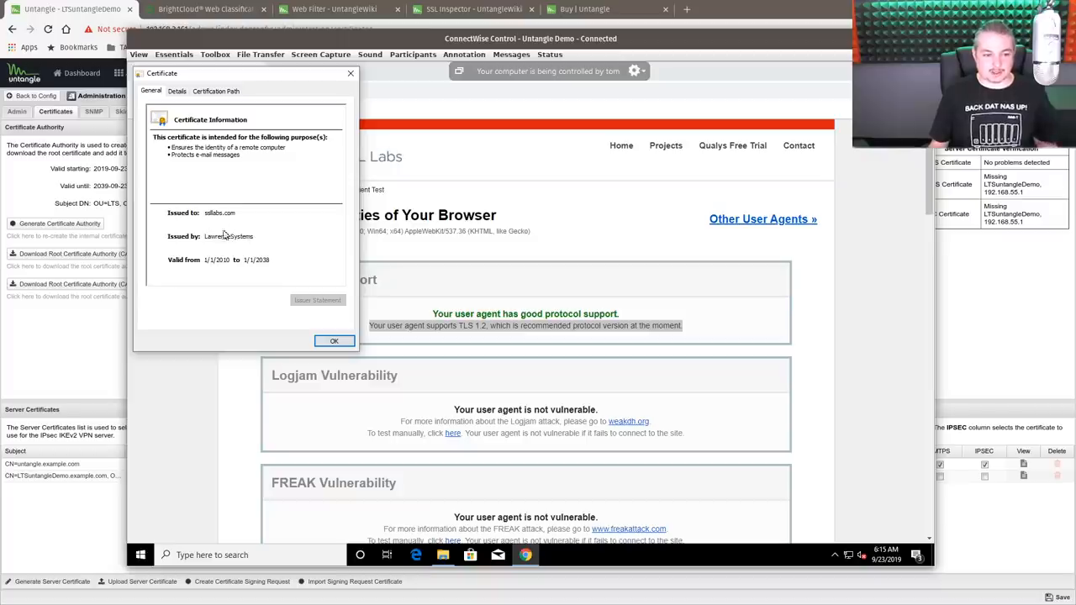
{"action": "mouse_move", "coordinate": [259, 283]}
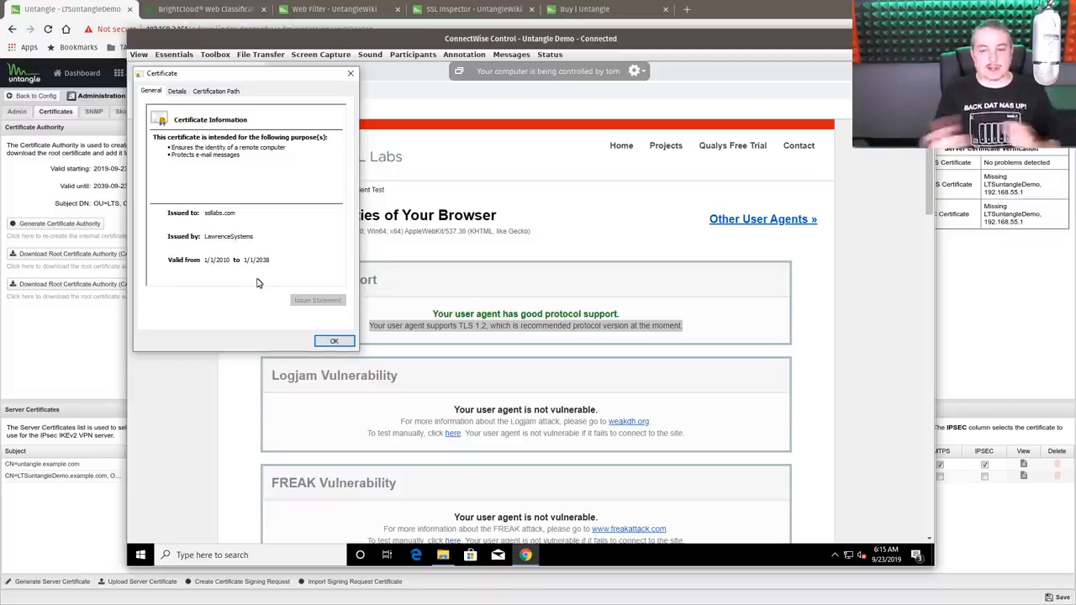
{"action": "mouse_move", "coordinate": [350, 72]}
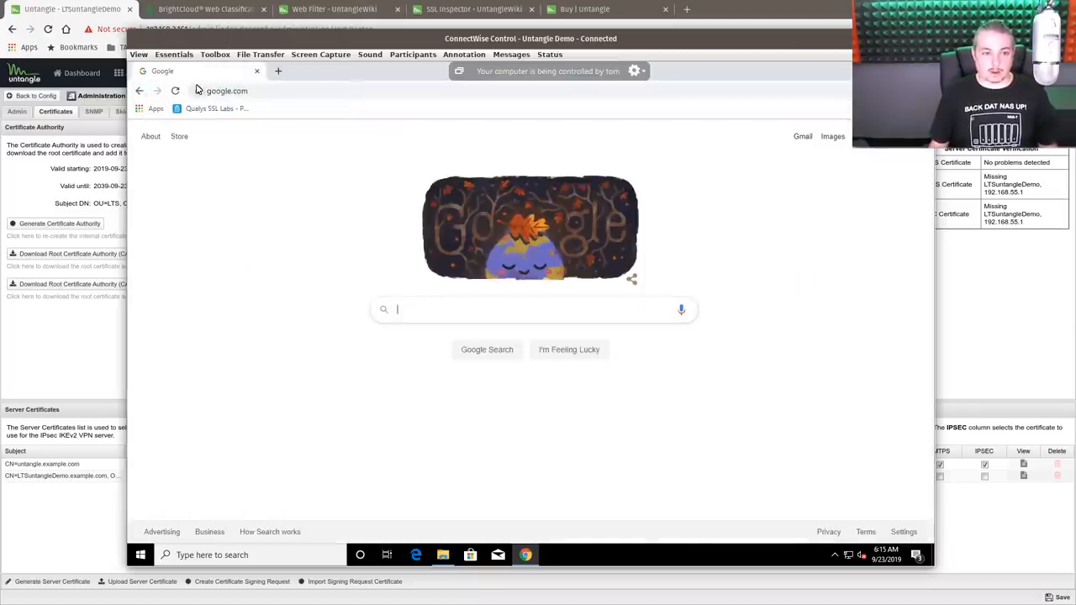
Confirm google.com's certificate is issued by LawrenceSystems, then open a new tab
{"action": "left_click", "coordinate": [197, 91]}
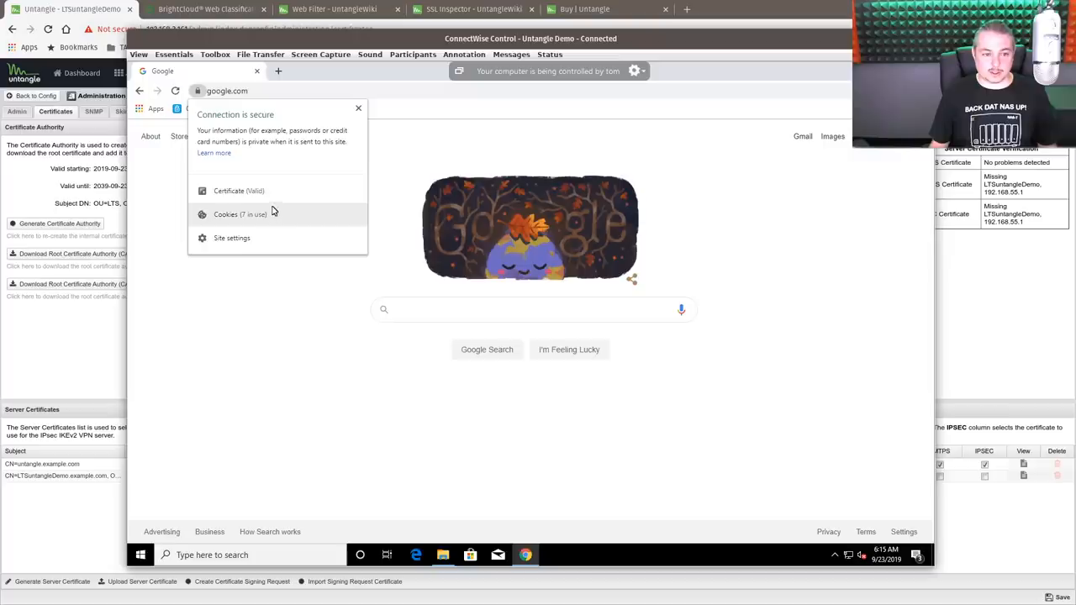
{"action": "left_click", "coordinate": [238, 191]}
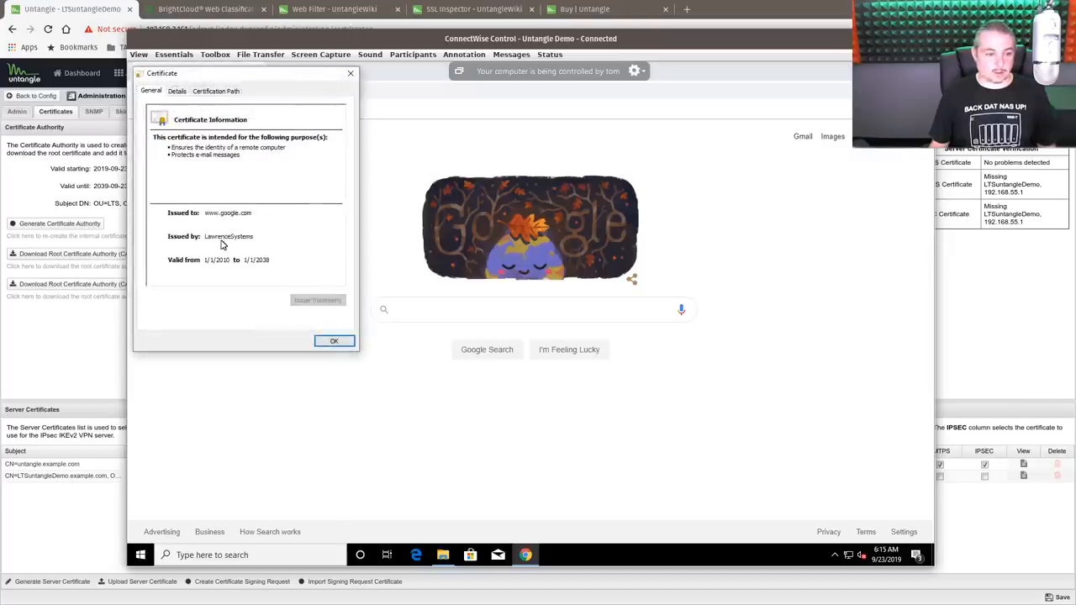
{"action": "mouse_move", "coordinate": [300, 86]}
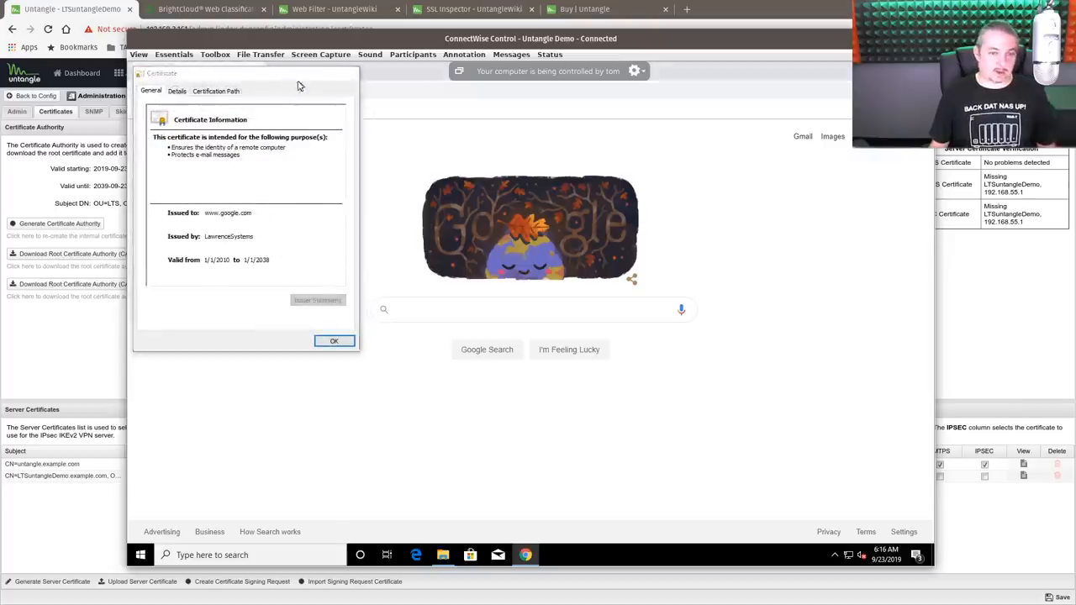
{"action": "left_click", "coordinate": [333, 340]}
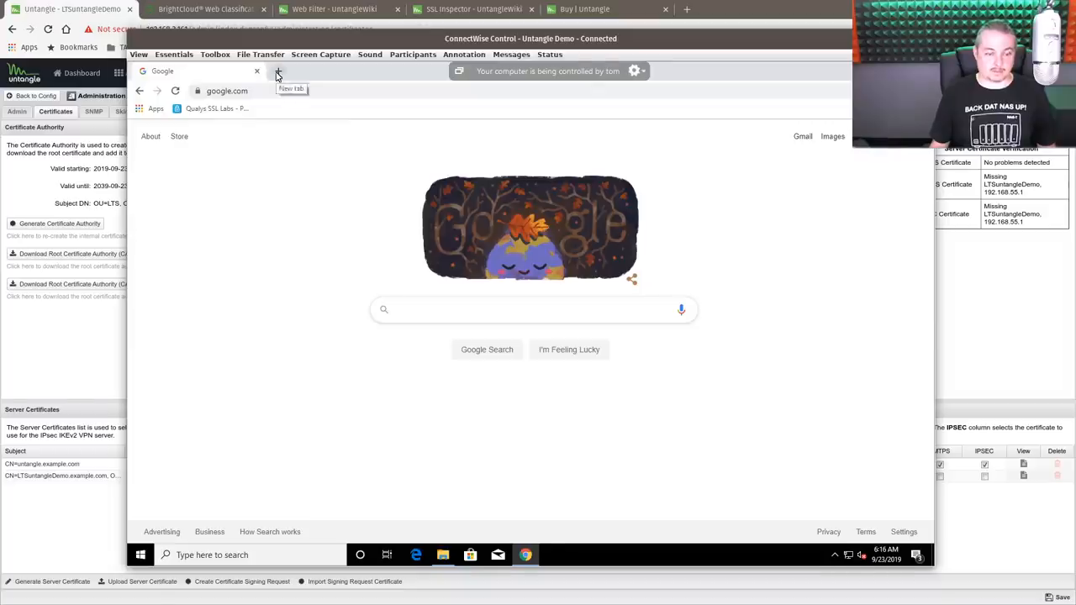
{"action": "left_click", "coordinate": [277, 70]}
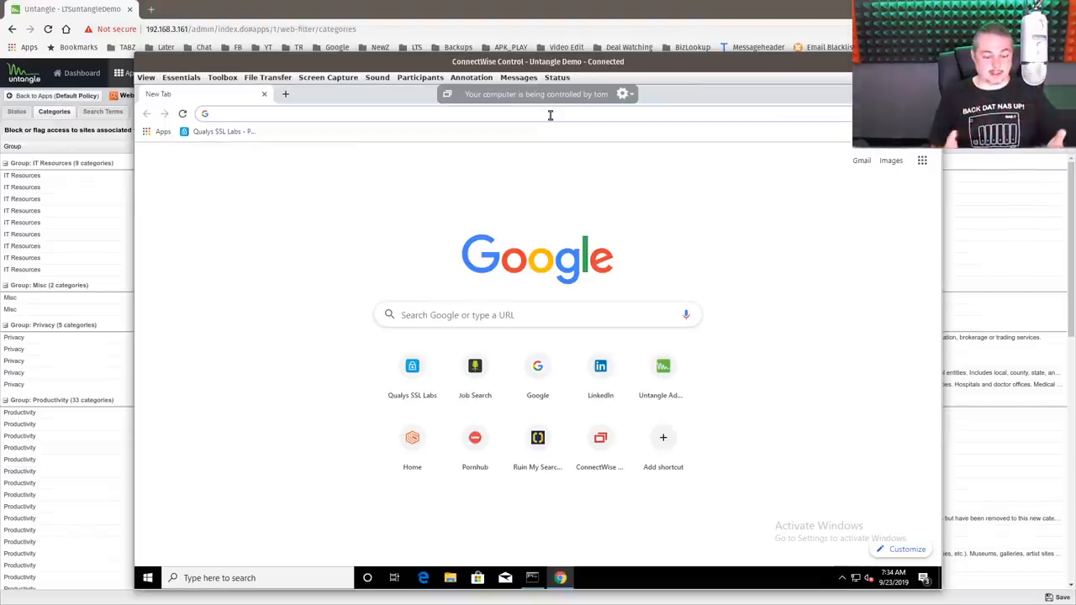
Visit ziprecruiter.com, then try an adult site to get the Web Filter block page
{"action": "type", "text": "ziprecruiter.com"}
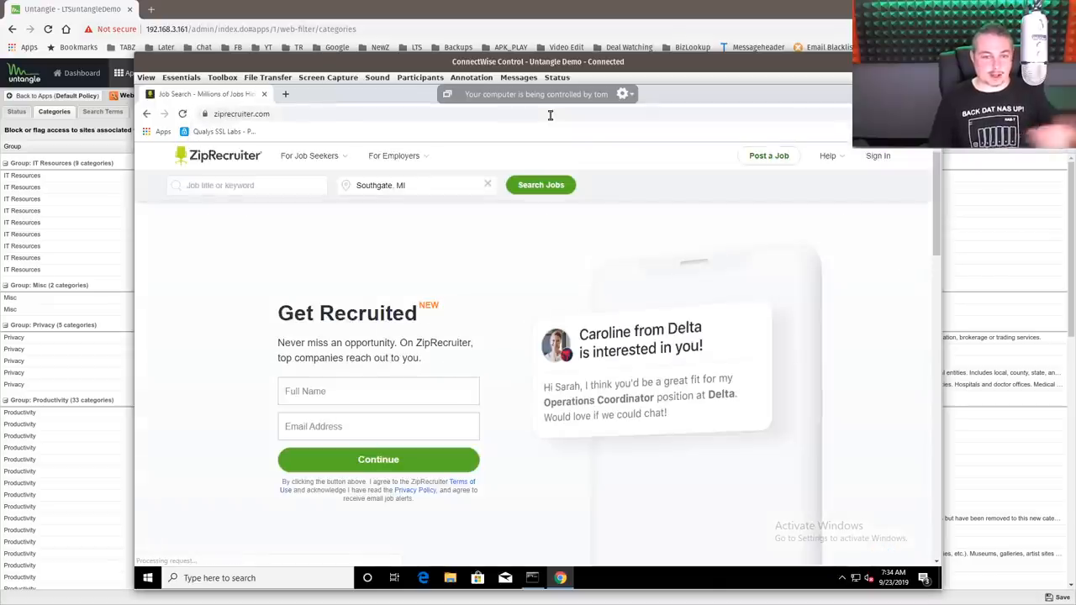
{"action": "left_click", "coordinate": [244, 114]}
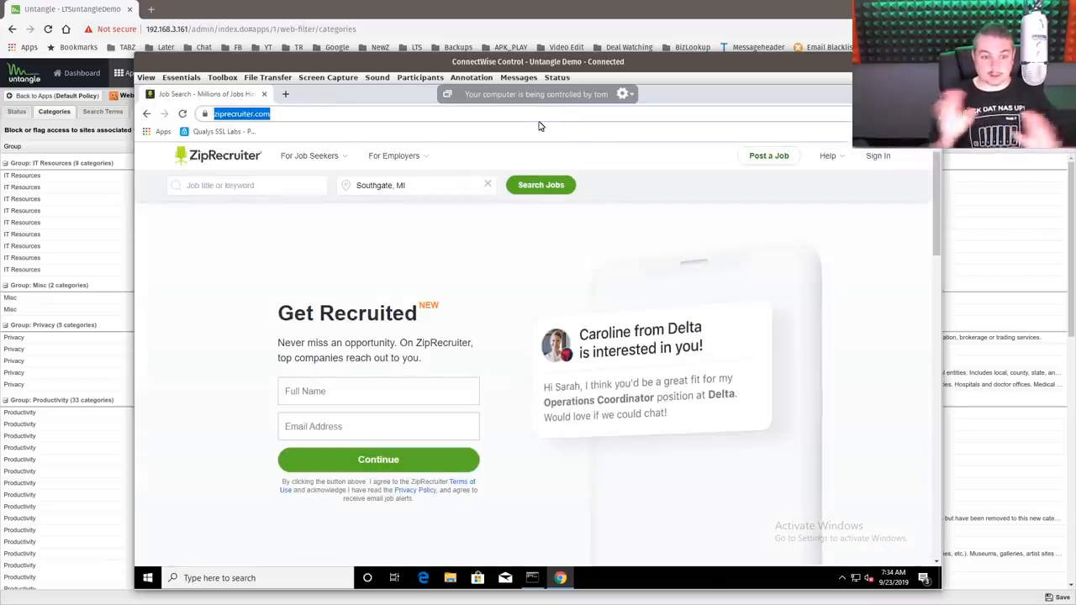
{"action": "type", "text": "por"}
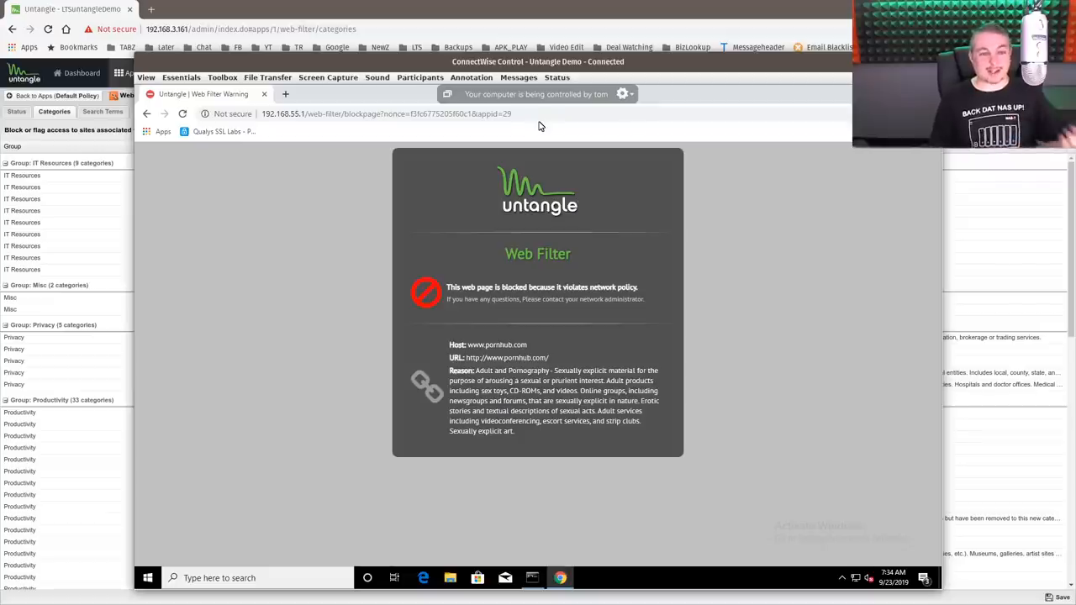
{"action": "mouse_move", "coordinate": [229, 133]}
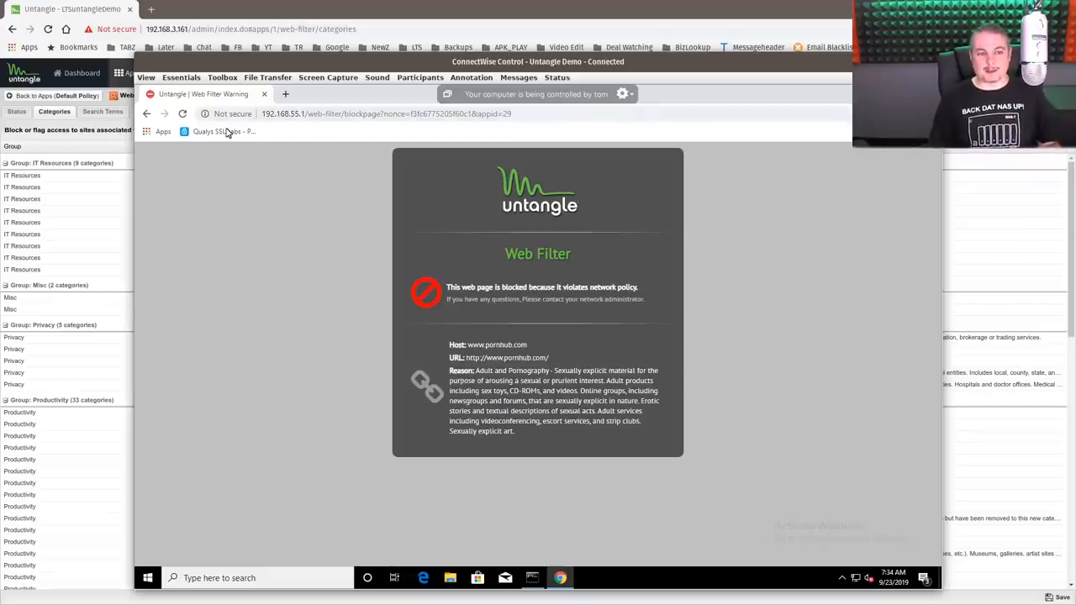
Read the PC's IPv4 address 192.168.55.144 in Command Prompt and revisit ziprecruiter.com
{"action": "left_click", "coordinate": [386, 114]}
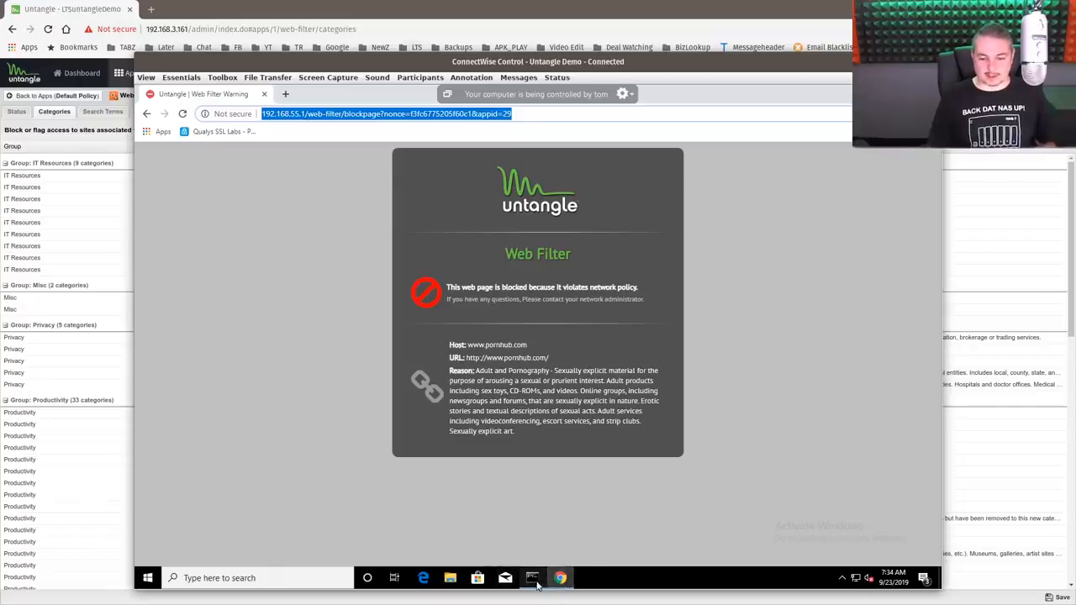
{"action": "left_click", "coordinate": [531, 577]}
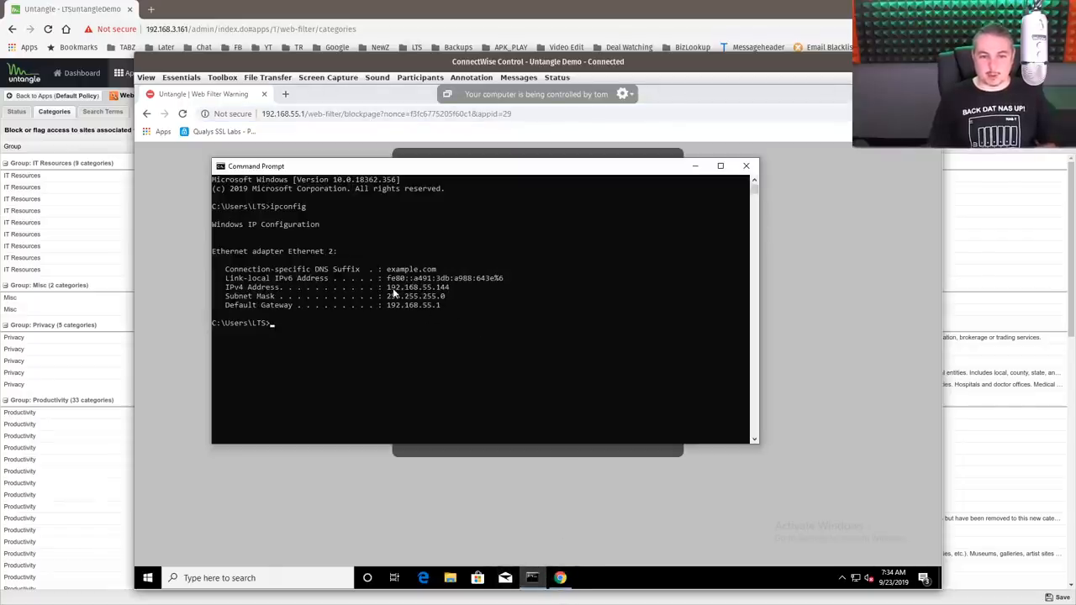
{"action": "mouse_move", "coordinate": [427, 475]}
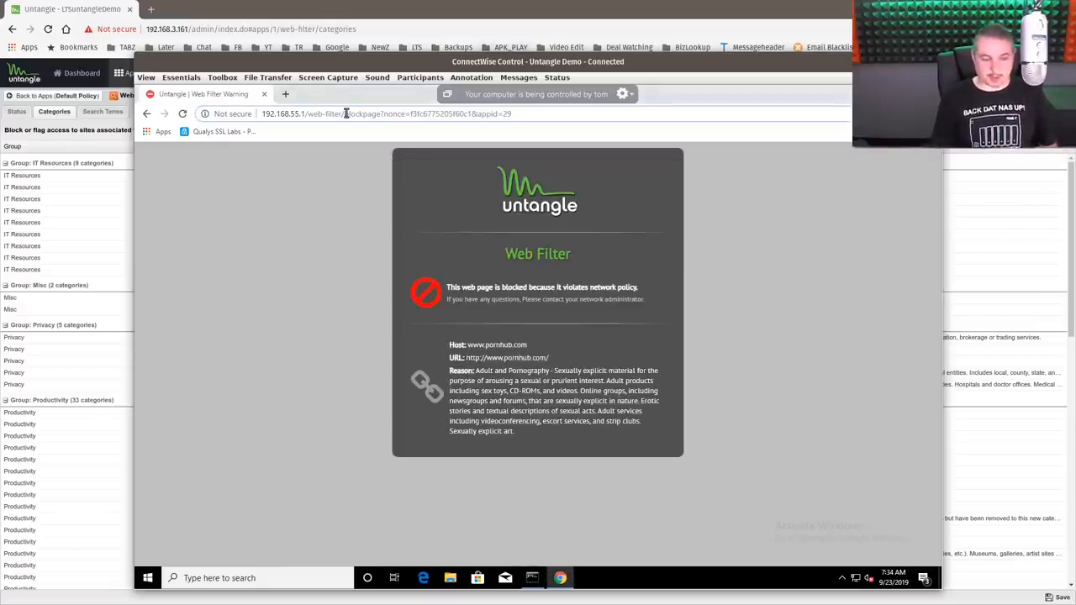
{"action": "type", "text": "ziprecruiter.com"}
{"action": "type", "text": "job"}
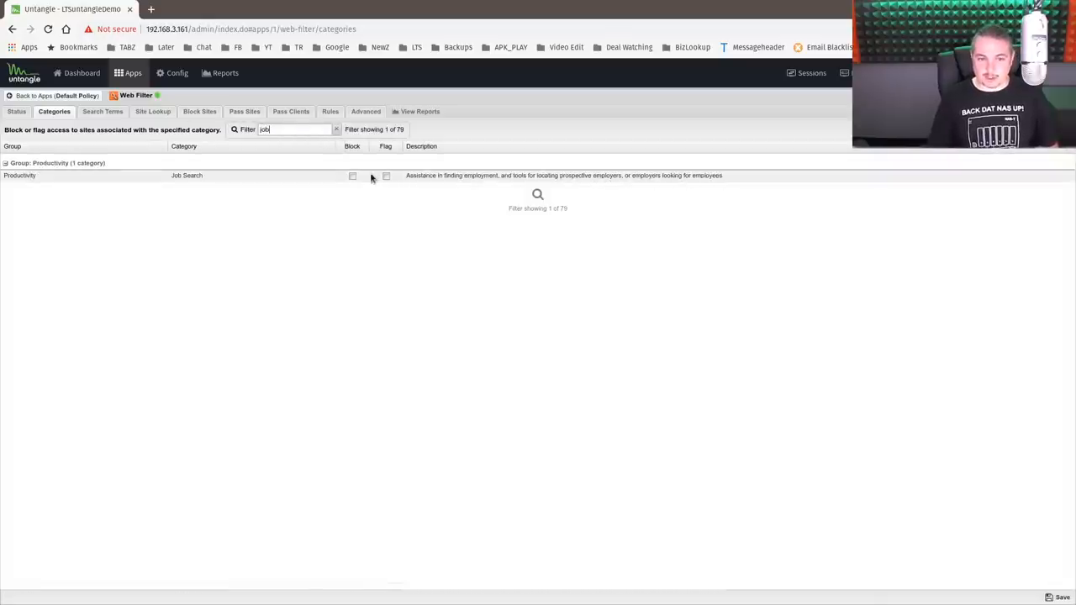
Tick Flag and untick Block for the Job Search category
{"action": "left_click", "coordinate": [352, 175]}
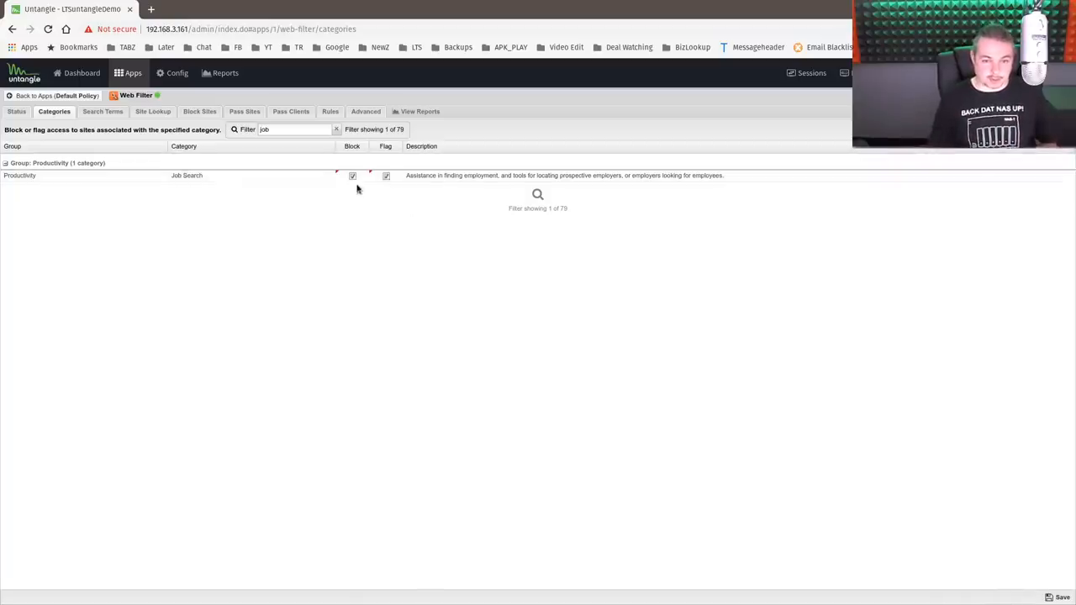
{"action": "left_click", "coordinate": [352, 175]}
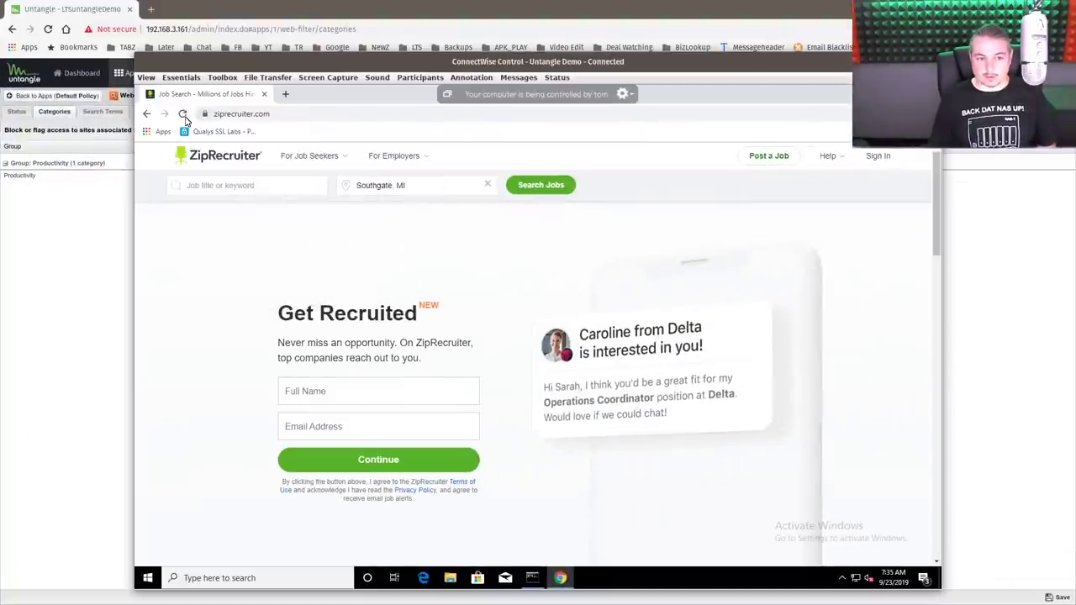
Visit indeed.com, search 'monster job', then open Web Filter reports in a new tab
{"action": "left_click", "coordinate": [244, 114]}
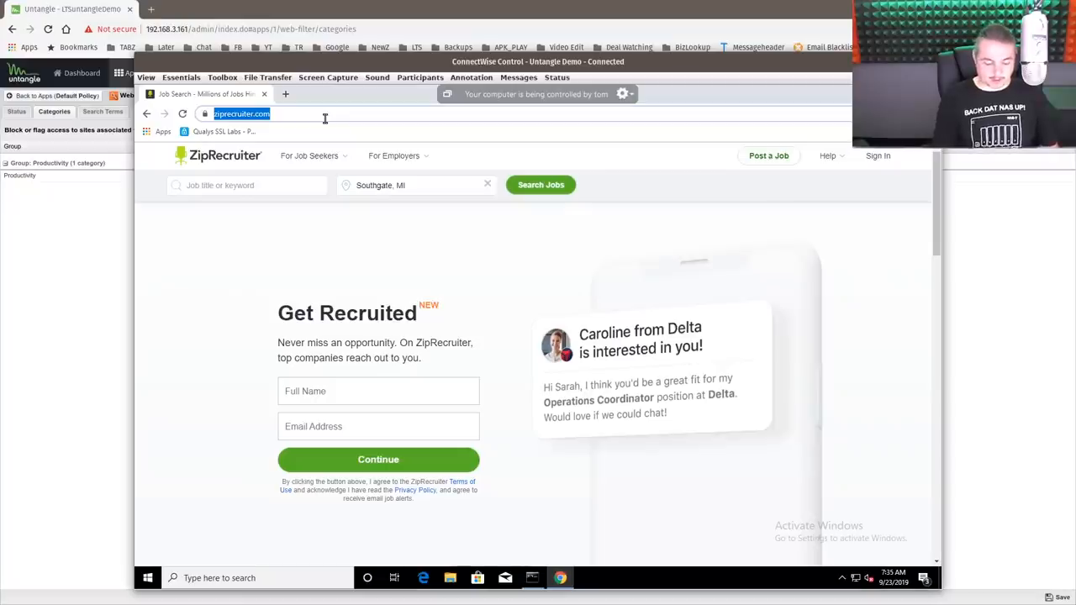
{"action": "type", "text": "indeed.com"}
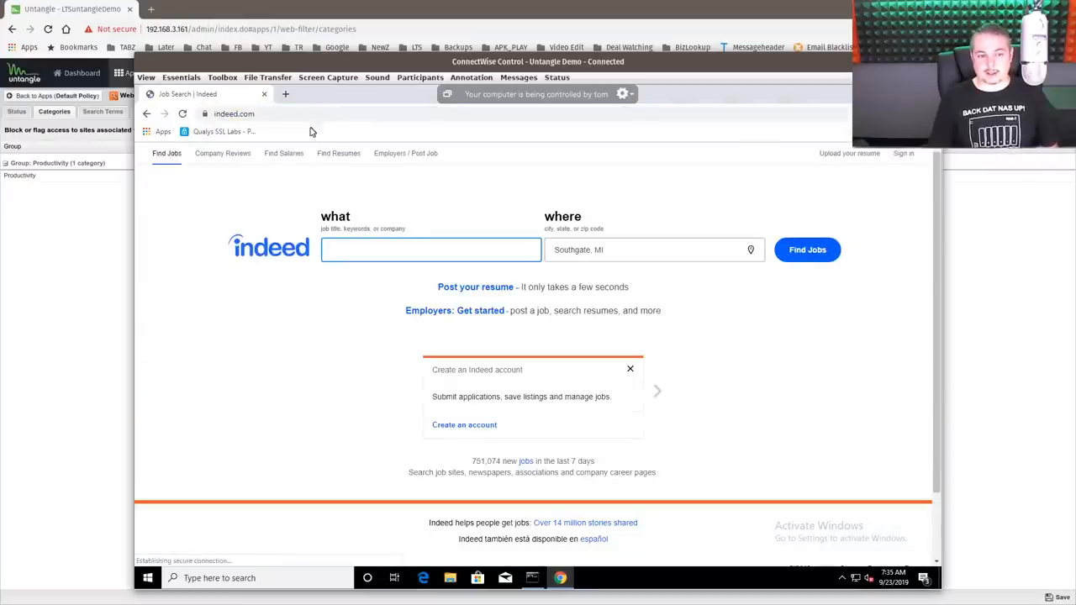
{"action": "type", "text": "monster job"}
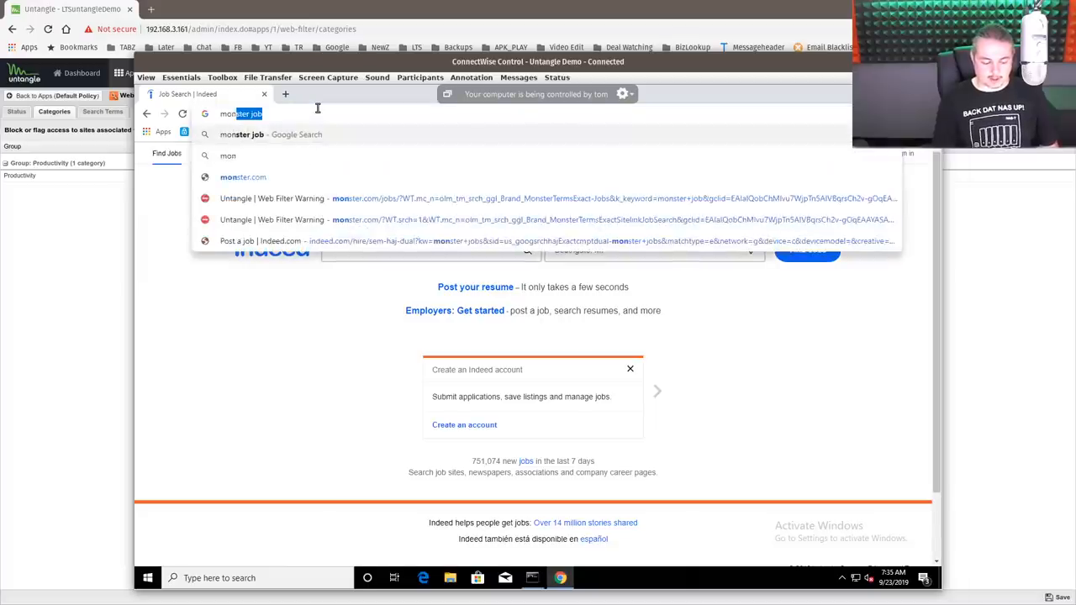
{"action": "left_click", "coordinate": [243, 177]}
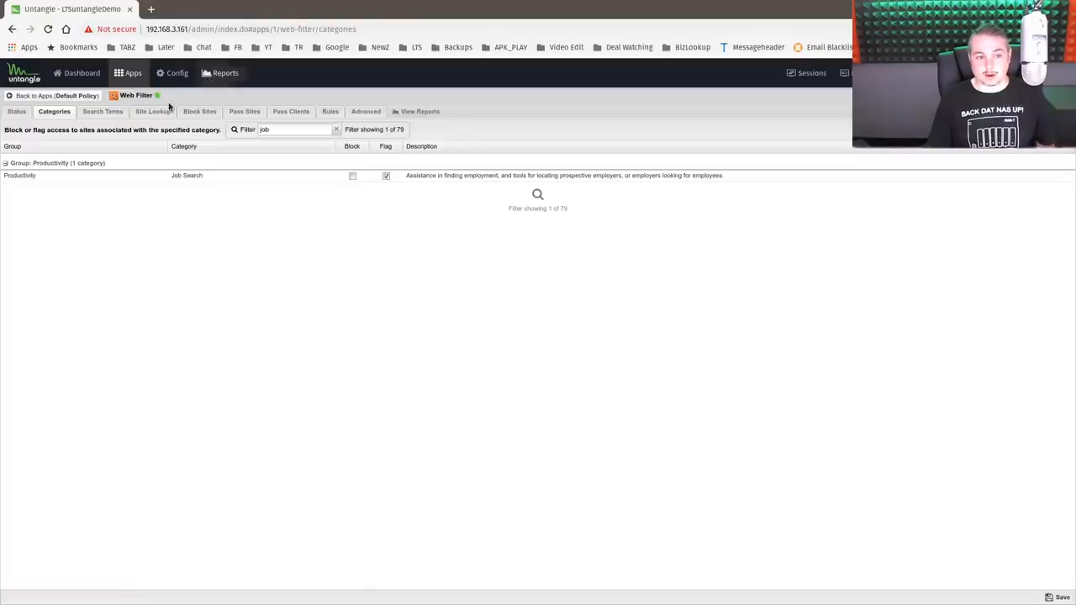
{"action": "left_click", "coordinate": [173, 8]}
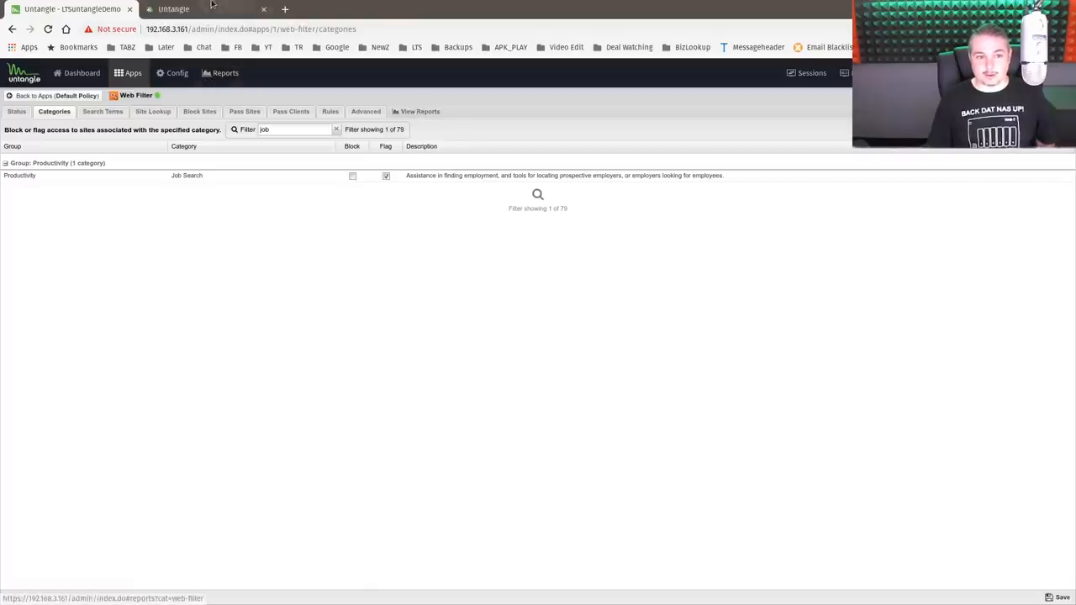
Review Top Flagged Categories and Clients, filter to 192.168.55.144, and open Web Usage (blocked)
{"action": "left_click", "coordinate": [224, 73]}
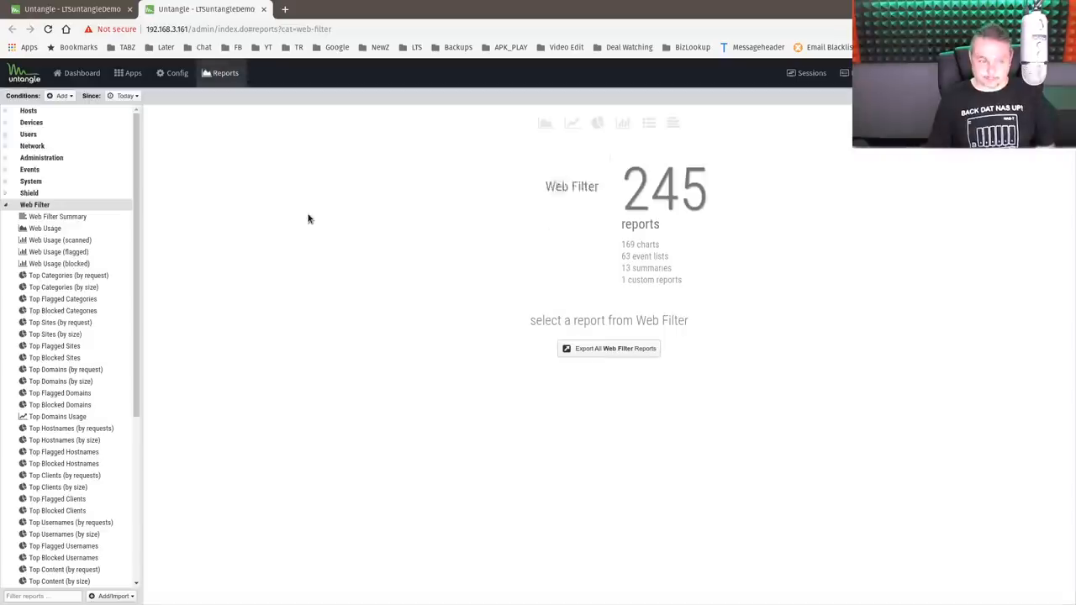
{"action": "left_click", "coordinate": [63, 299]}
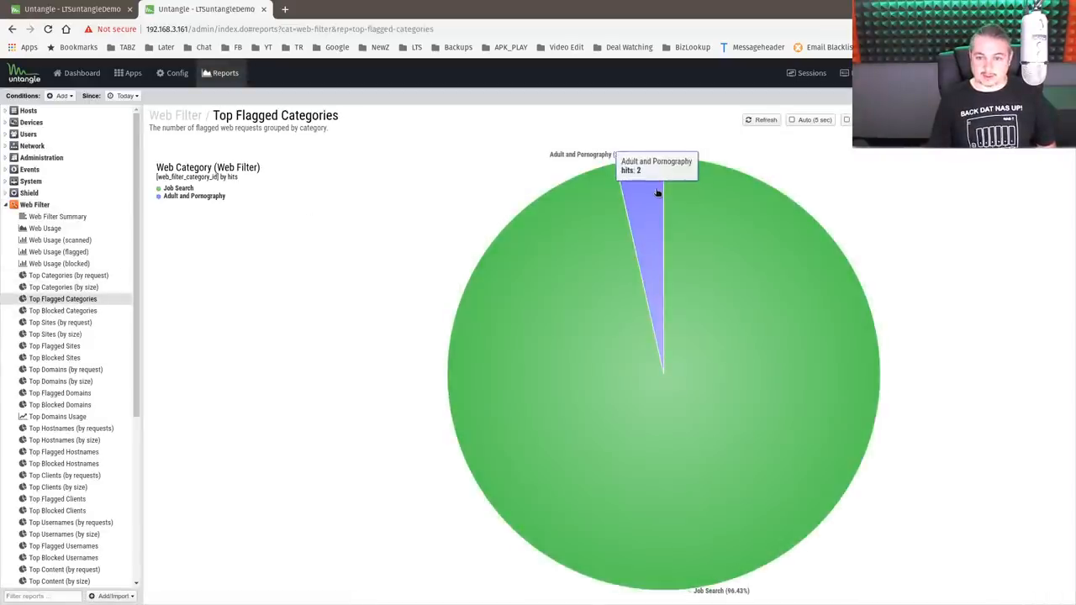
{"action": "mouse_move", "coordinate": [622, 359]}
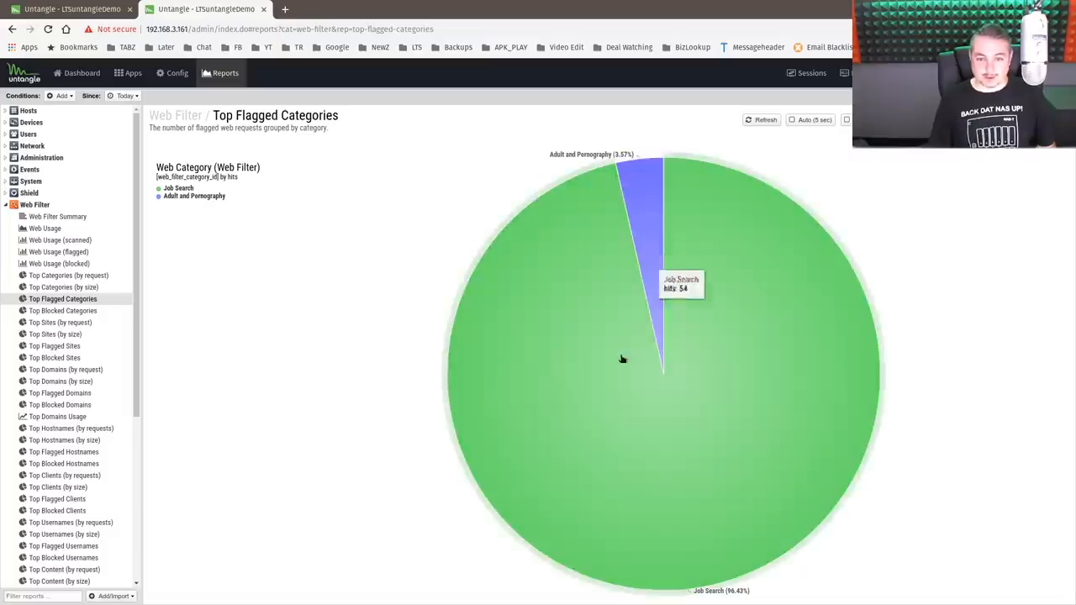
{"action": "mouse_move", "coordinate": [103, 380]}
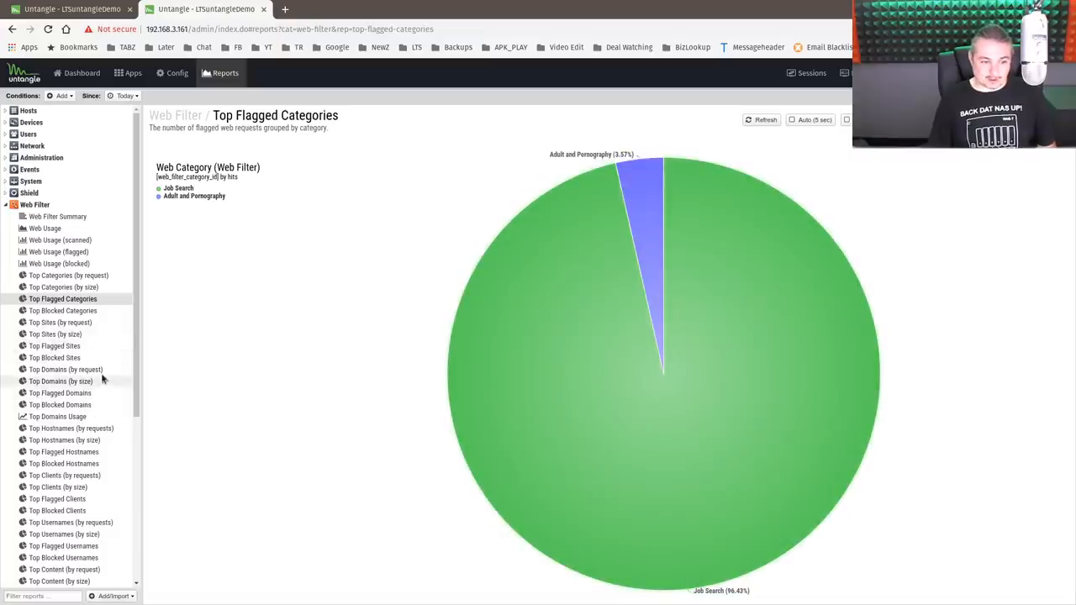
{"action": "left_click", "coordinate": [58, 498]}
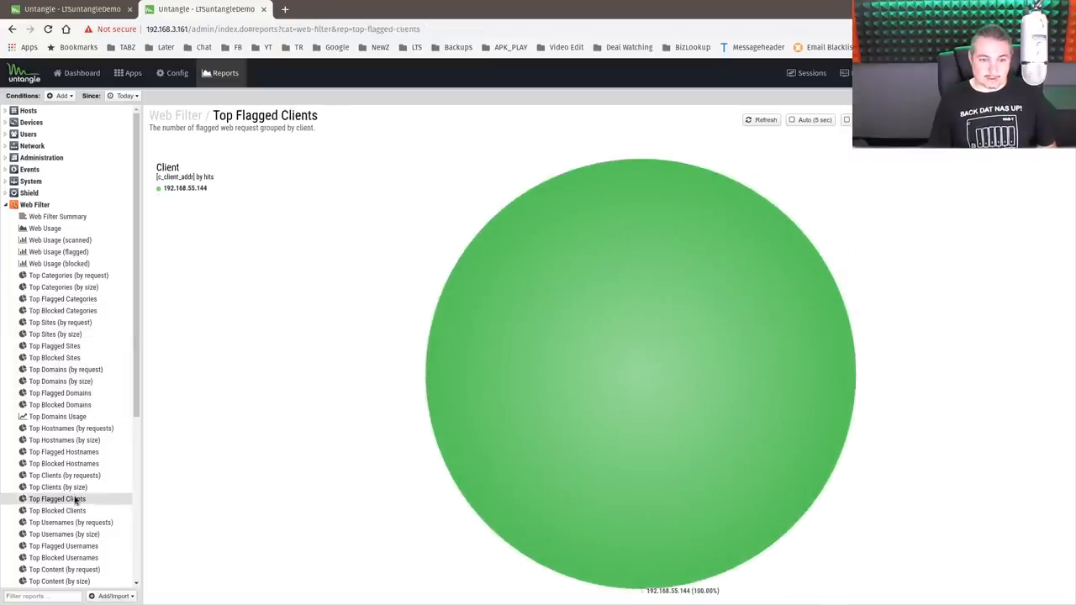
{"action": "mouse_move", "coordinate": [597, 399]}
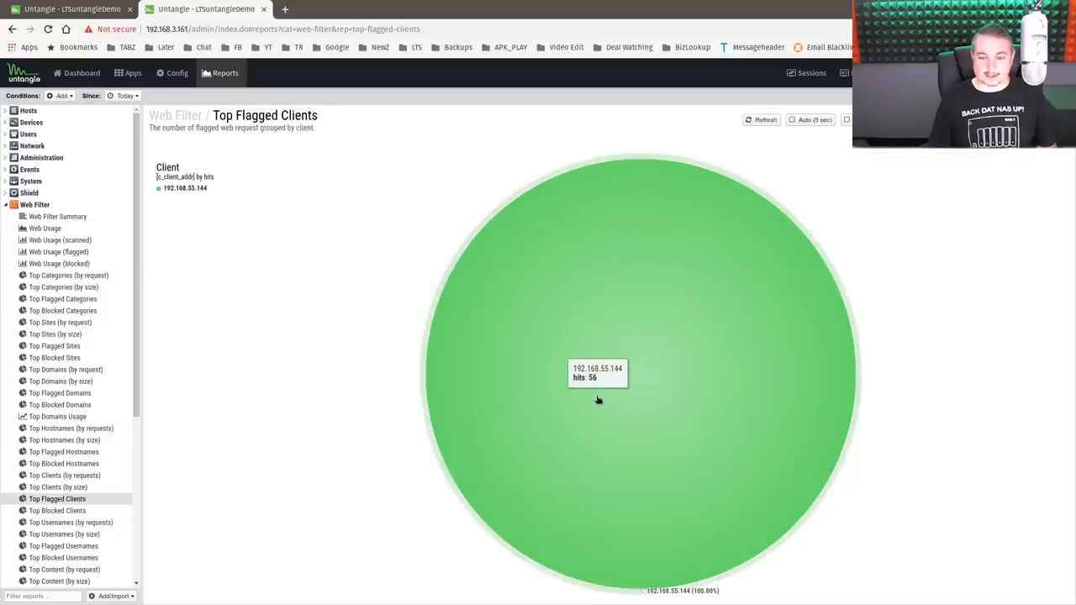
{"action": "left_click", "coordinate": [597, 374]}
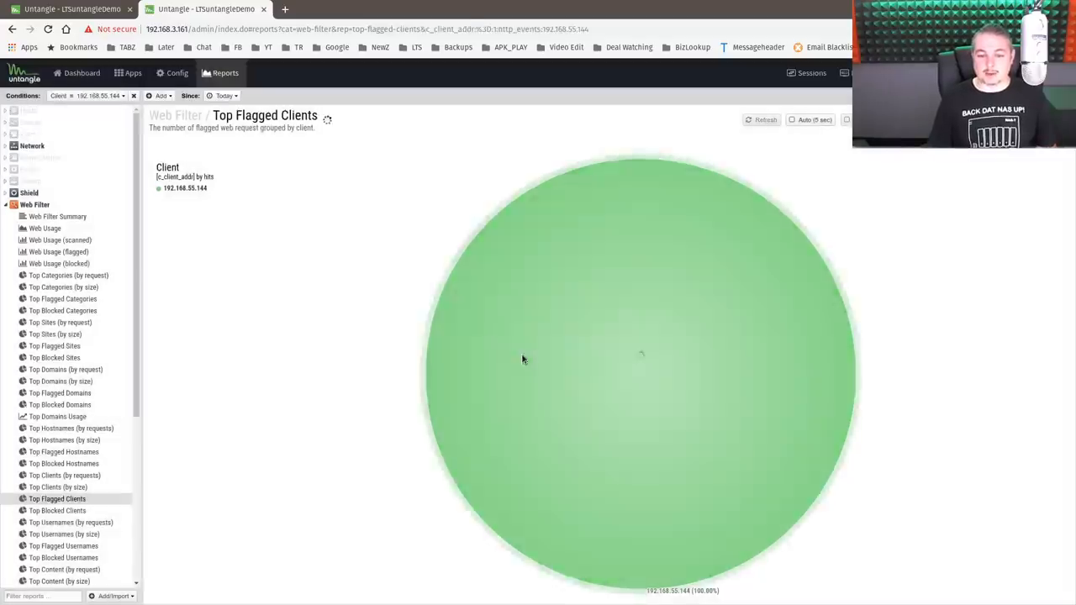
{"action": "mouse_move", "coordinate": [555, 330]}
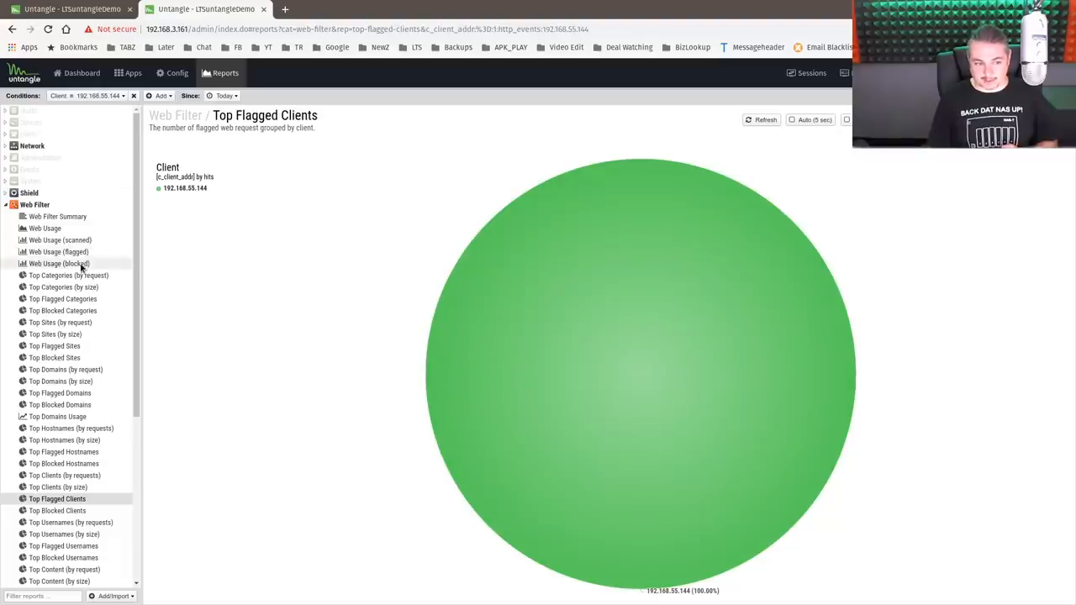
{"action": "left_click", "coordinate": [58, 263]}
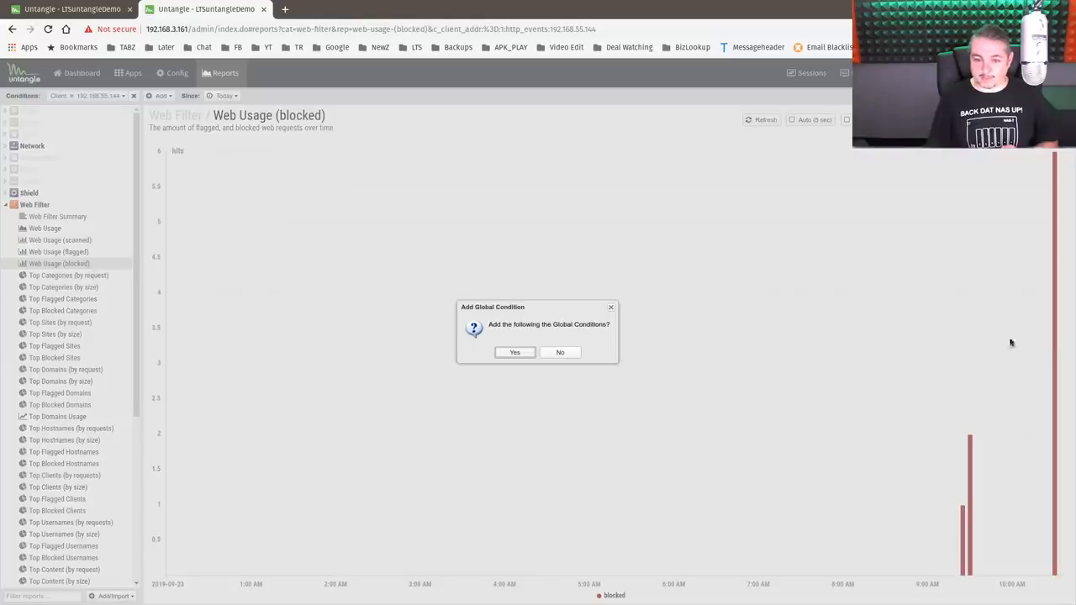
Move through Web Usage (blocked), Top Blocked Sites and Top Flagged Sites, showing hit counts as a table
{"action": "left_click", "coordinate": [559, 352]}
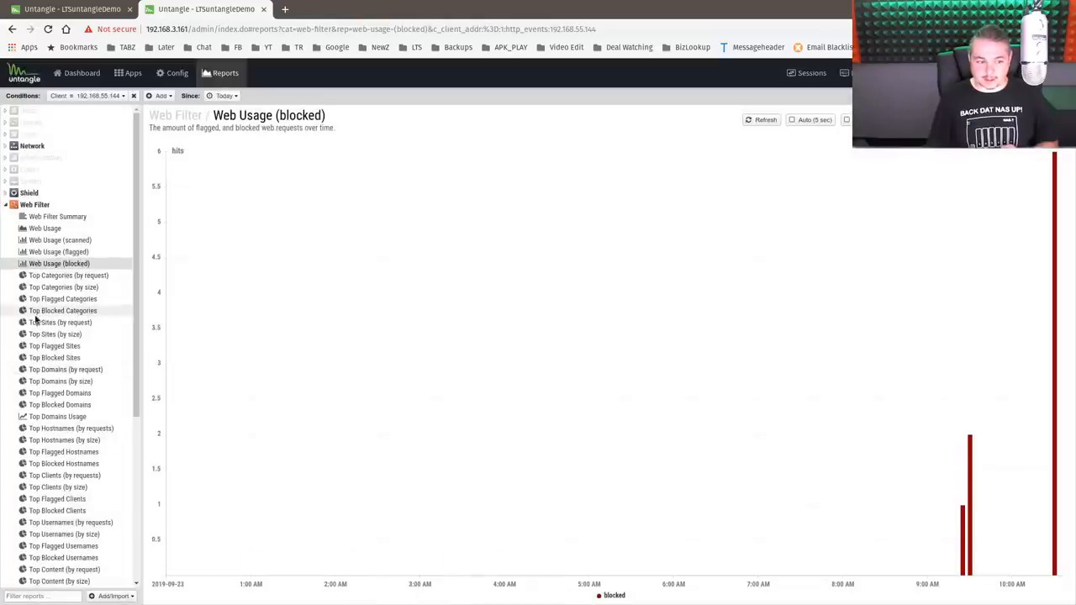
{"action": "left_click", "coordinate": [54, 358]}
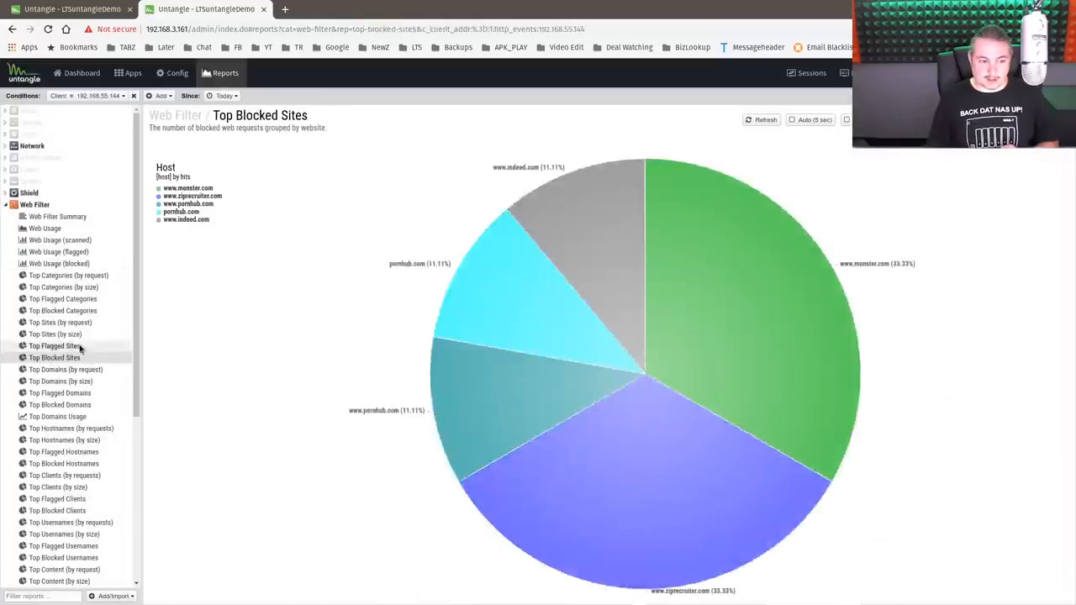
{"action": "left_click", "coordinate": [55, 346]}
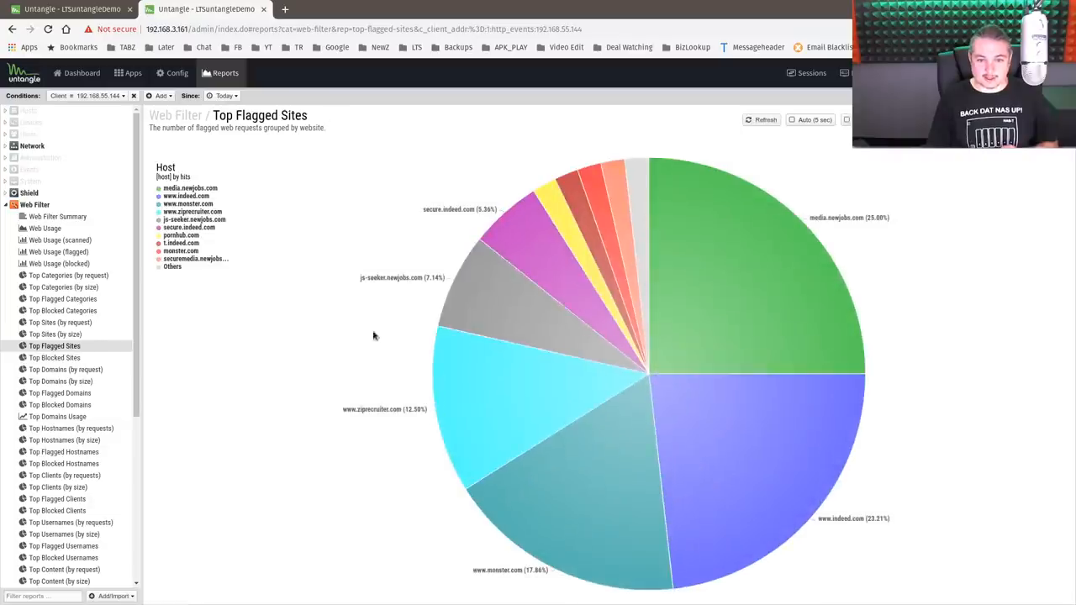
{"action": "mouse_move", "coordinate": [565, 204]}
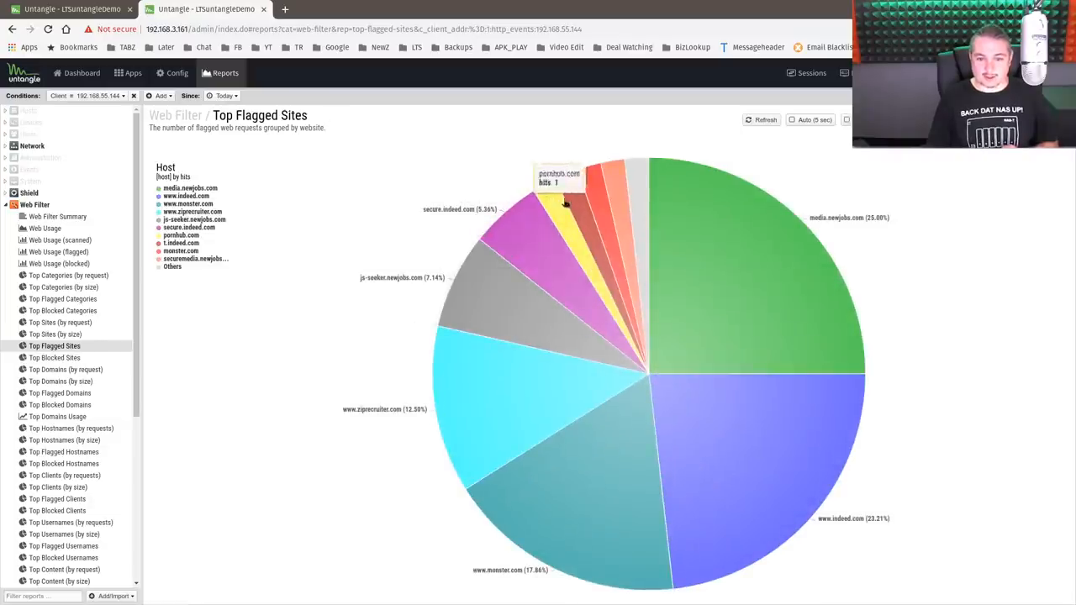
{"action": "mouse_move", "coordinate": [547, 201]}
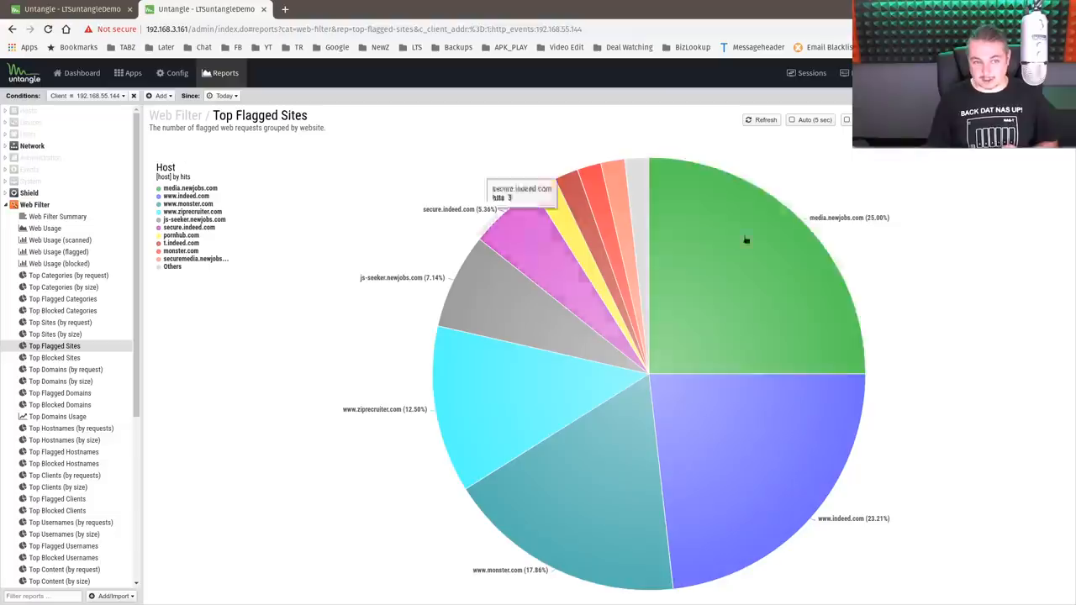
{"action": "mouse_move", "coordinate": [811, 444]}
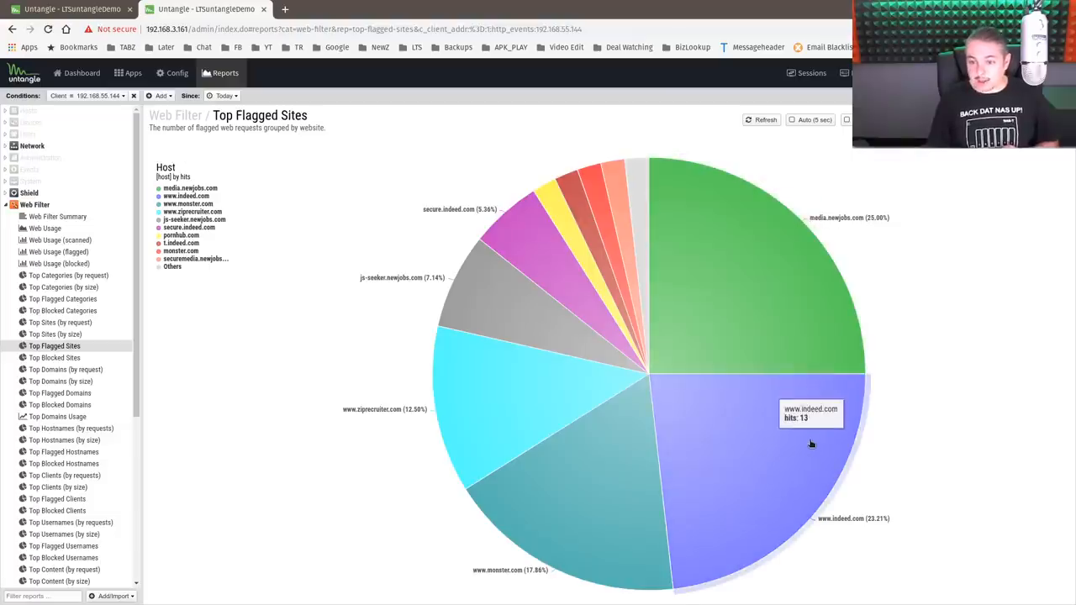
{"action": "mouse_move", "coordinate": [588, 556]}
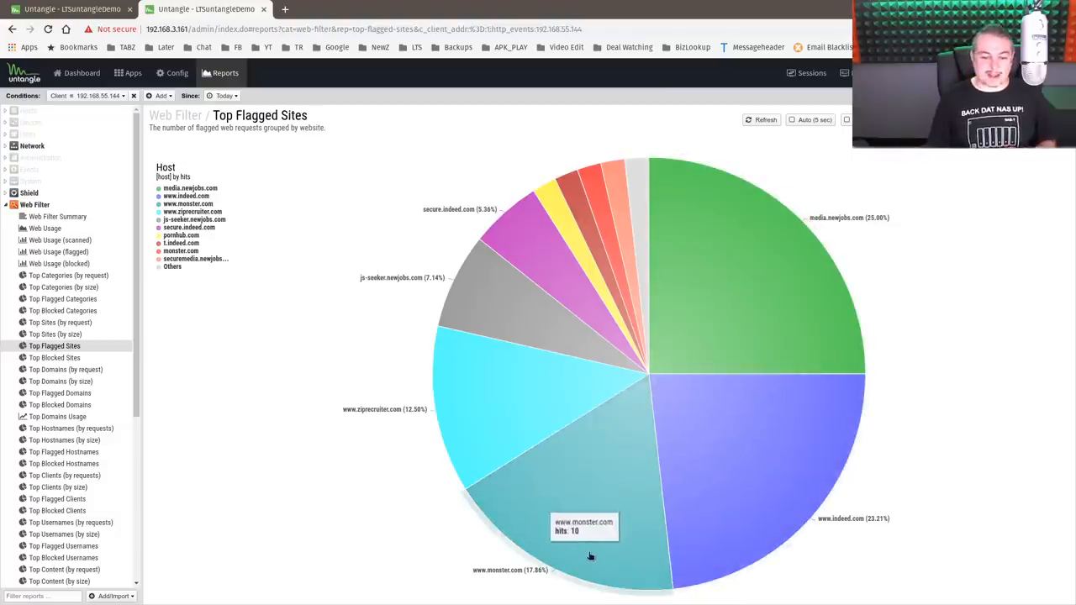
{"action": "mouse_move", "coordinate": [487, 304]}
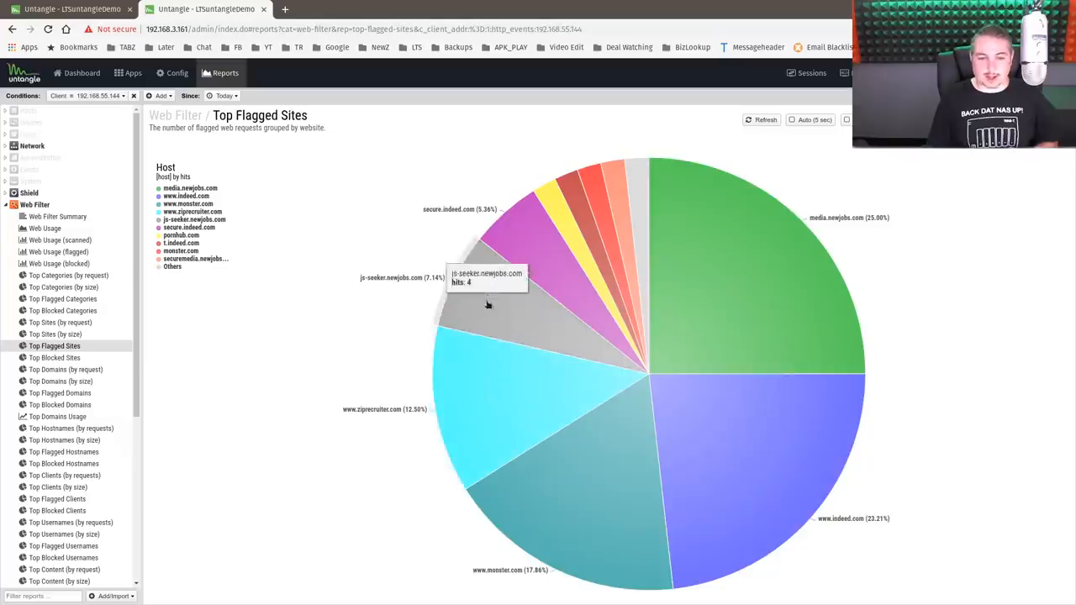
{"action": "mouse_move", "coordinate": [720, 8]}
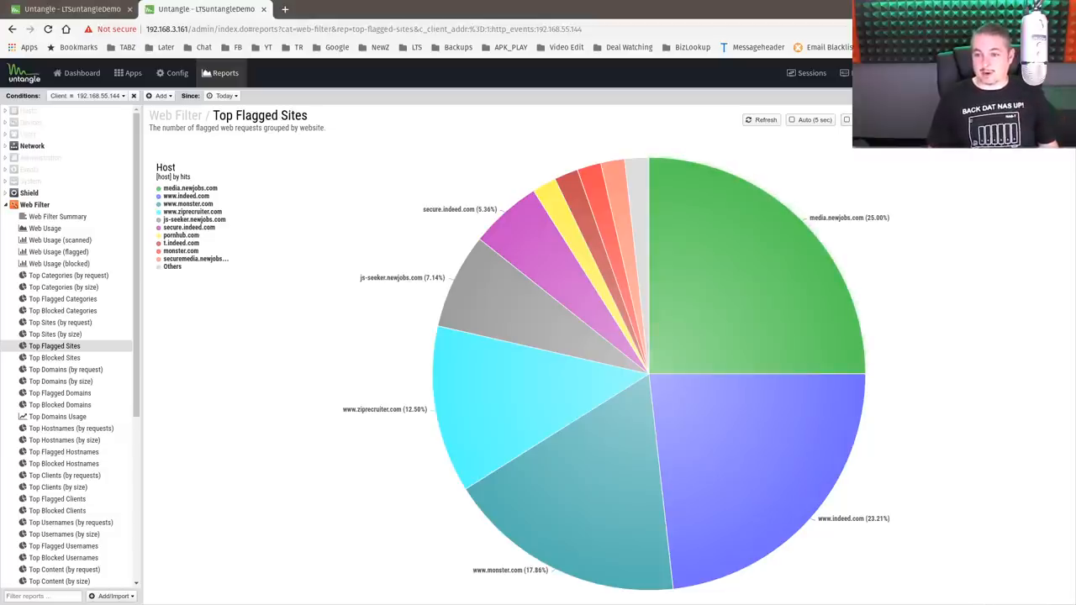
{"action": "left_click", "coordinate": [846, 119]}
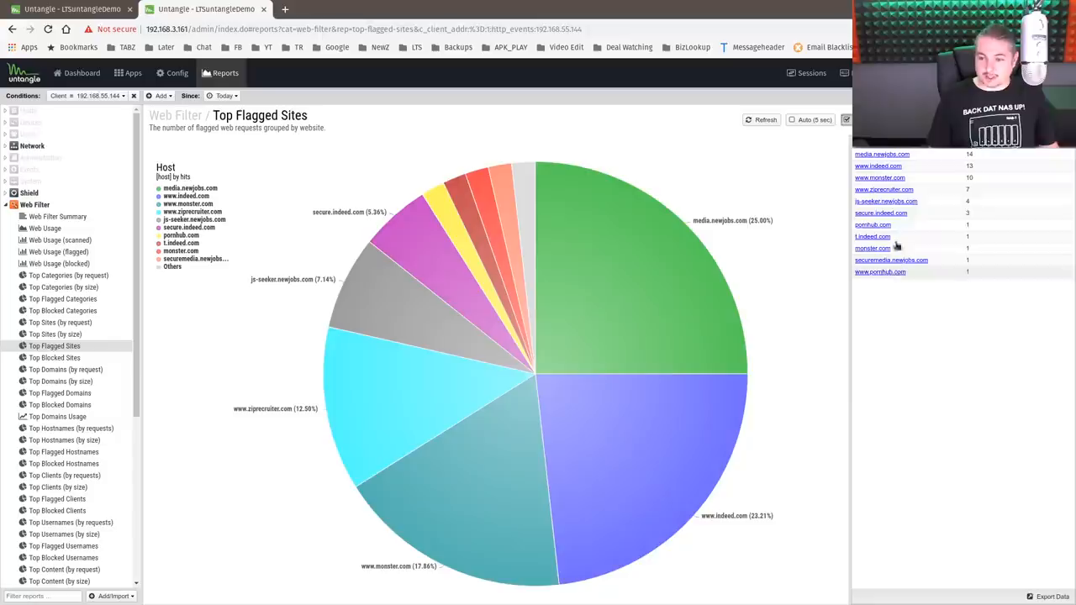
{"action": "mouse_move", "coordinate": [899, 353]}
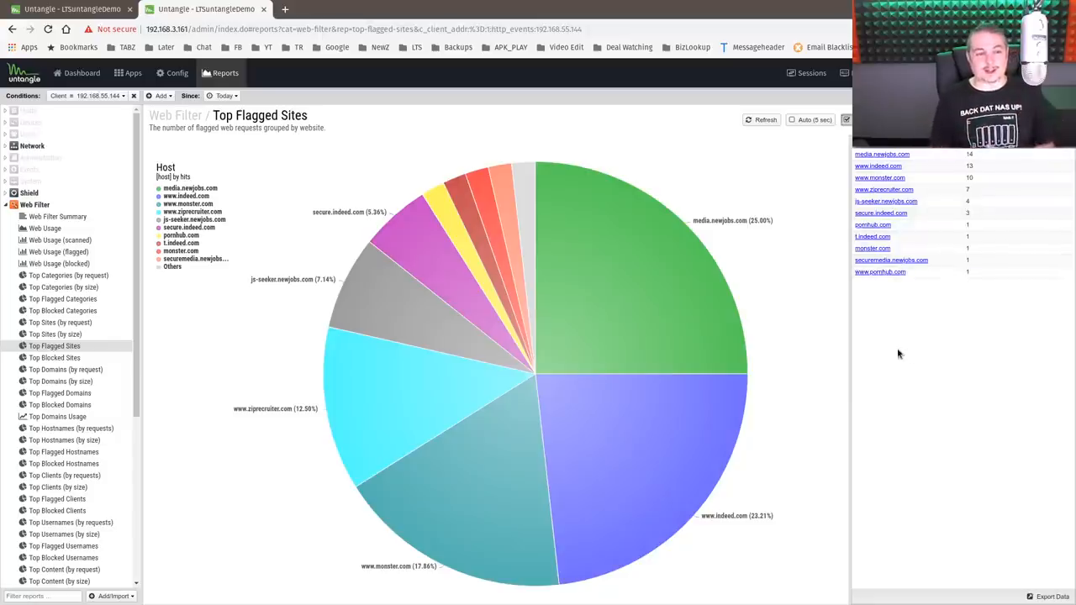
{"action": "mouse_move", "coordinate": [697, 236]}
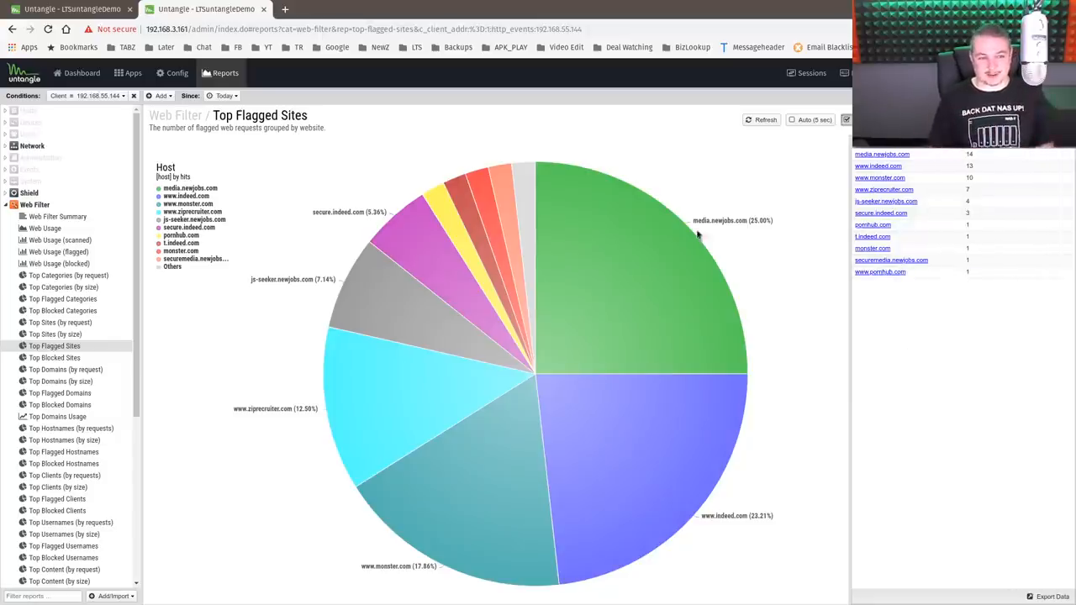
{"action": "mouse_move", "coordinate": [147, 108]}
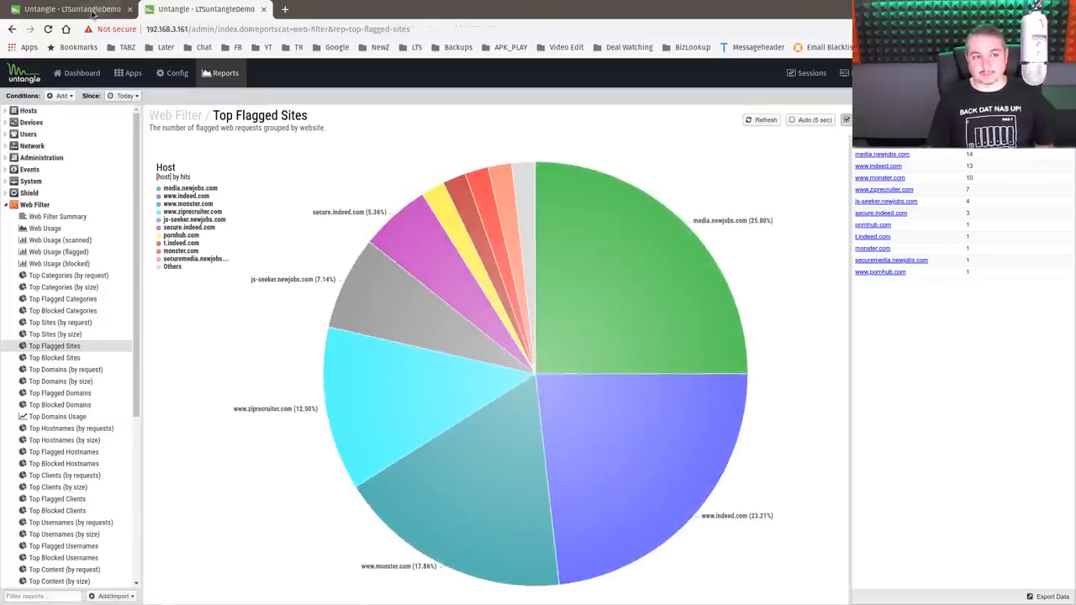
Return to the Web Filter settings tab and show the Pass Clients list
{"action": "left_click", "coordinate": [132, 73]}
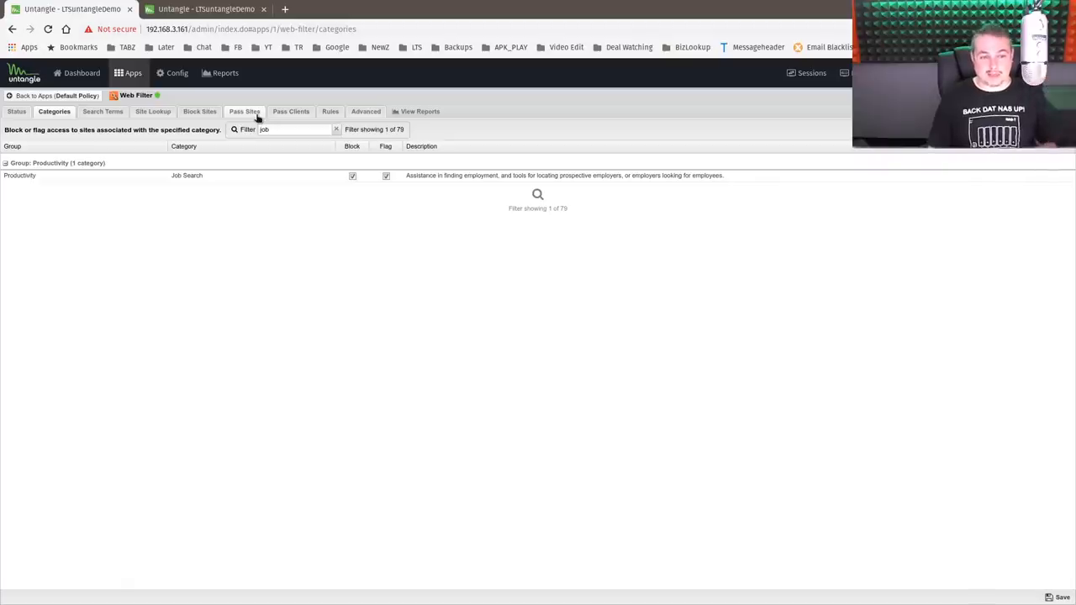
{"action": "left_click", "coordinate": [291, 111]}
{"action": "type", "text": "192.168"}
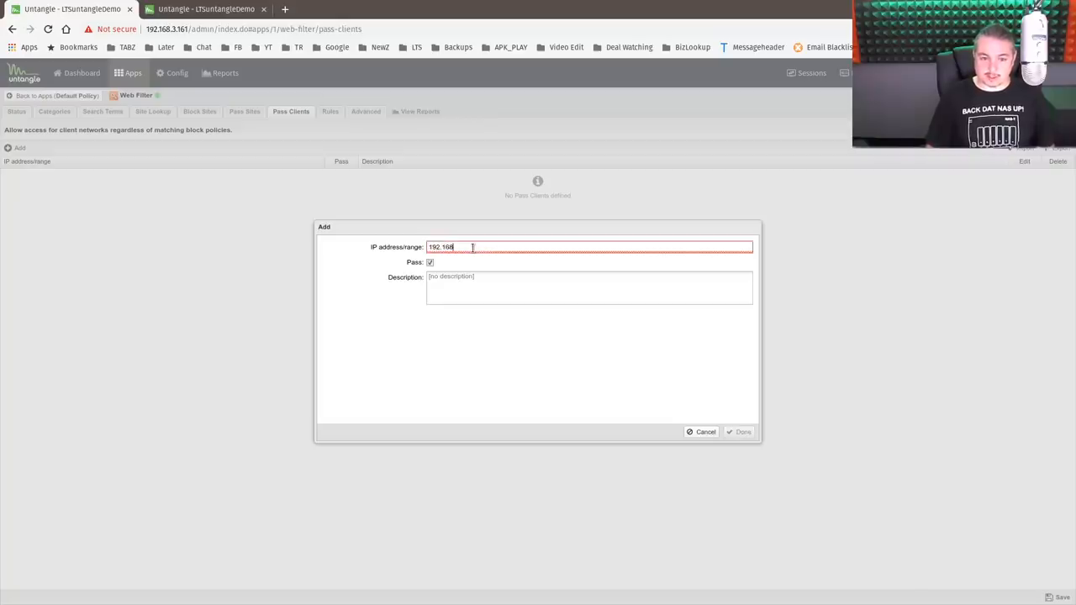
Enter address 192.168.55.144 and description 'HR Allow ALL' for the new pass client, then confirm
{"action": "type", "text": ".55.144"}
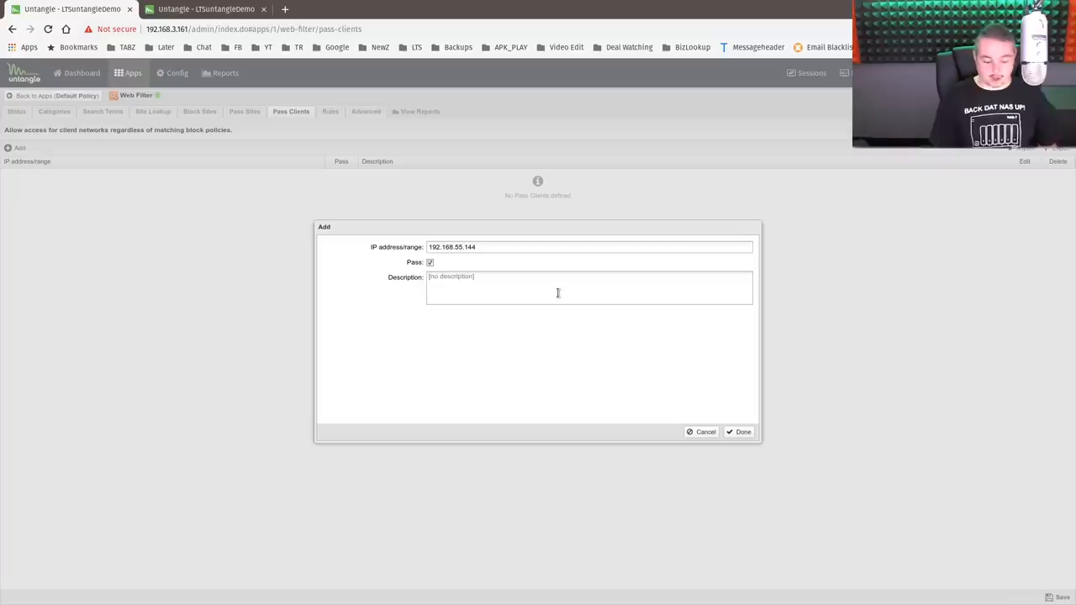
{"action": "type", "text": "HR"}
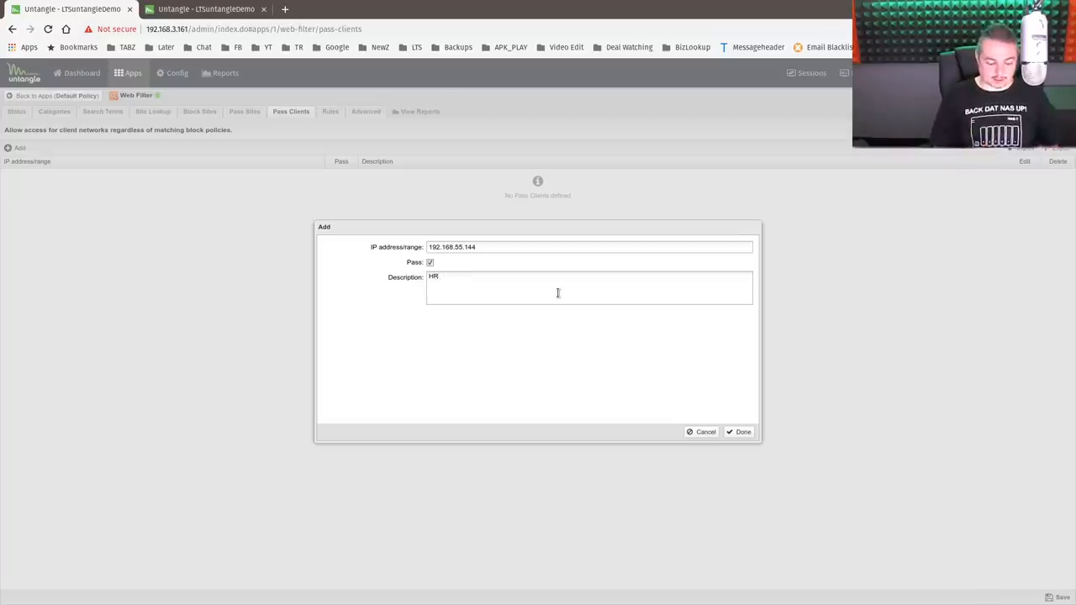
{"action": "type", "text": "Allo"}
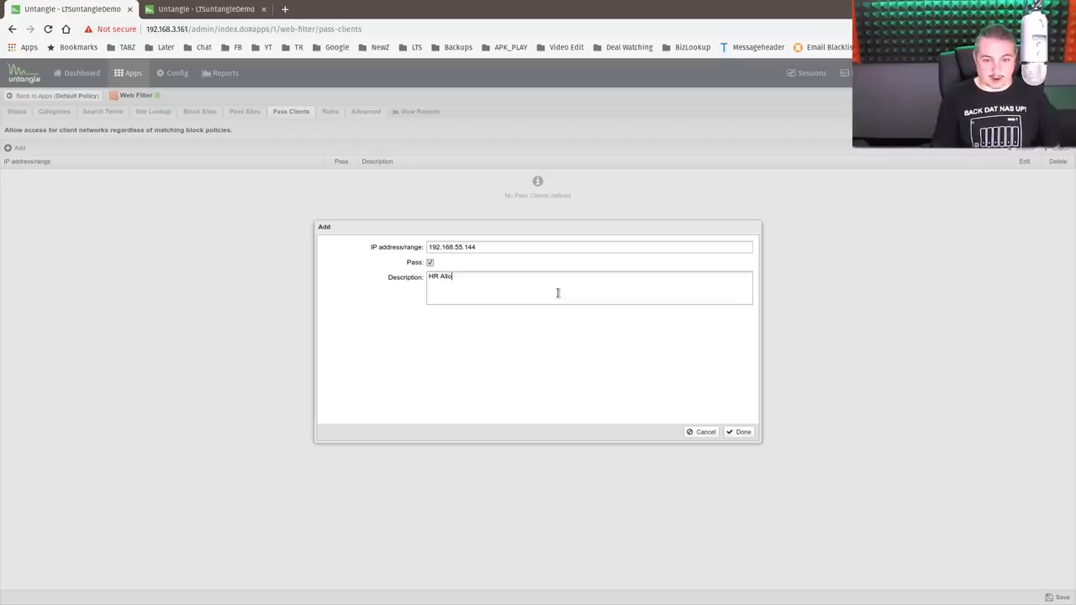
{"action": "type", "text": "w ALL"}
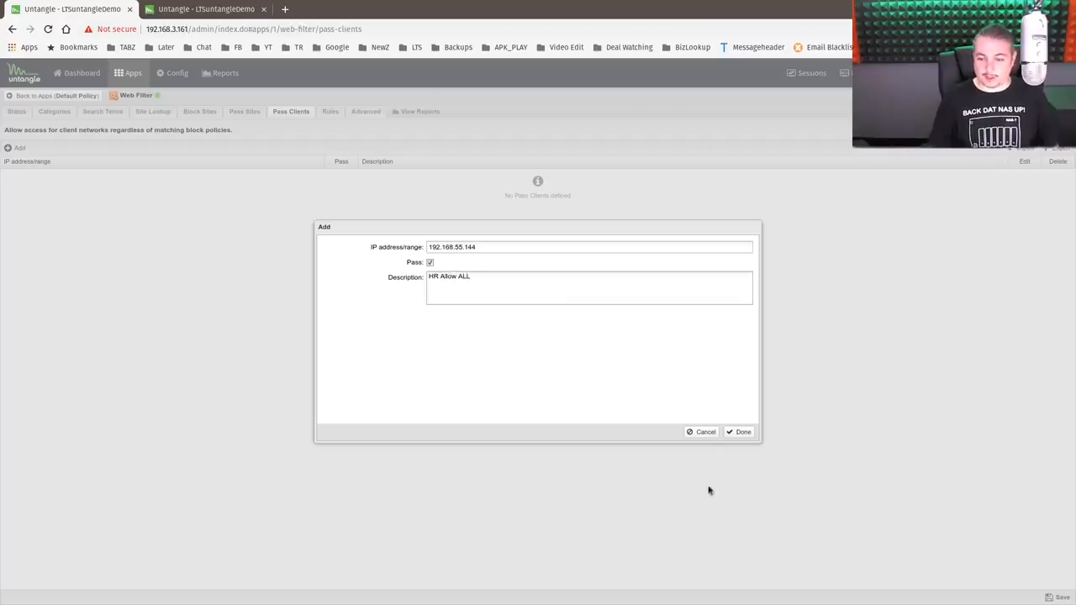
{"action": "left_click", "coordinate": [739, 431]}
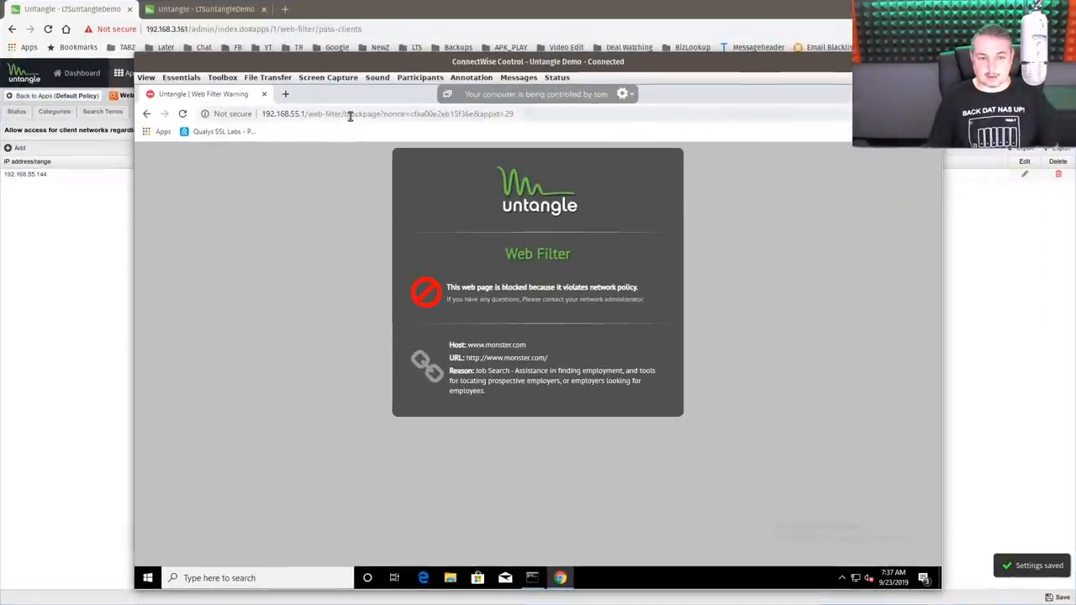
Load ziprecruiter.com on the remote computer, then minimize the ConnectWise session window
{"action": "type", "text": "ziprecruiter.com"}
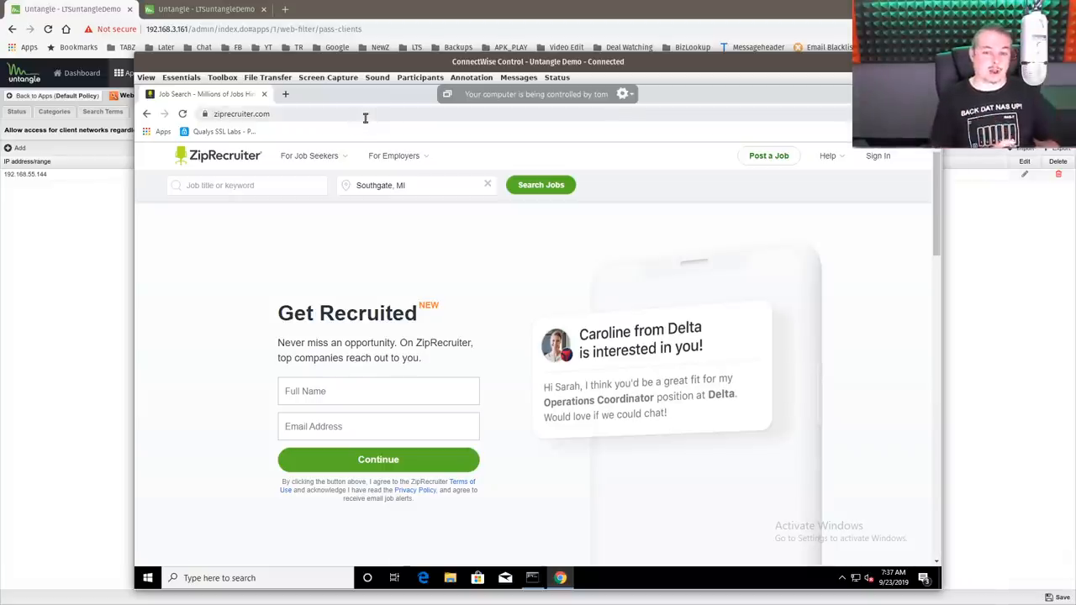
{"action": "left_click", "coordinate": [531, 577]}
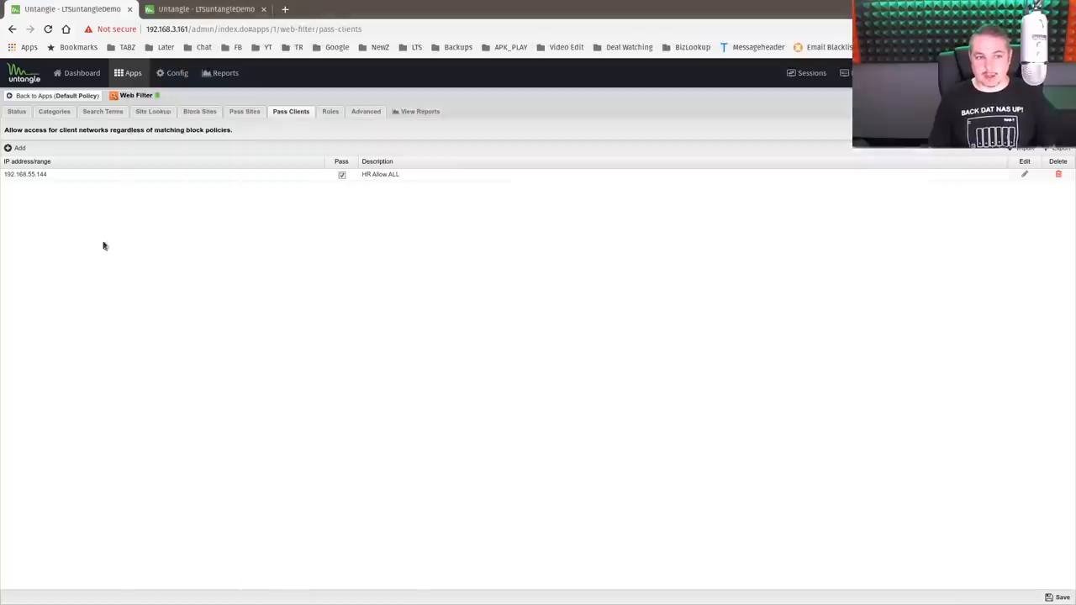
View the empty Block Sites list, cancel a new entry, and return to Top Flagged Sites
{"action": "left_click", "coordinate": [199, 111]}
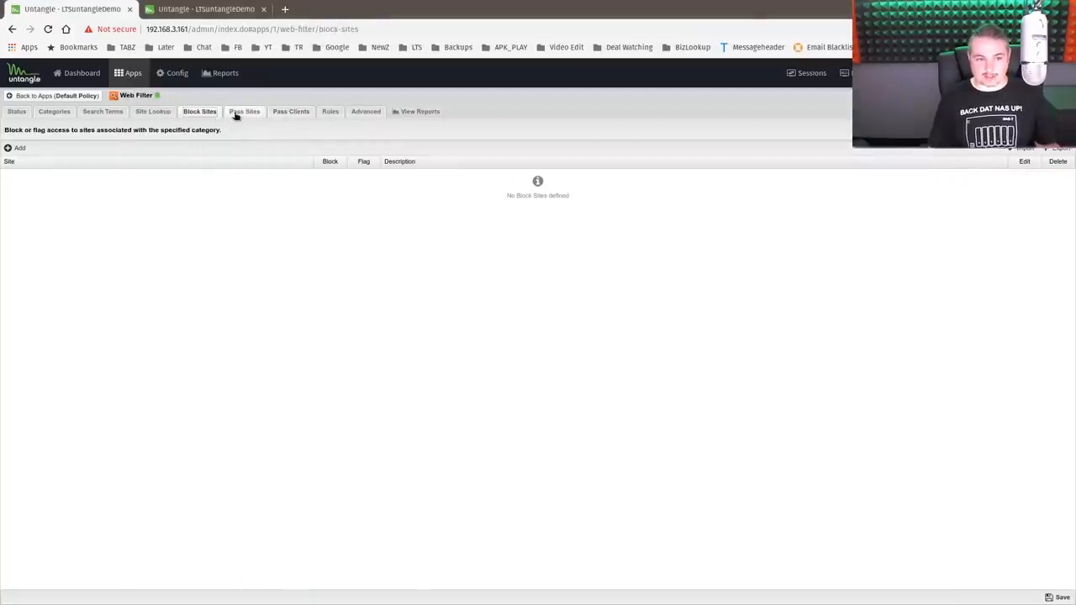
{"action": "left_click", "coordinate": [16, 148]}
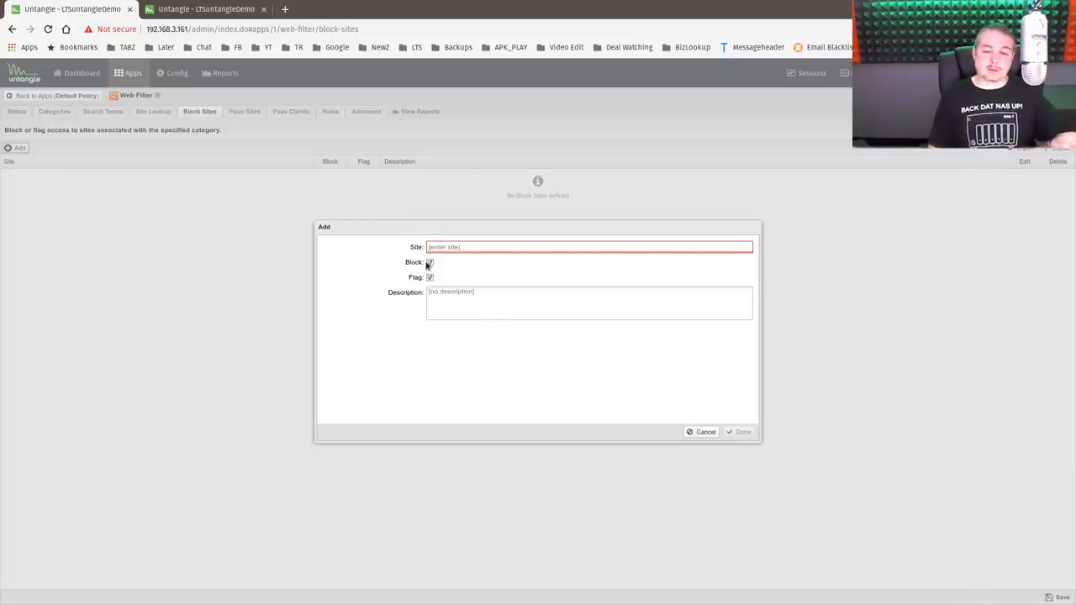
{"action": "mouse_move", "coordinate": [691, 433]}
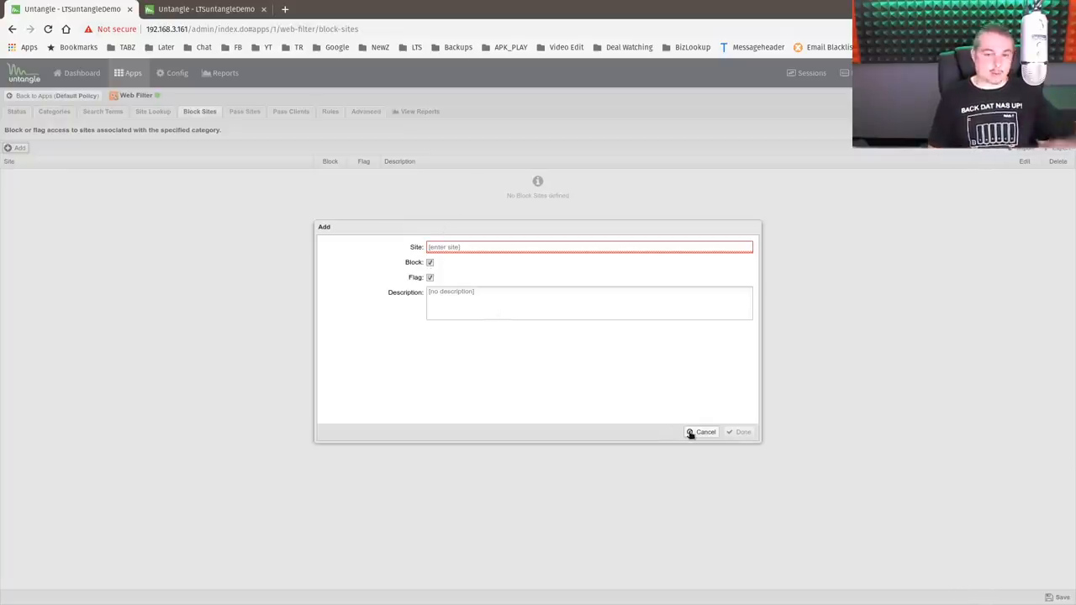
{"action": "left_click", "coordinate": [704, 431]}
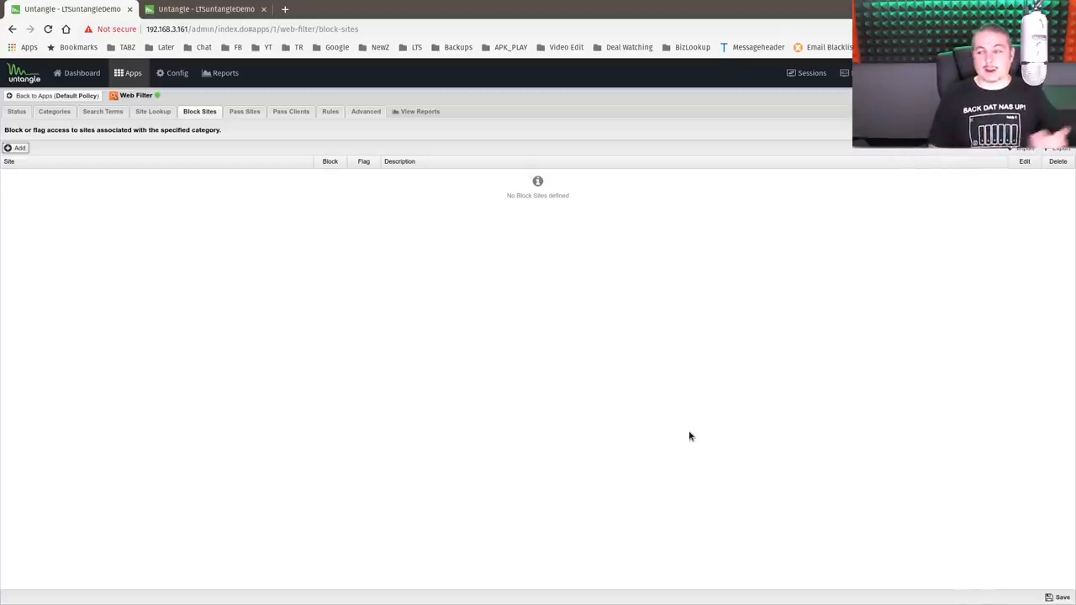
{"action": "left_click", "coordinate": [225, 73]}
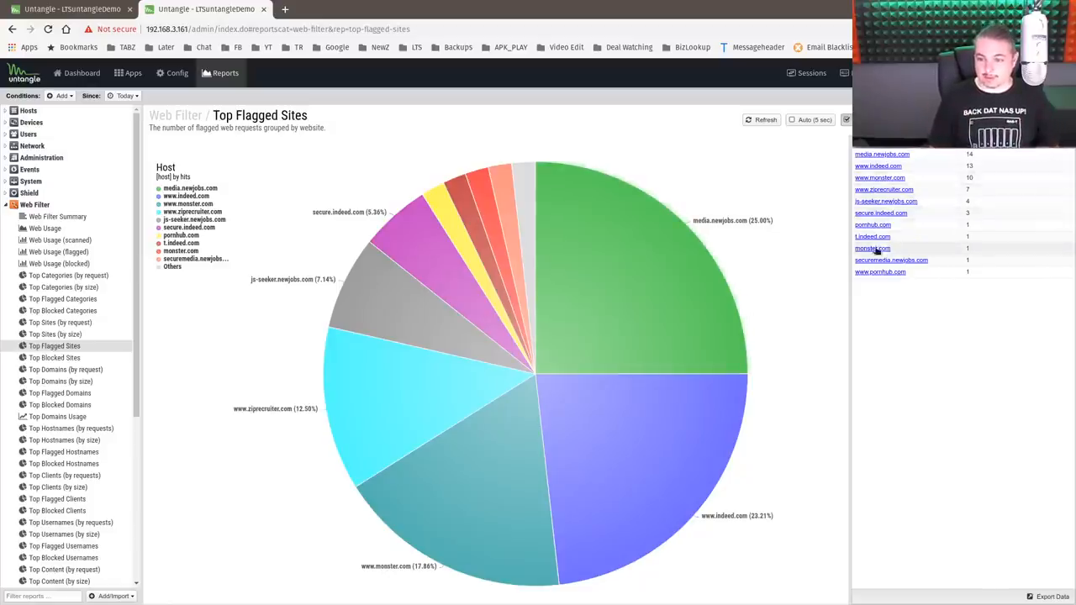
{"action": "mouse_move", "coordinate": [923, 414]}
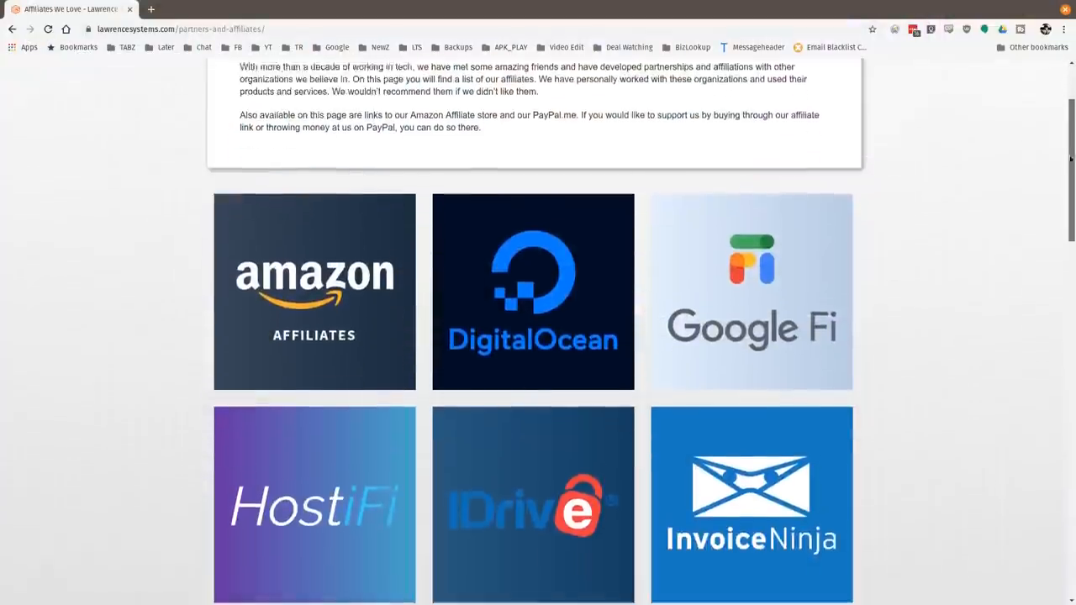
Scroll the Lawrence Systems affiliates page to show Linode, Netgate, PayPal and others
{"action": "scroll", "scroll_direction": "down", "scroll_amount": 3}
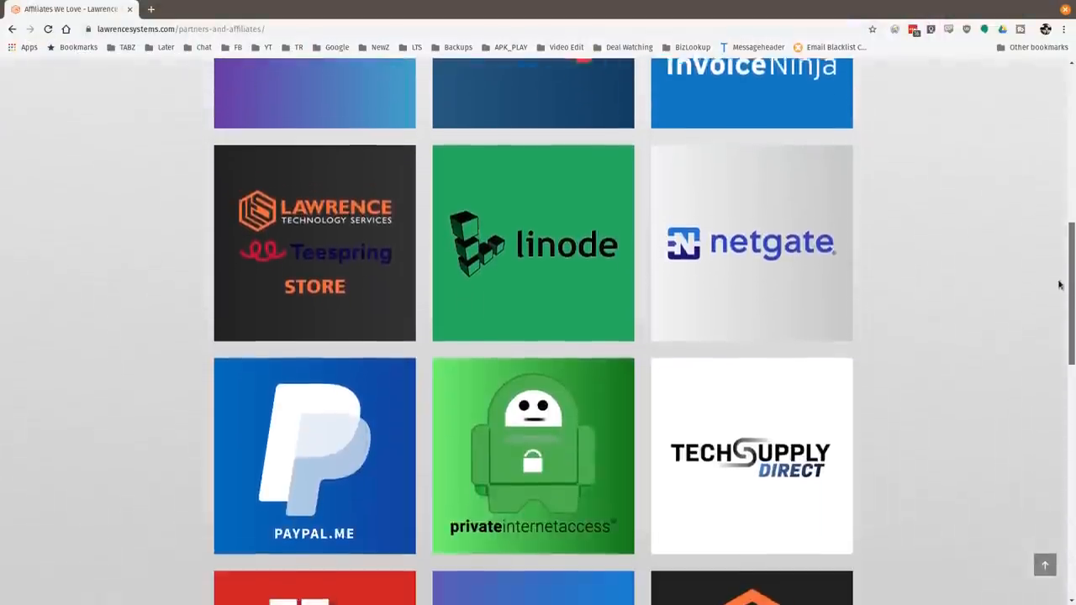
{"action": "scroll", "scroll_direction": "down", "scroll_amount": 3}
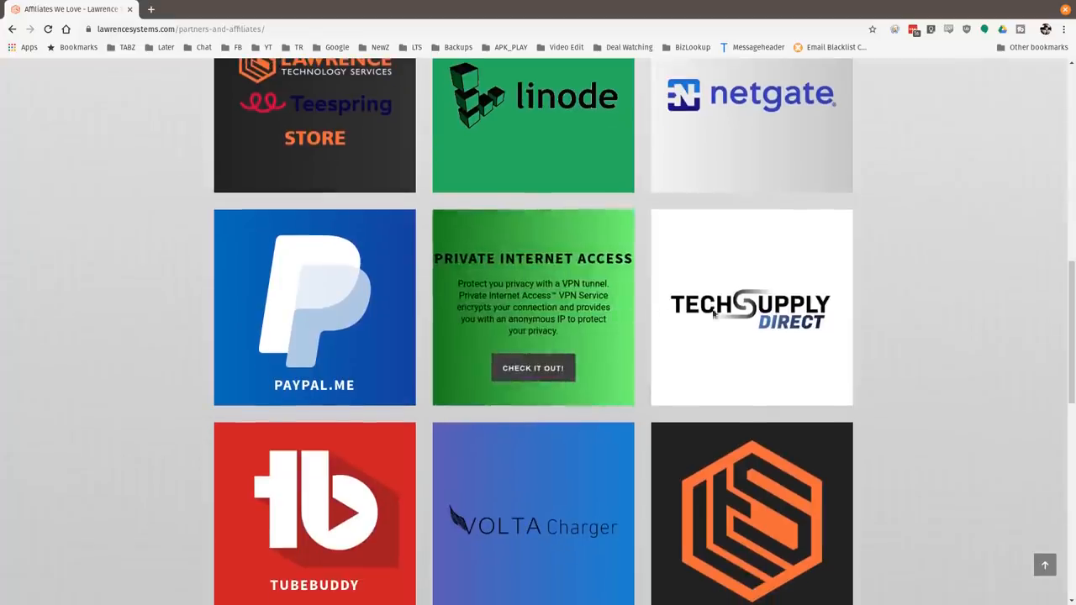